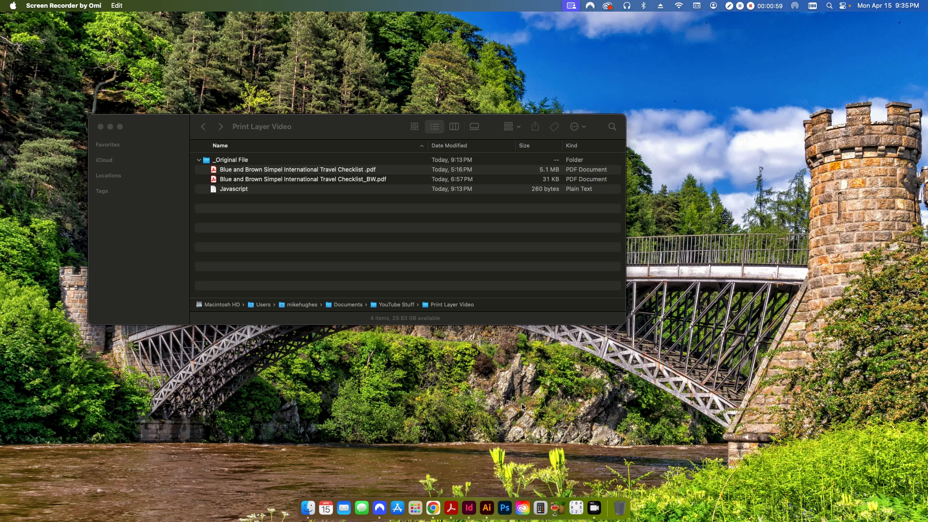
pyautogui.moveTo(306, 239)
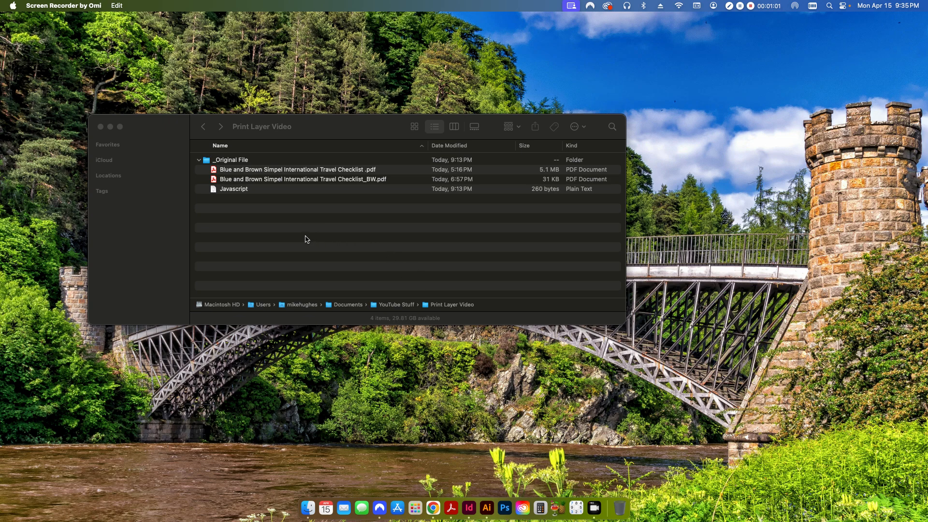
# - Open the dark design checklist PDF and compare it with the black-and-white version
pyautogui.click(305, 224)
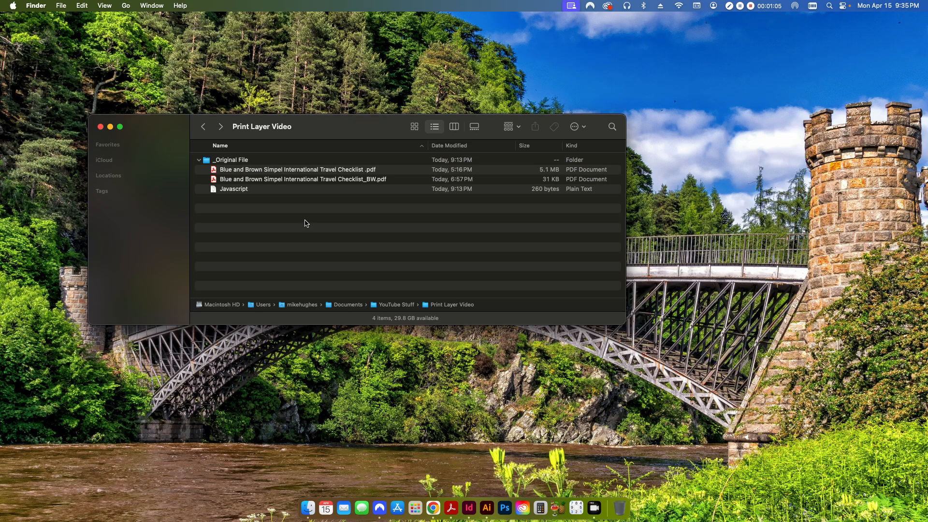
pyautogui.doubleClick(297, 170)
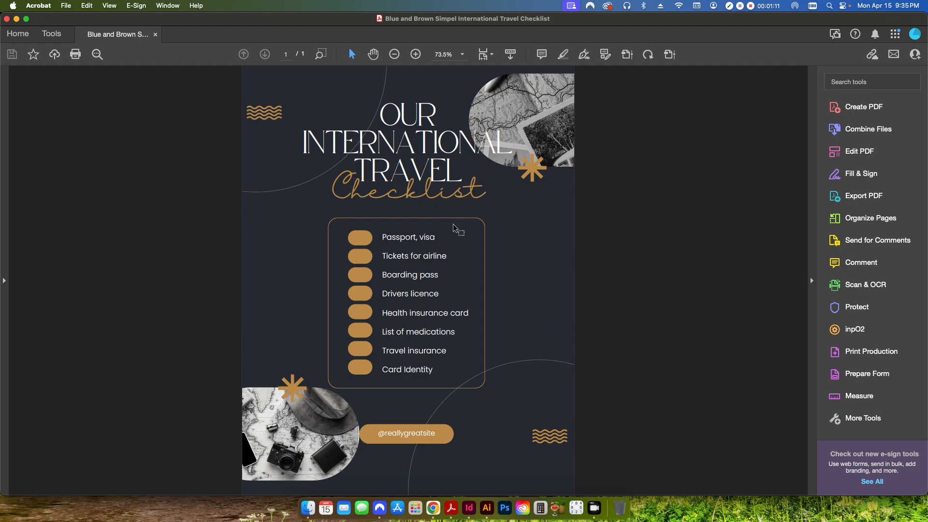
pyautogui.moveTo(300, 274)
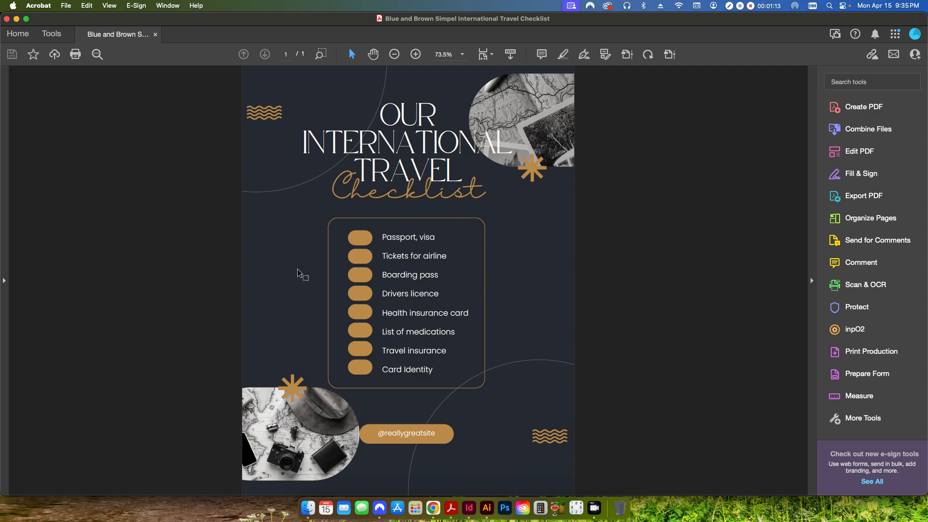
pyautogui.moveTo(617, 361)
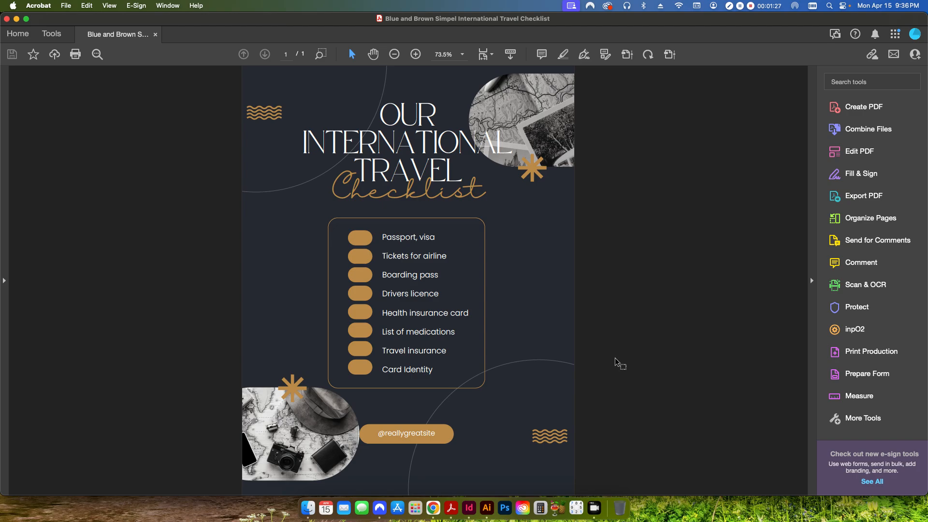
pyautogui.moveTo(307, 507)
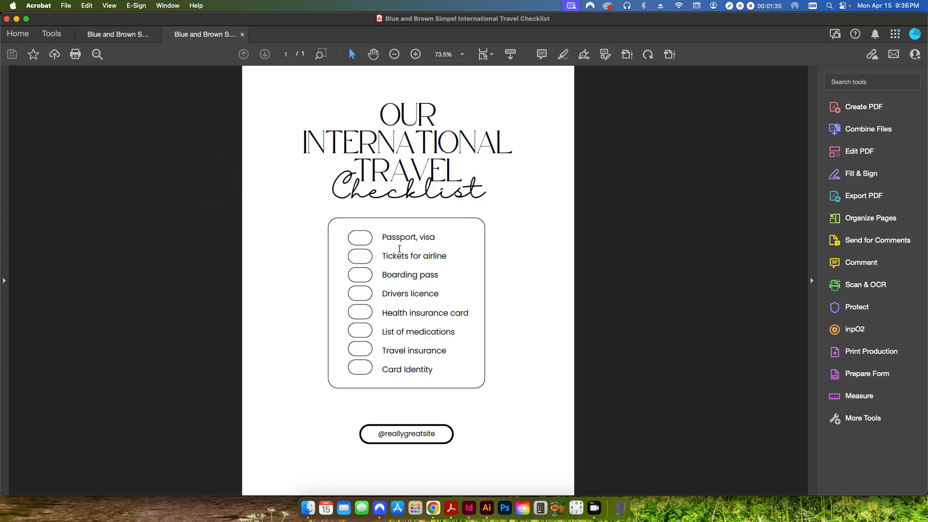
pyautogui.click(206, 34)
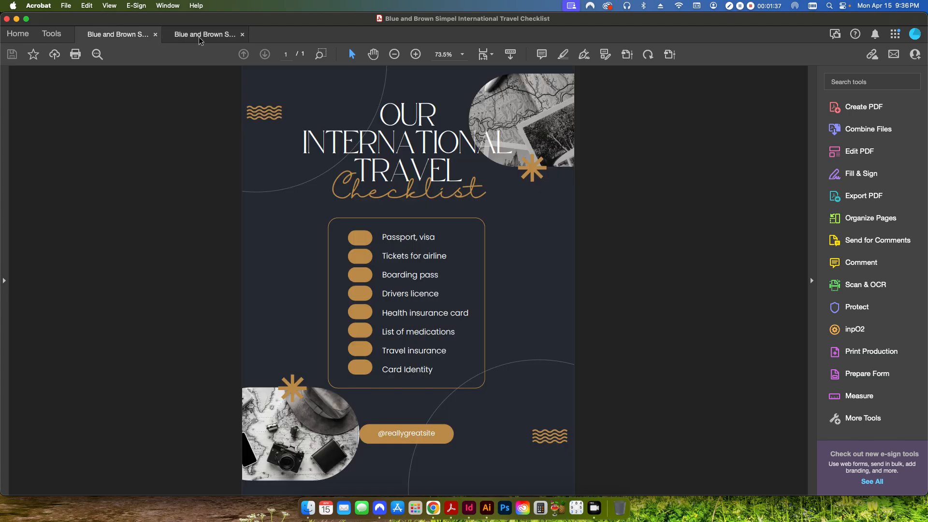
pyautogui.click(206, 34)
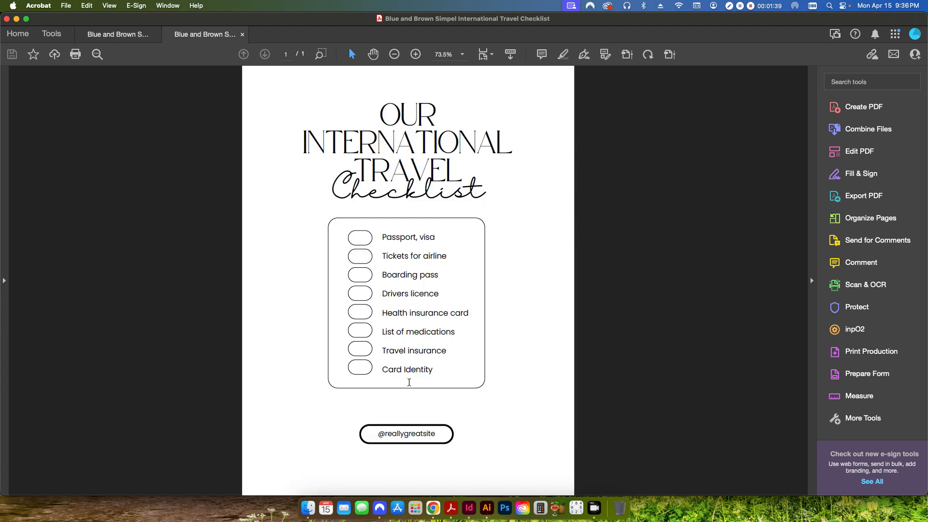
pyautogui.click(119, 34)
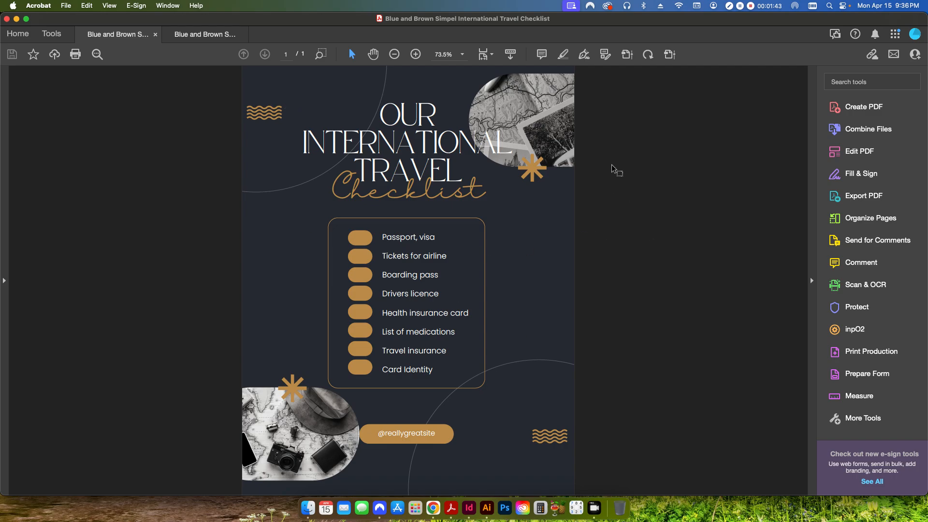
pyautogui.moveTo(514, 200)
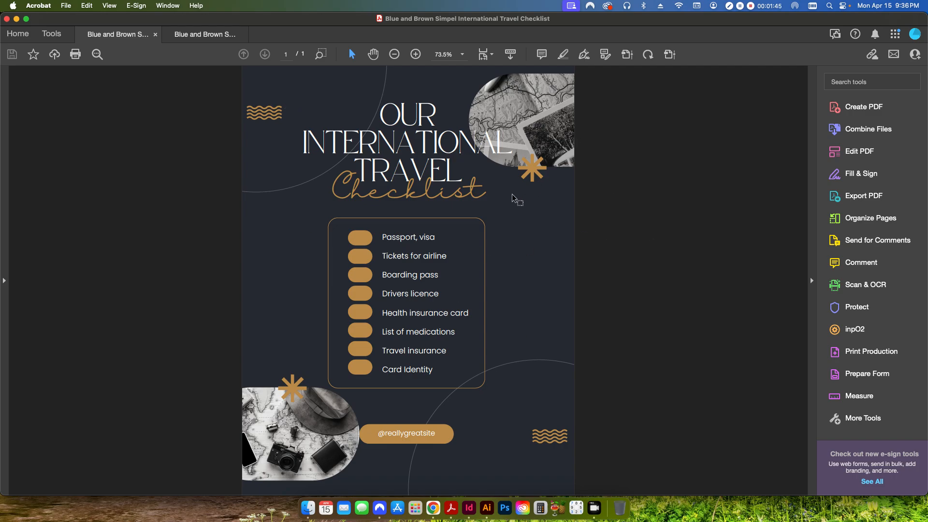
pyautogui.click(204, 34)
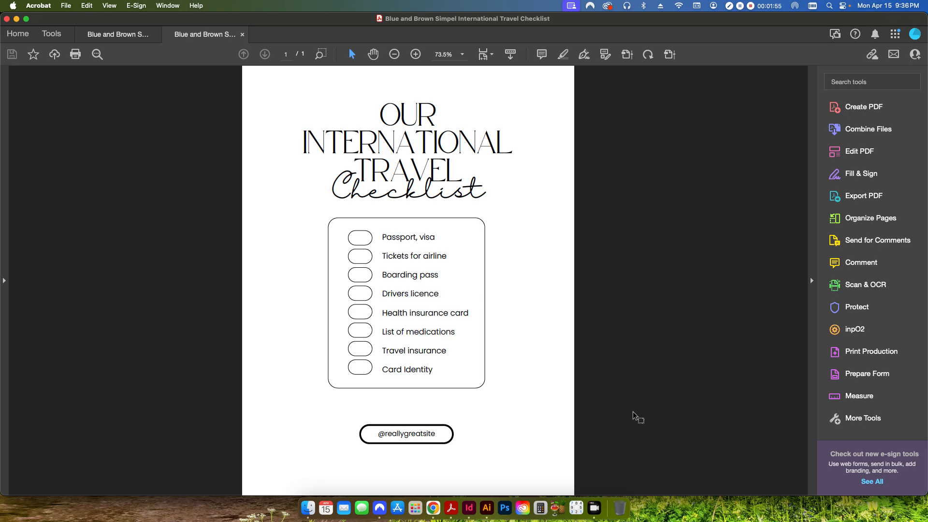
pyautogui.moveTo(137, 45)
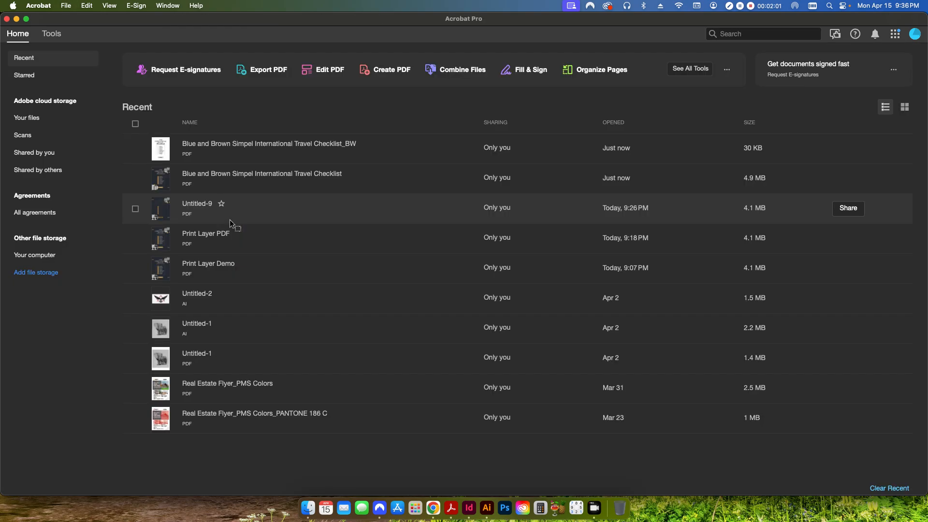
# - Close Untitled-9 without saving and create a new 8.5 x 11 in document
pyautogui.click(307, 508)
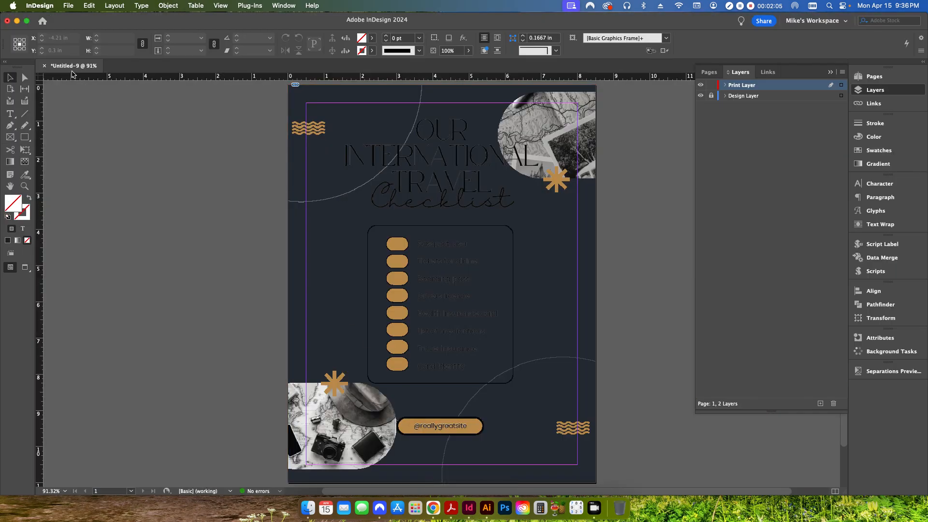
pyautogui.click(44, 66)
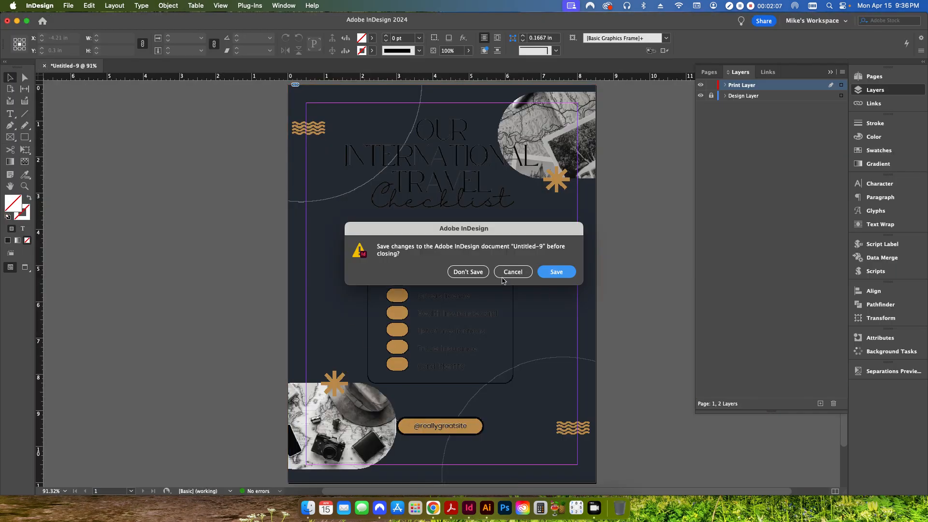
pyautogui.click(467, 271)
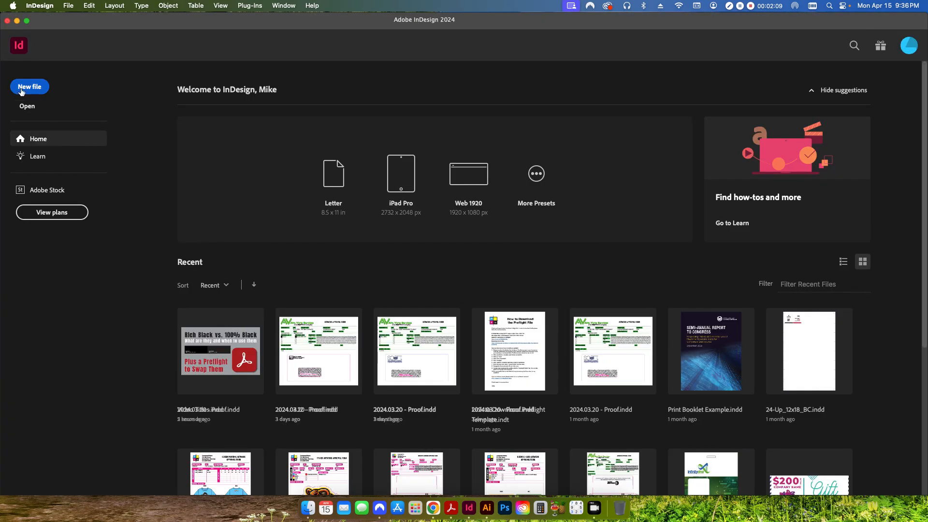
pyautogui.click(29, 86)
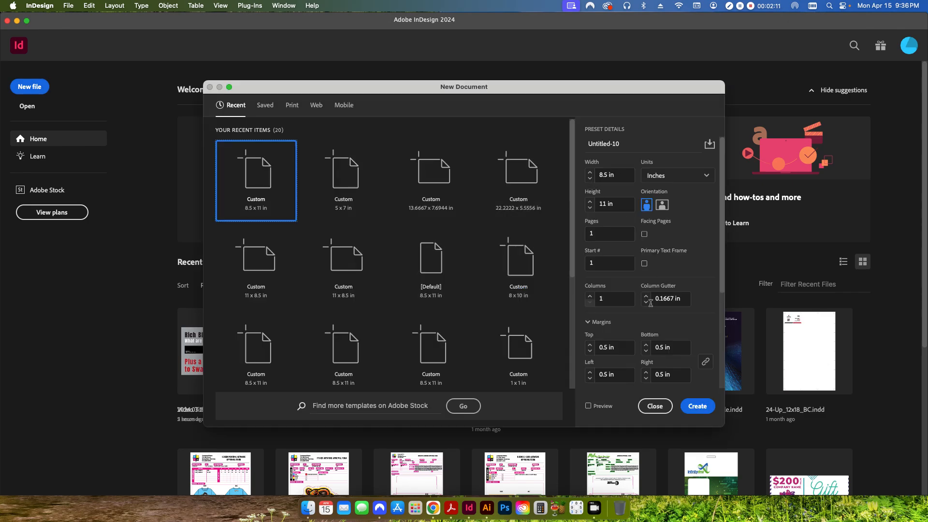
pyautogui.click(696, 406)
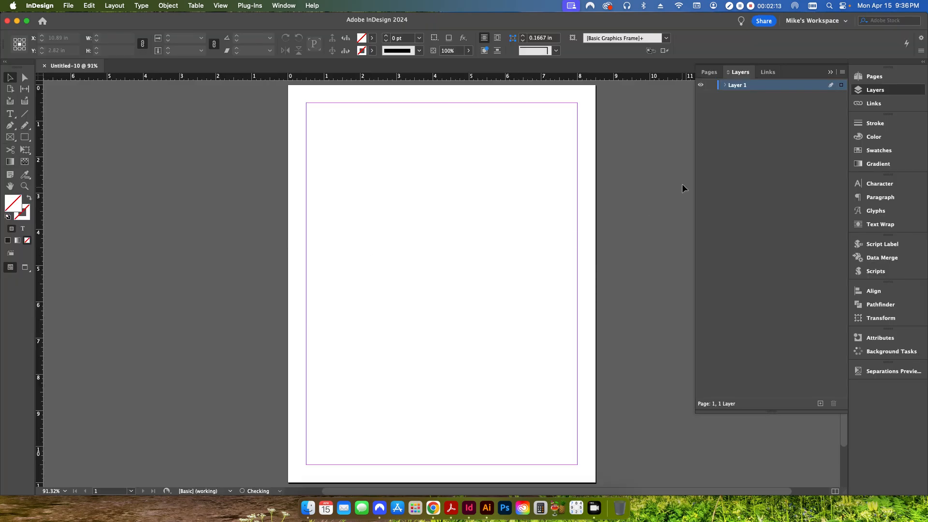
# - Add a second layer and rename the layers Design Layer and Print Layer
pyautogui.click(820, 404)
pyautogui.write('Design la')
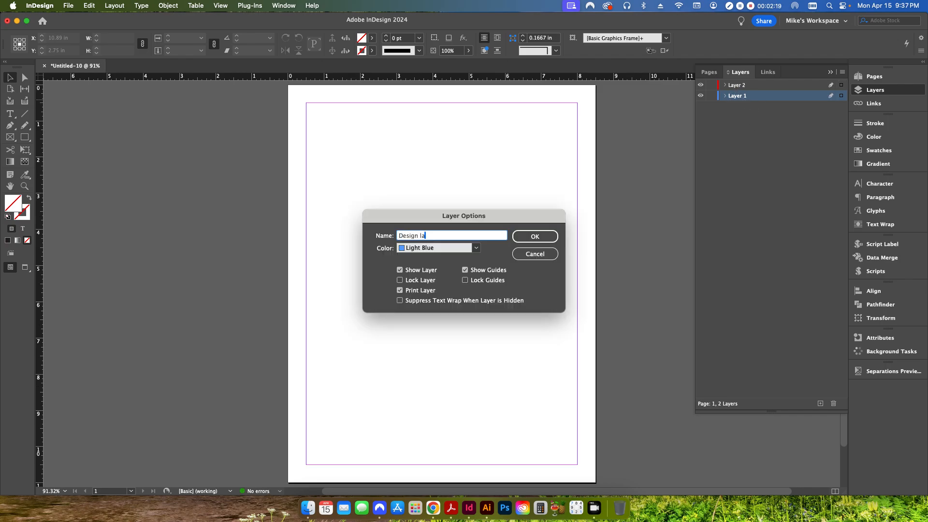
pyautogui.click(533, 236)
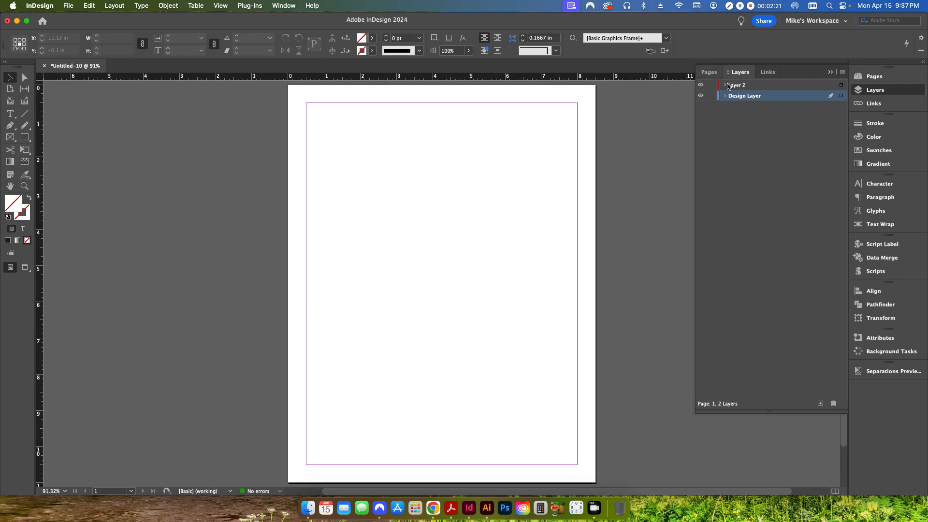
pyautogui.doubleClick(735, 84)
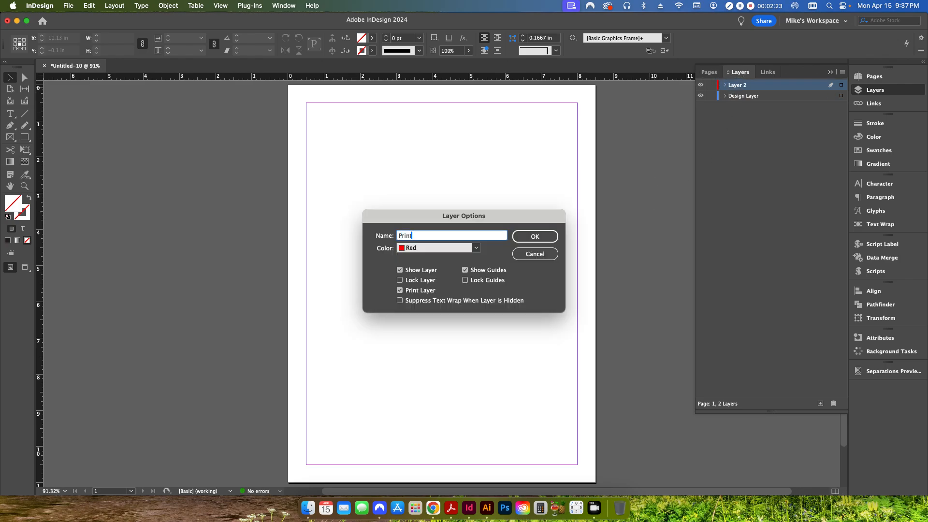
pyautogui.click(533, 237)
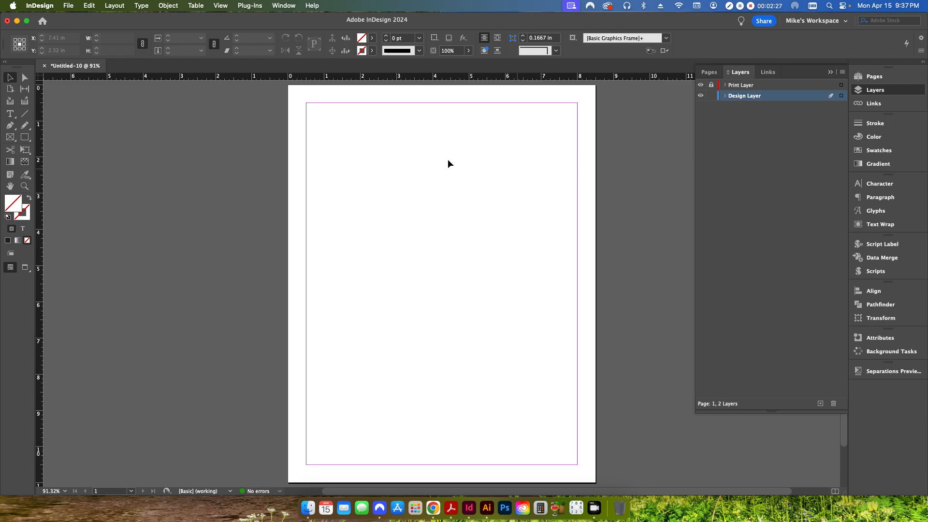
# - Place the colour checklist PDF on Design Layer, then target Print Layer for the black-and-white PDF
pyautogui.click(68, 6)
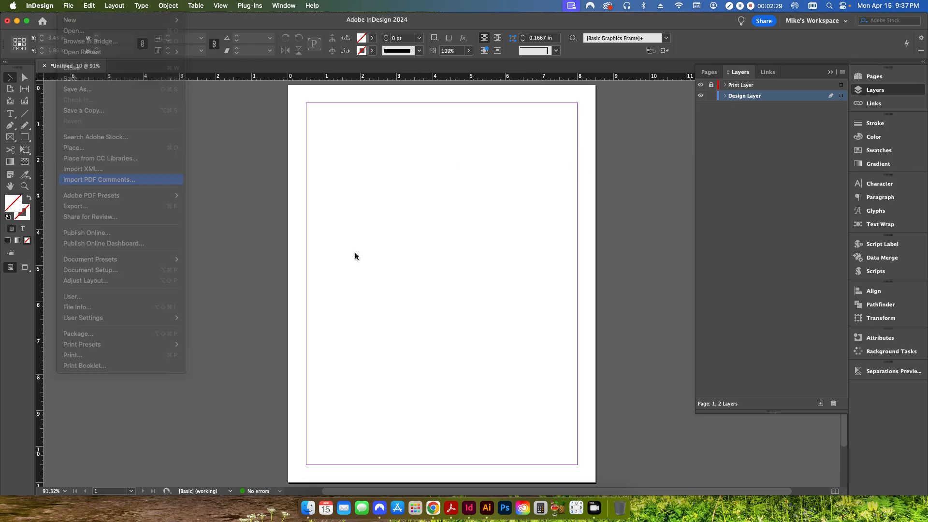
pyautogui.click(74, 148)
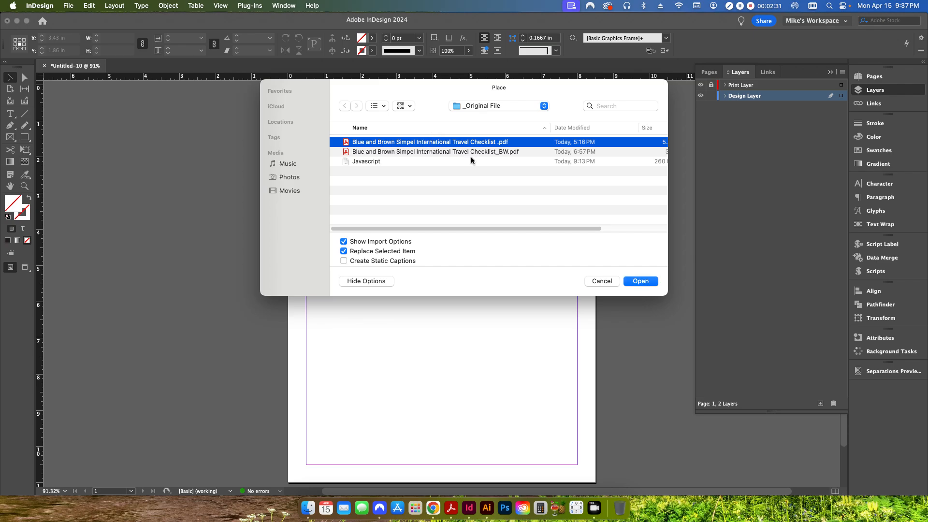
pyautogui.click(640, 282)
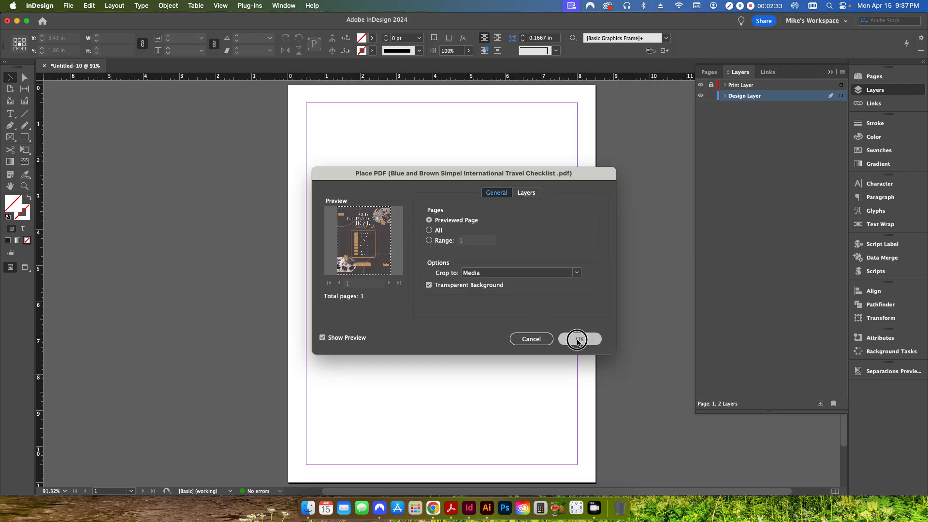
pyautogui.click(578, 339)
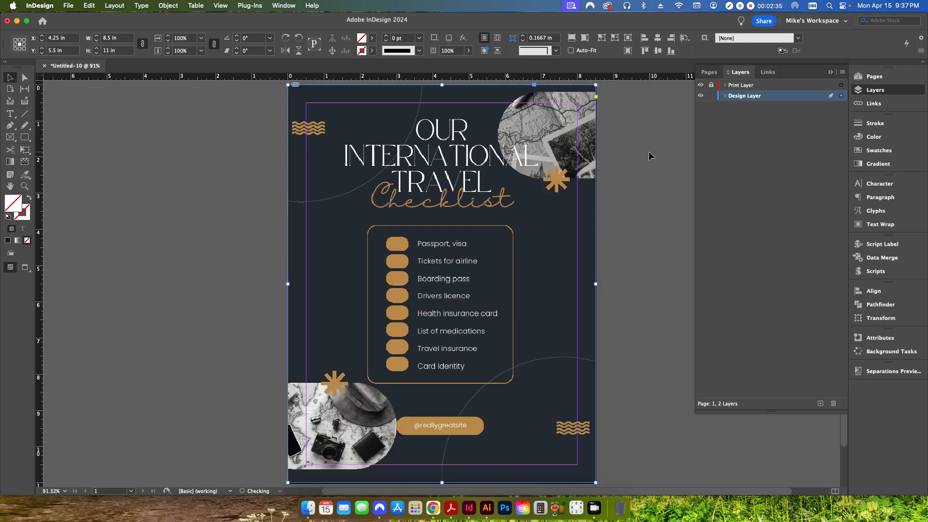
pyautogui.click(741, 84)
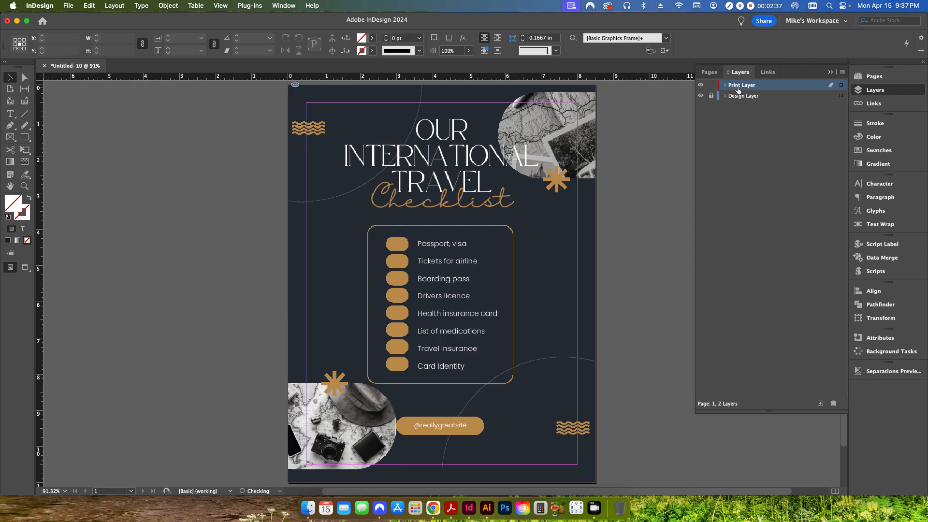
pyautogui.click(68, 5)
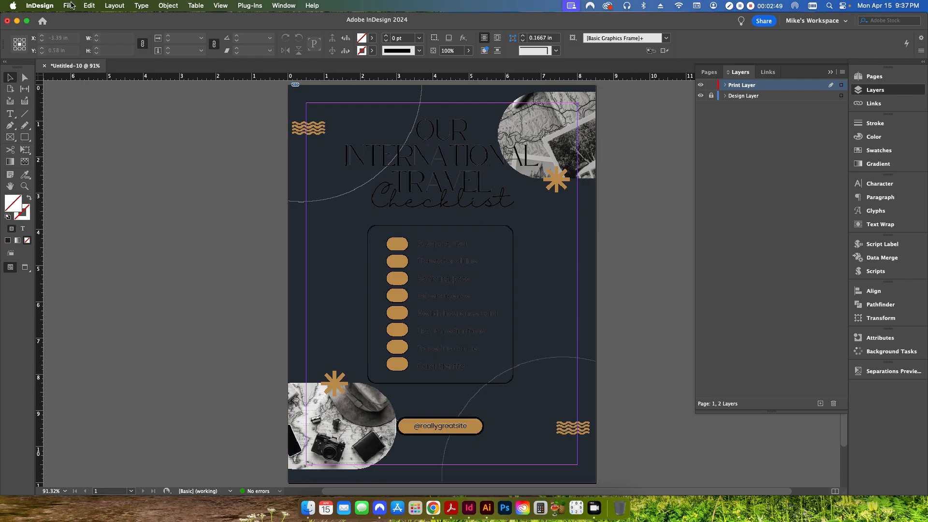
# - Save the PDF export under the name 'Layer PDF Example'
pyautogui.click(68, 5)
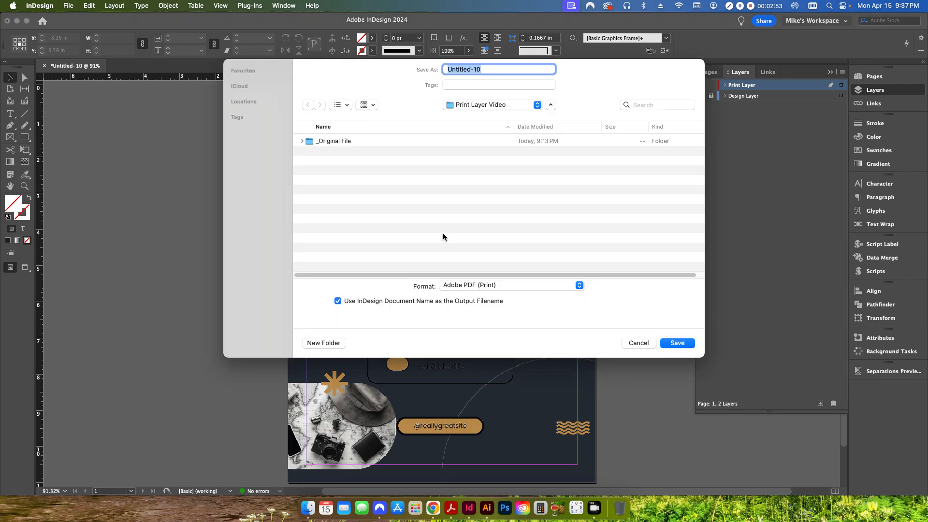
pyautogui.moveTo(447, 206)
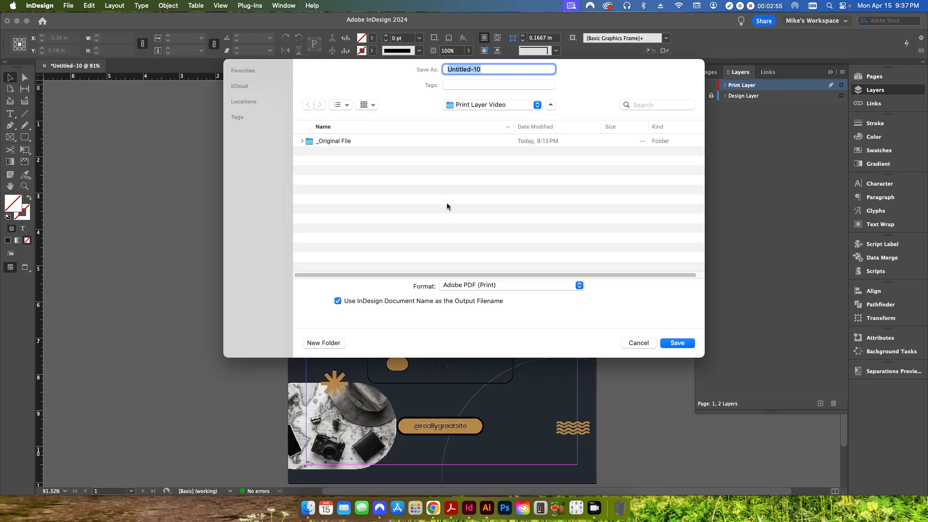
pyautogui.write('L')
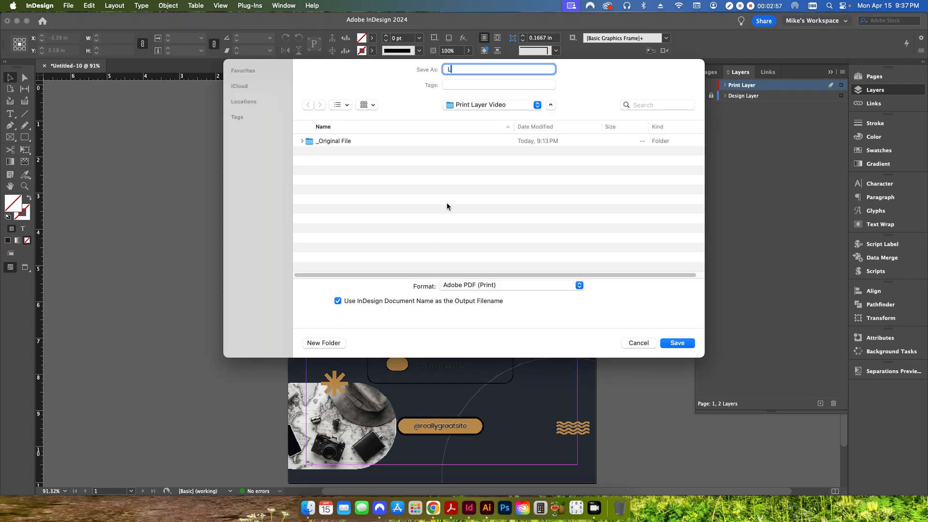
pyautogui.write('ayer PDF')
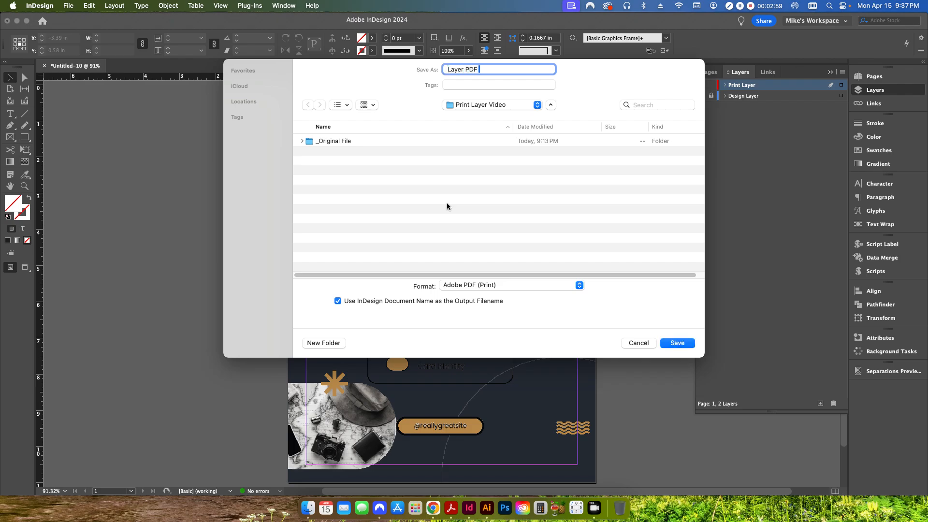
pyautogui.write('Example')
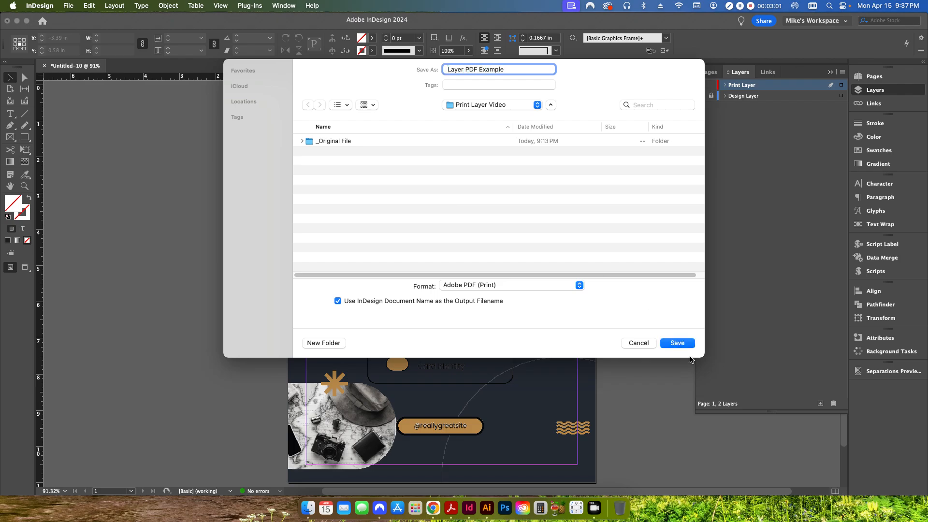
pyautogui.click(677, 343)
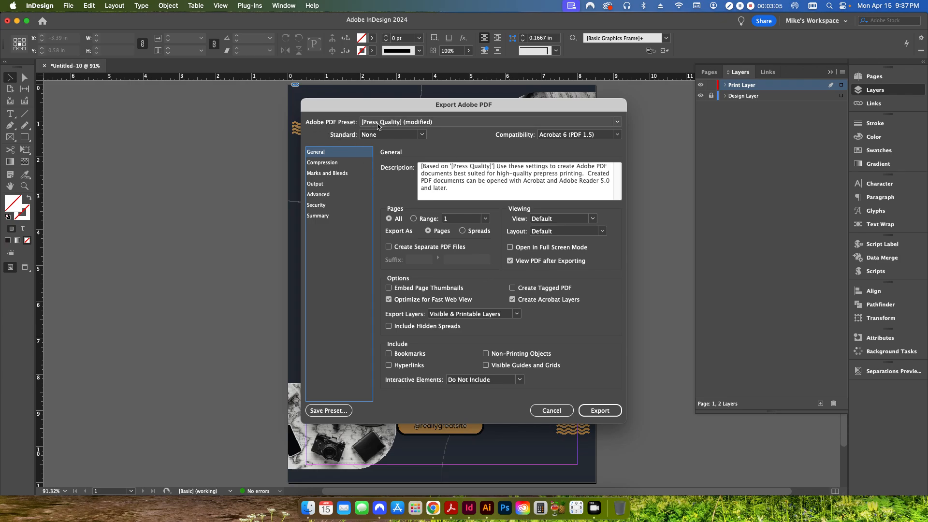
pyautogui.moveTo(452, 130)
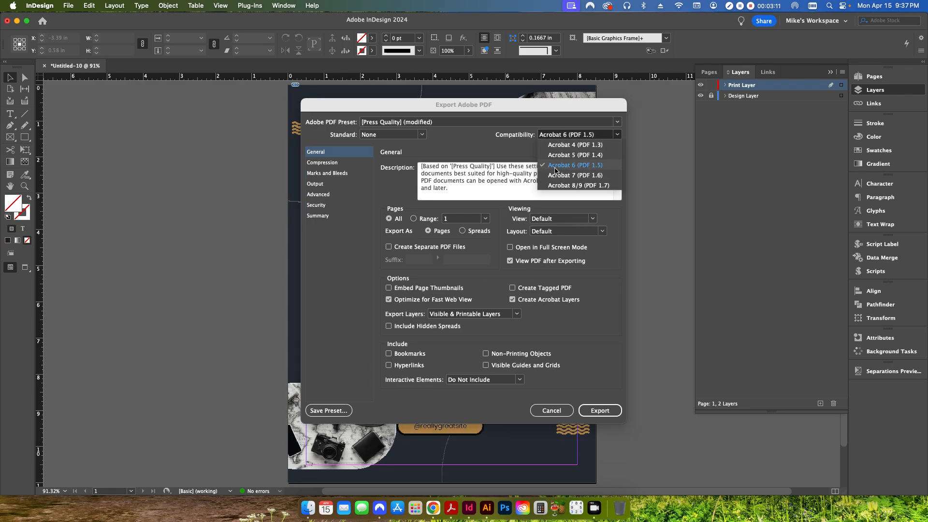
# - Set compatibility to Acrobat 6 and export the PDF
pyautogui.click(574, 164)
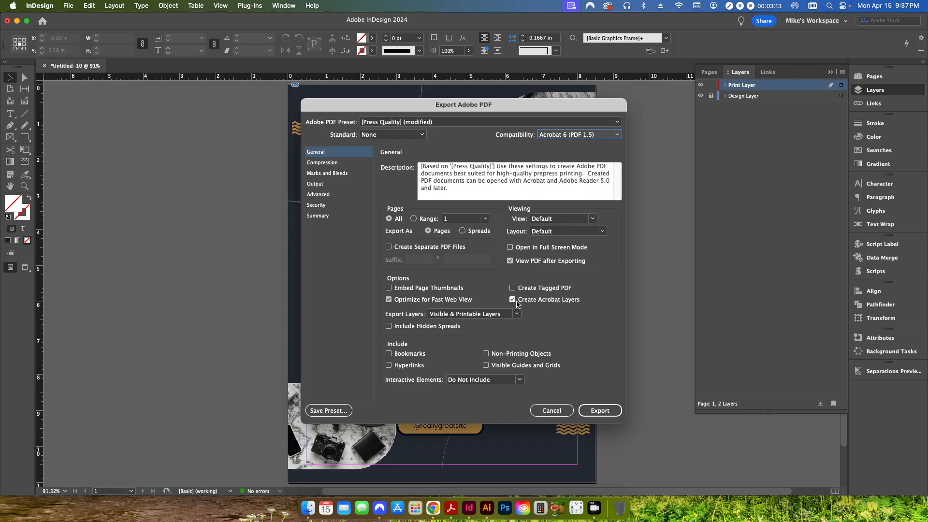
pyautogui.moveTo(540, 303)
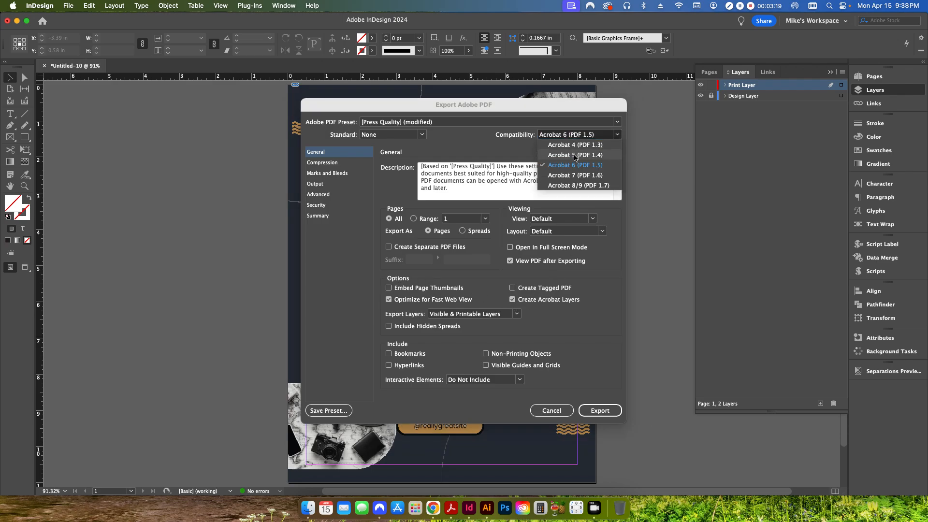
pyautogui.click(574, 155)
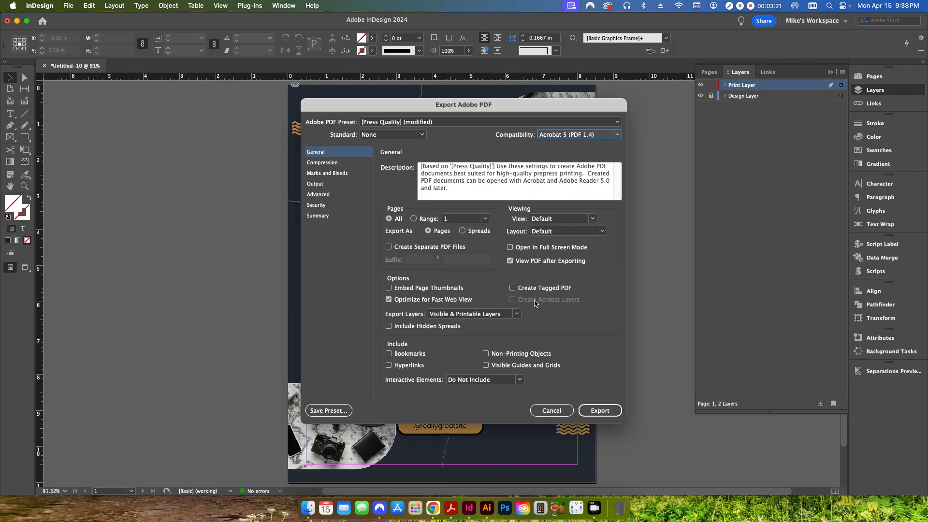
pyautogui.click(578, 134)
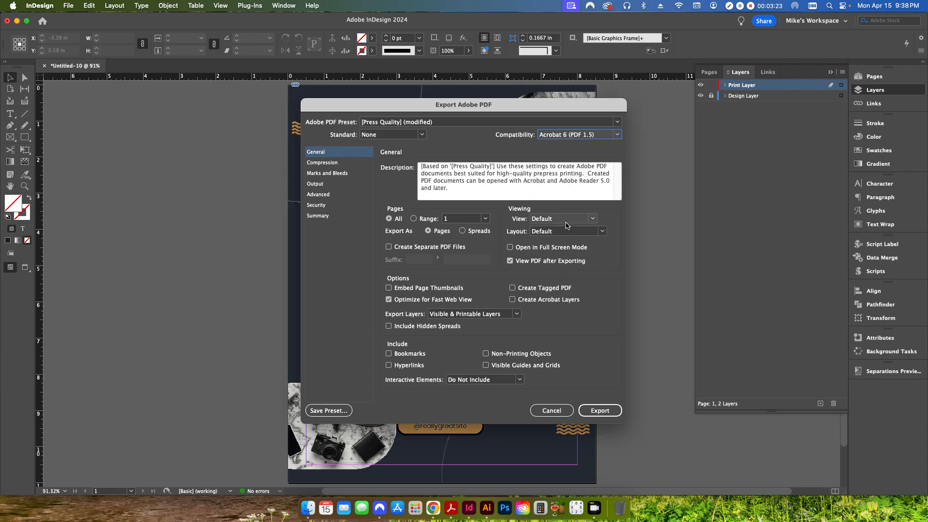
pyautogui.click(512, 299)
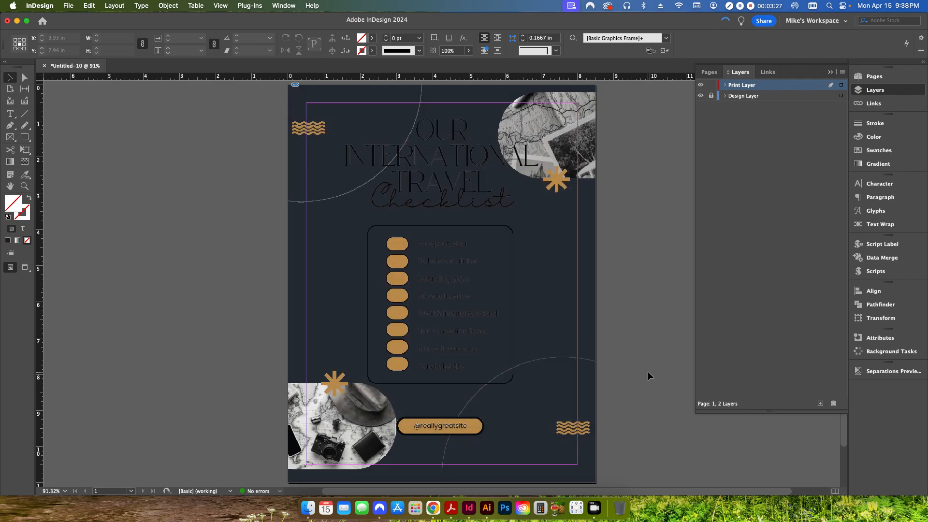
# - Expand Untitled-10 in the Layers panel, toggle Print Layer off and on, and select it
pyautogui.click(450, 508)
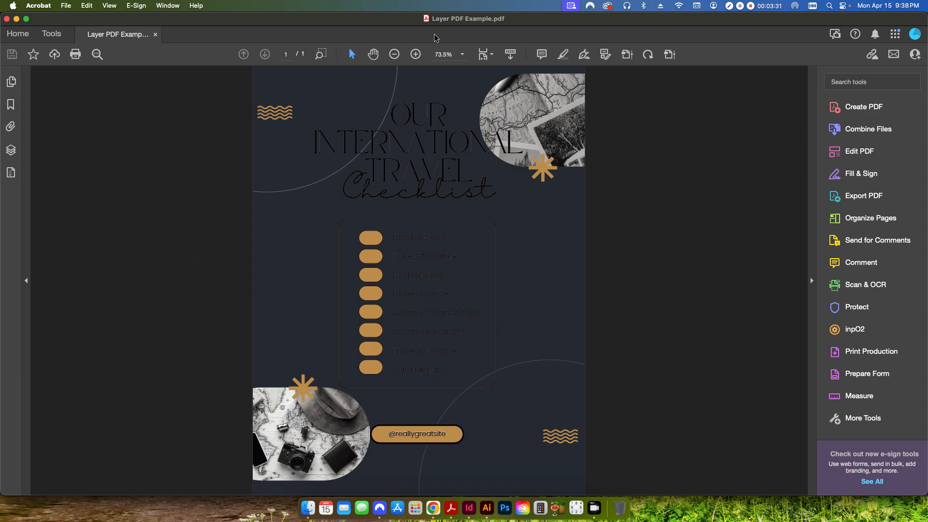
pyautogui.moveTo(393, 234)
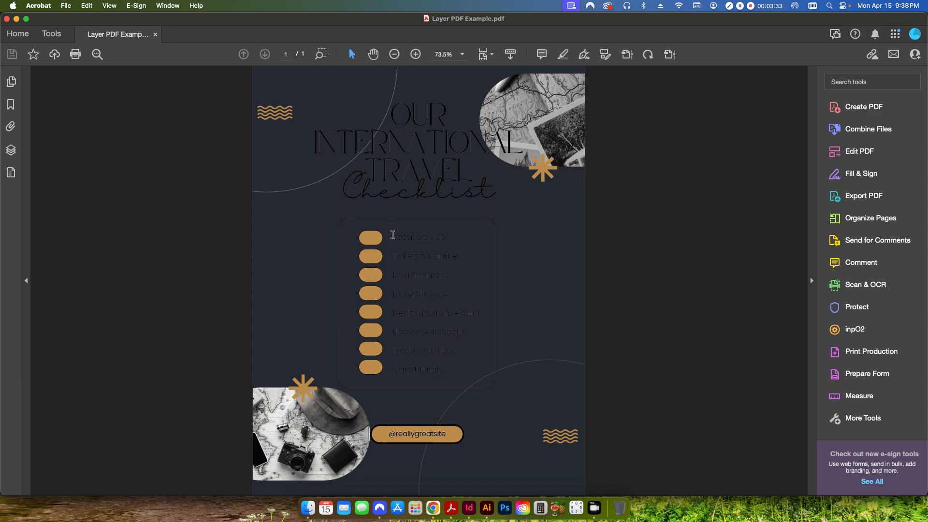
pyautogui.moveTo(175, 179)
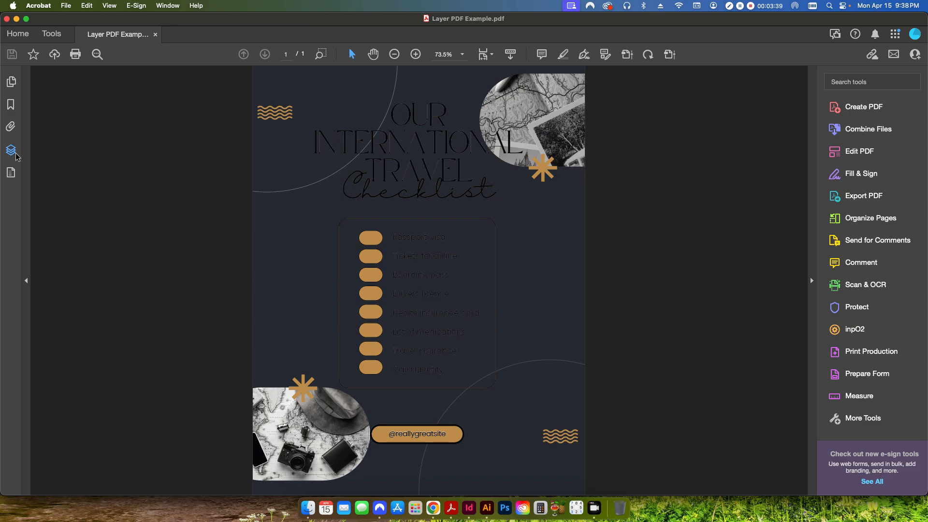
pyautogui.click(10, 150)
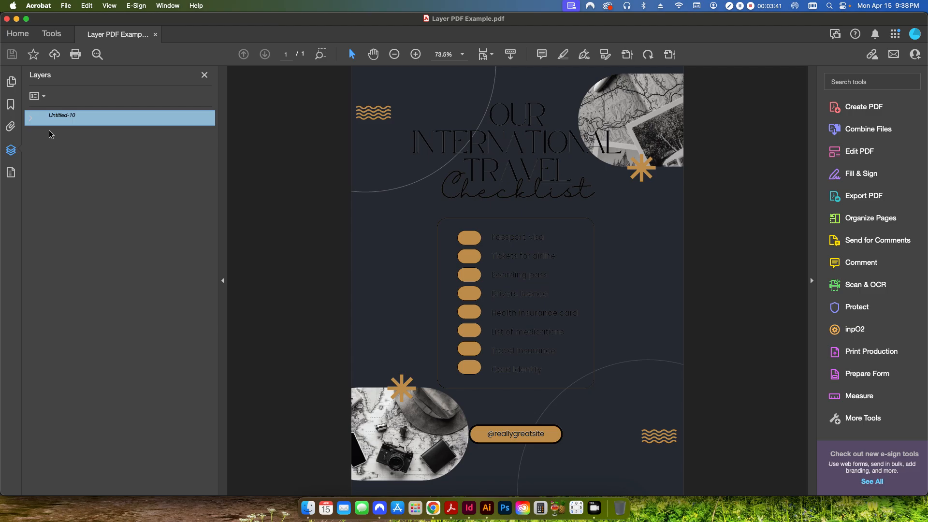
pyautogui.click(30, 116)
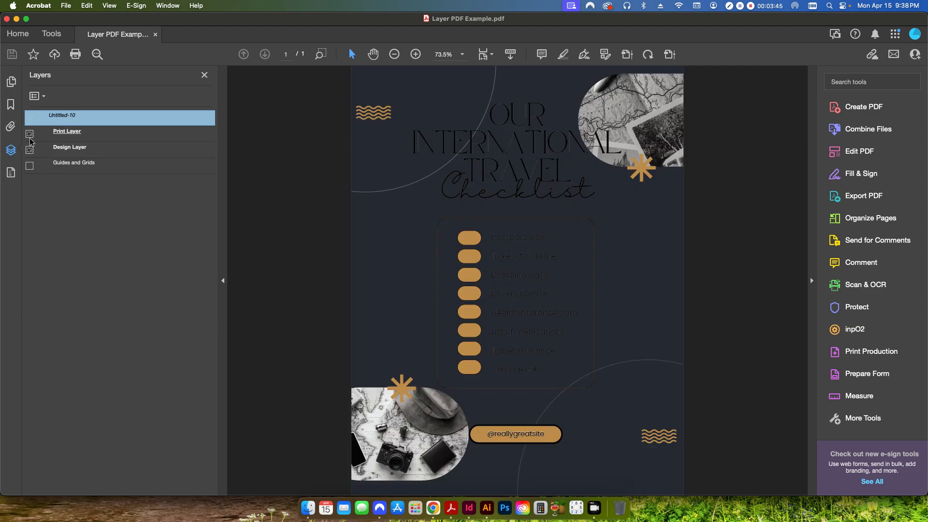
pyautogui.click(29, 134)
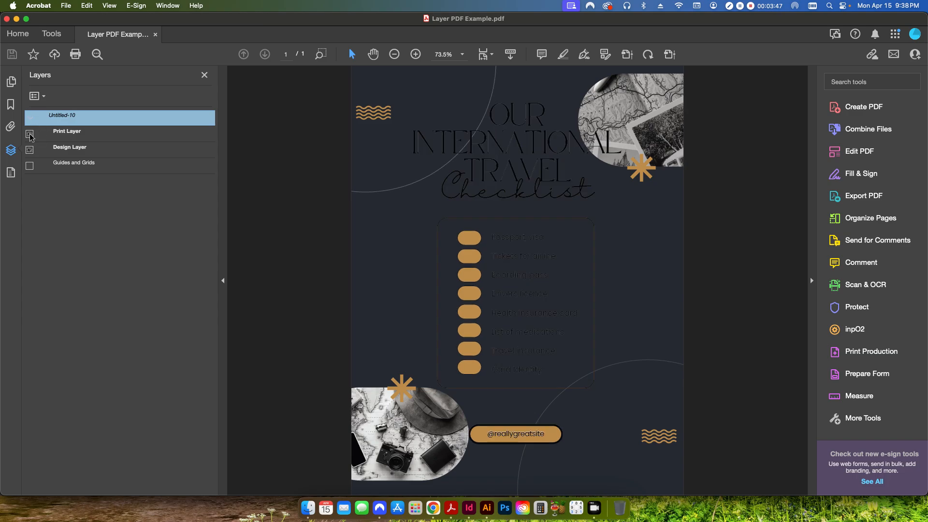
pyautogui.click(29, 135)
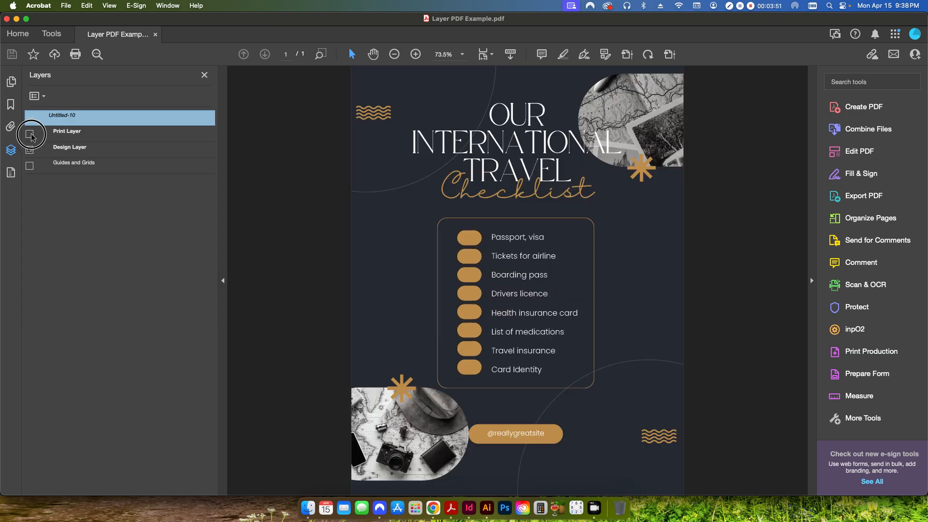
pyautogui.click(30, 131)
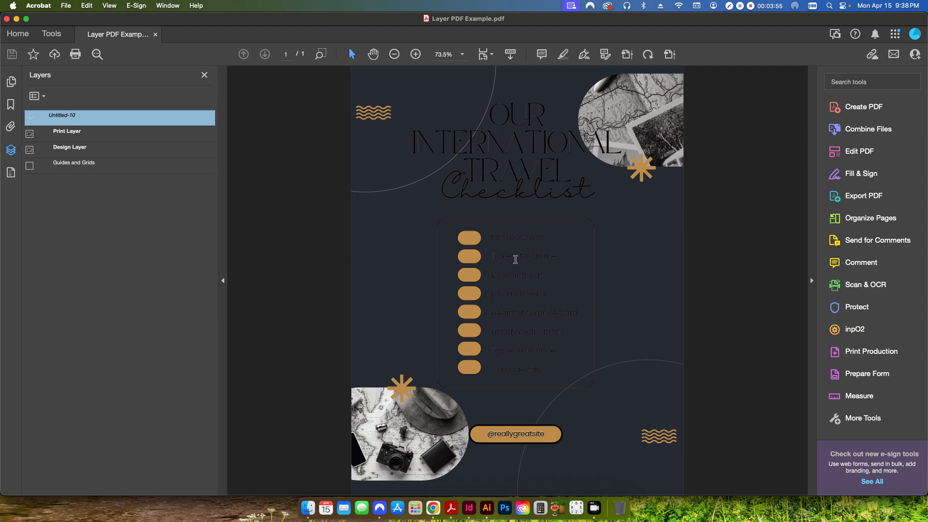
pyautogui.click(67, 131)
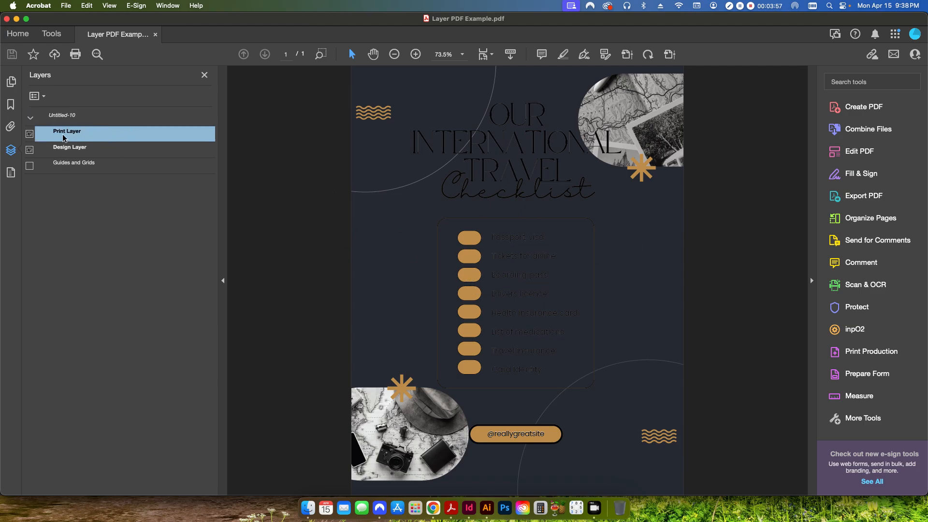
pyautogui.moveTo(95, 137)
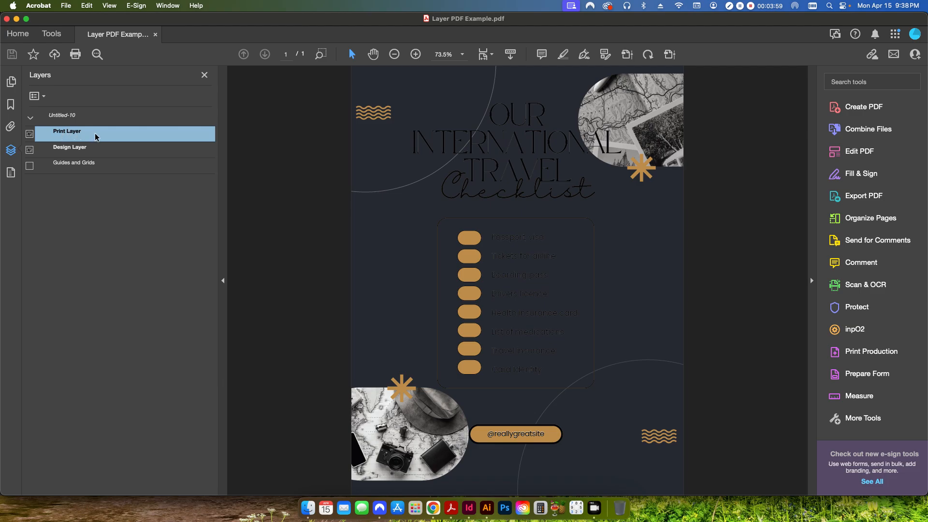
# - Set Print Layer's default state to Off in its layer properties
pyautogui.rightClick(66, 131)
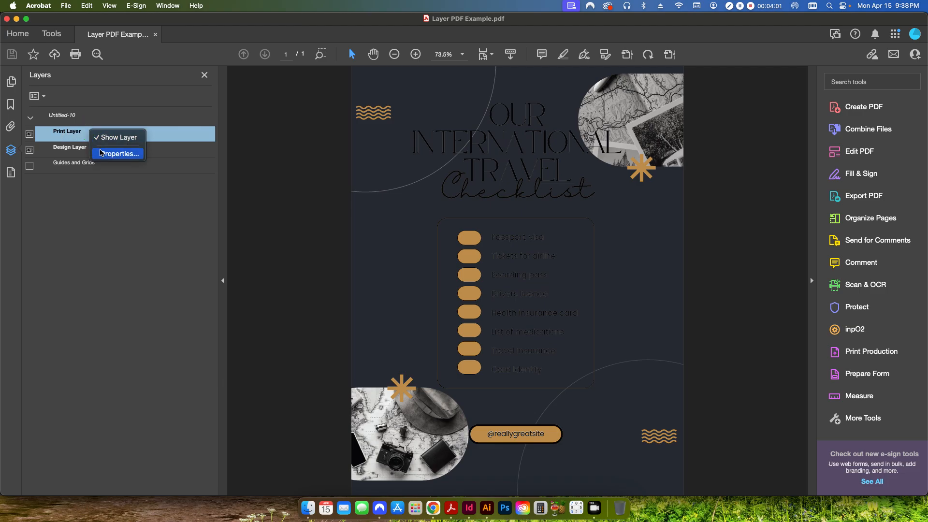
pyautogui.click(119, 153)
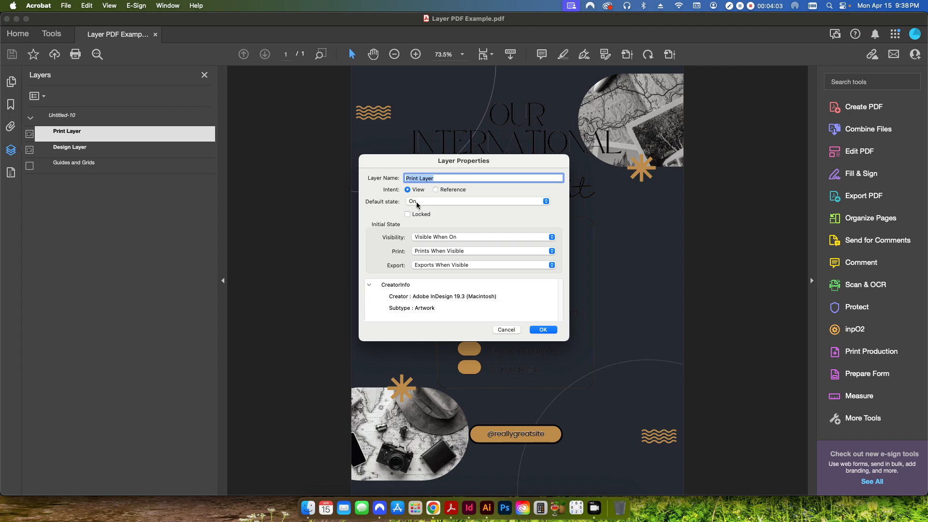
pyautogui.moveTo(439, 210)
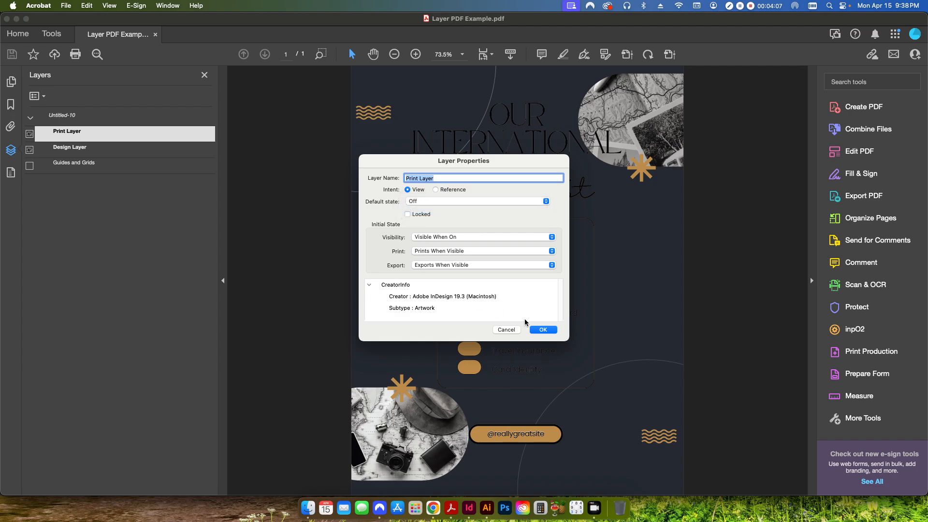
pyautogui.click(541, 329)
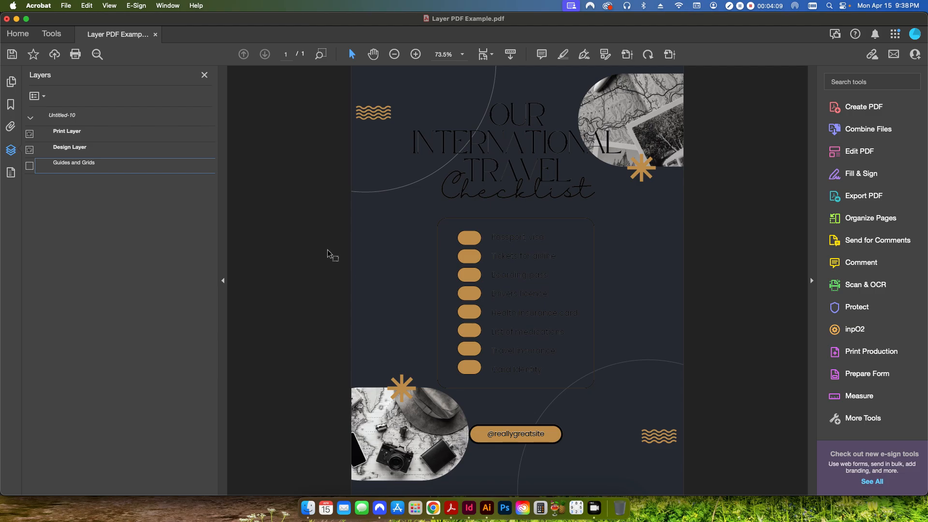
# - Close Layer PDF Example and switch to the Print Layer Video folder in Finder
pyautogui.click(66, 5)
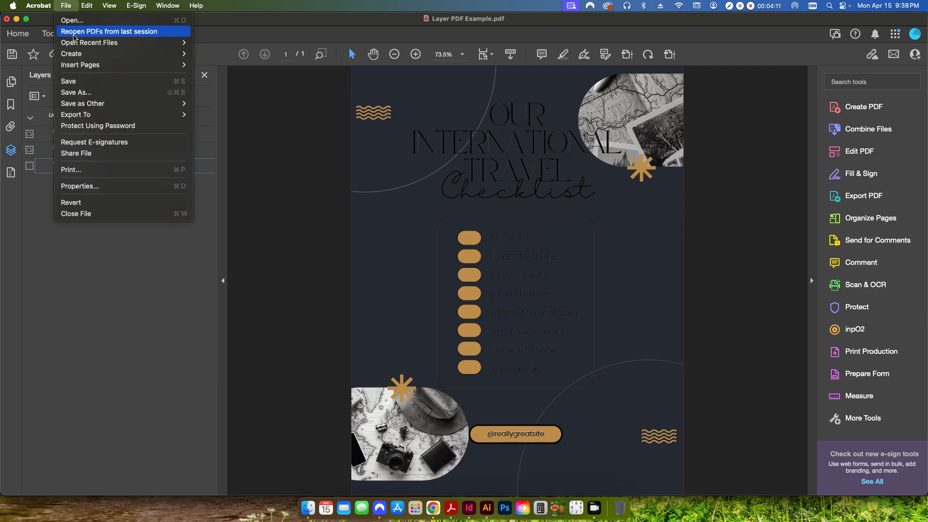
pyautogui.click(290, 180)
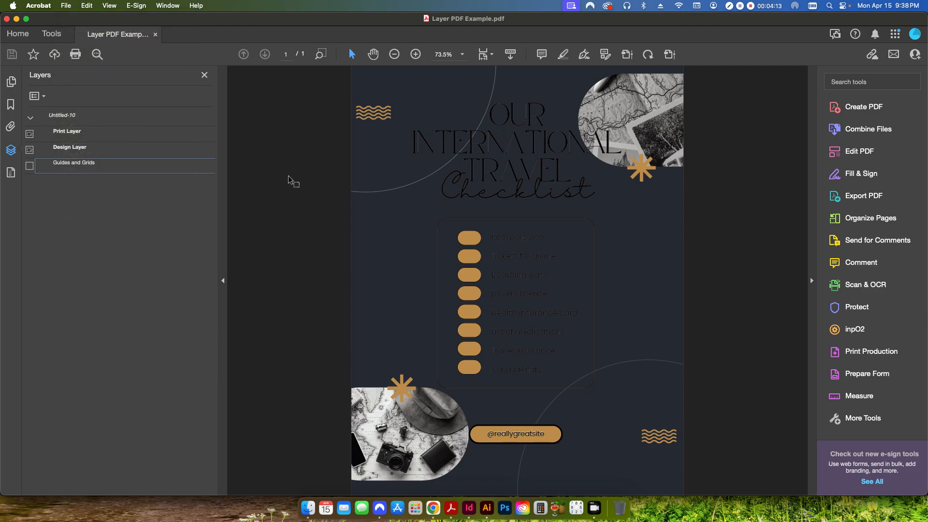
pyautogui.moveTo(432, 239)
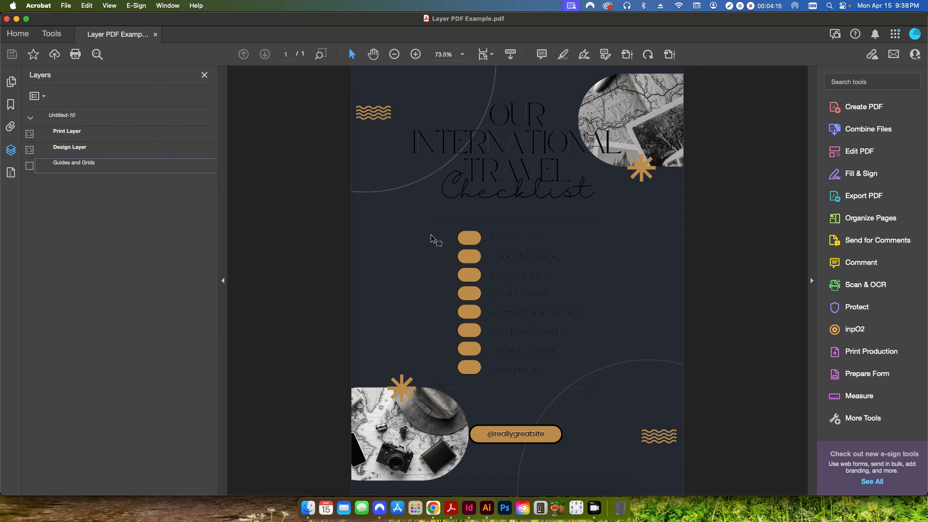
pyautogui.click(70, 147)
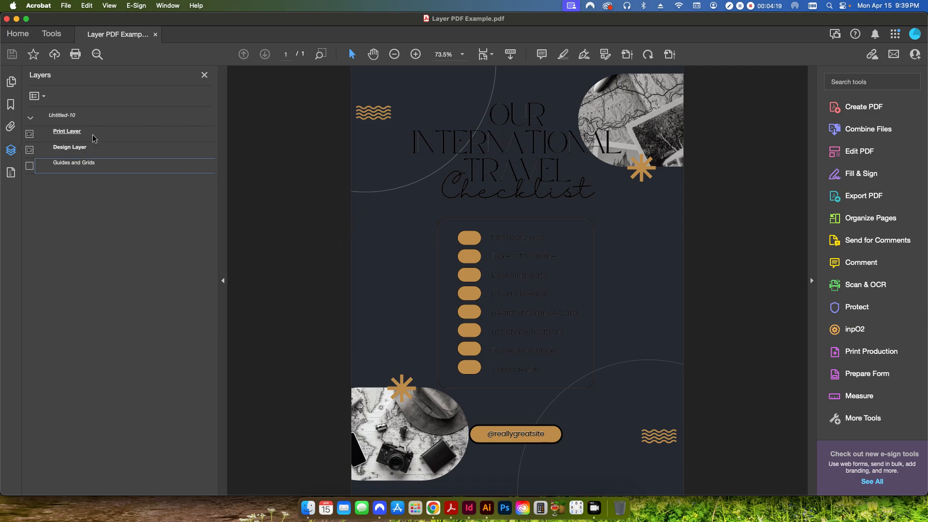
pyautogui.click(468, 508)
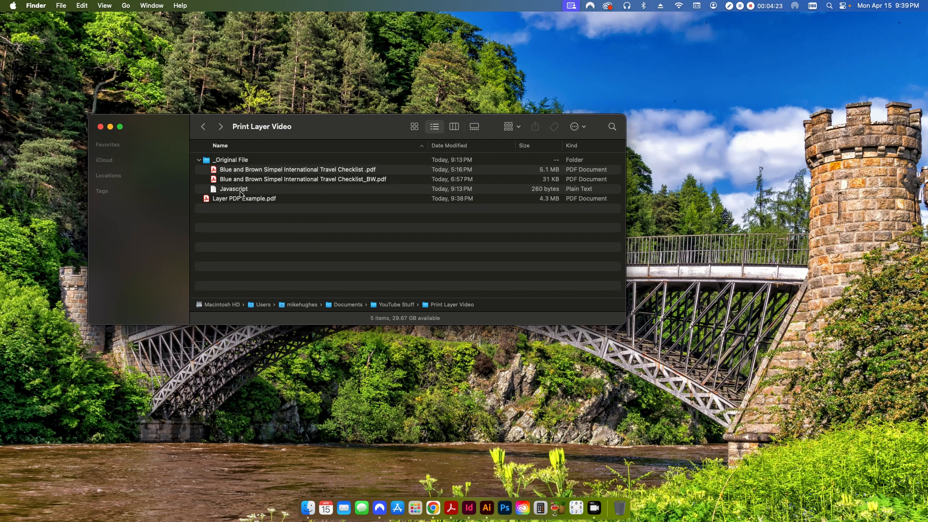
# - Reopen Layer PDF Example.pdf and confirm in the Layers pane that Print Layer is off
pyautogui.doubleClick(243, 198)
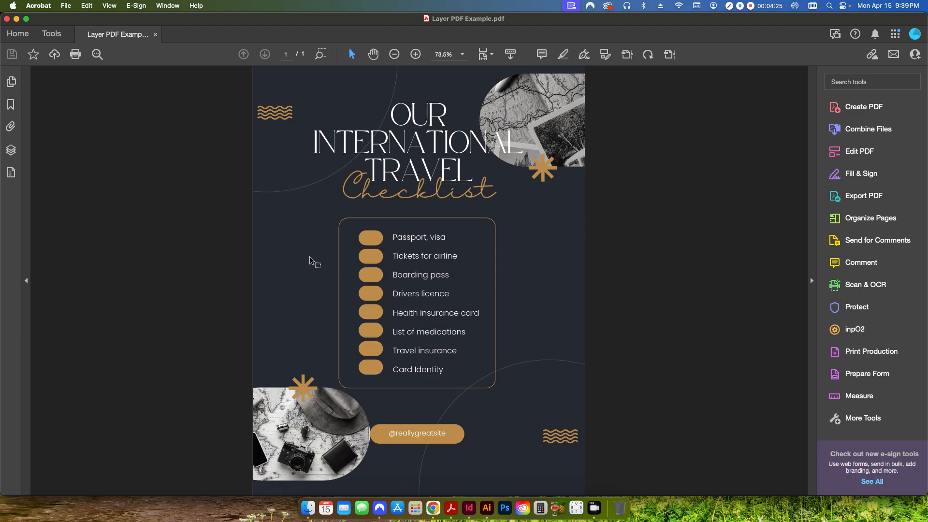
pyautogui.moveTo(413, 106)
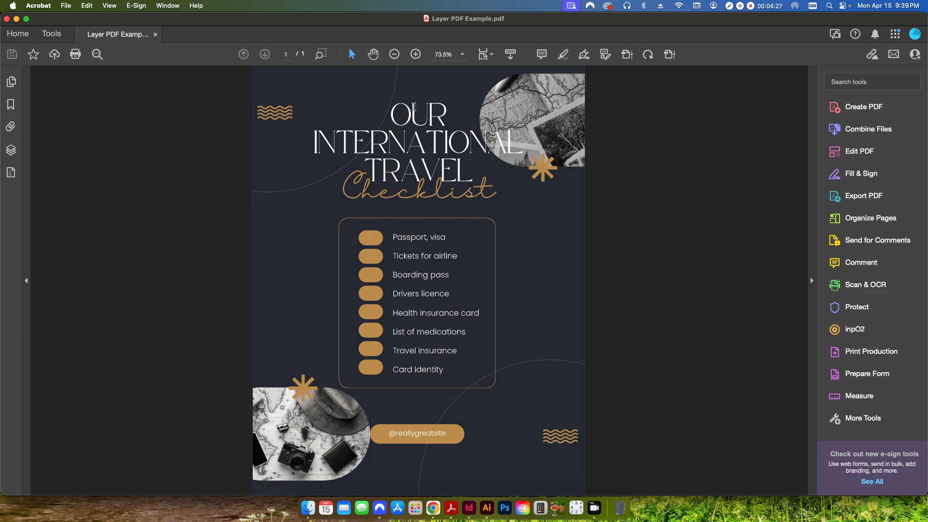
pyautogui.click(11, 150)
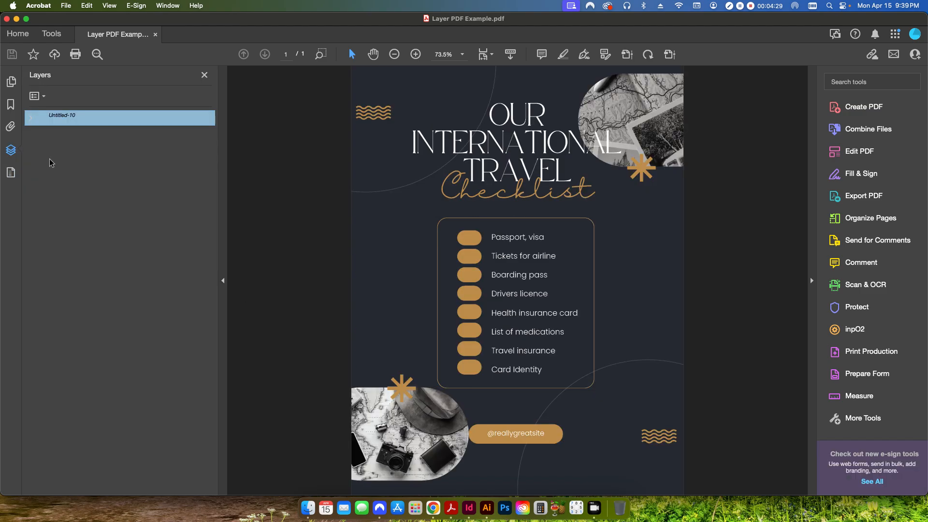
pyautogui.click(30, 117)
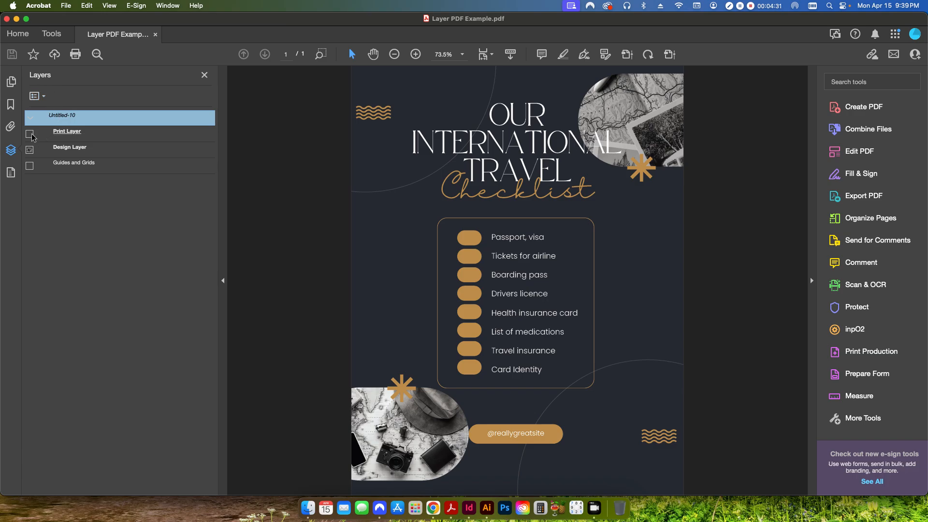
pyautogui.click(29, 135)
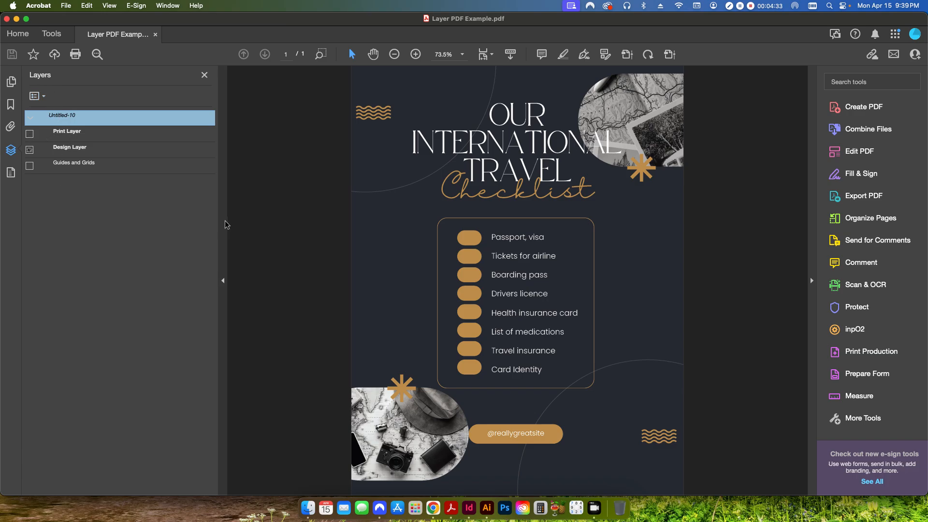
pyautogui.click(204, 74)
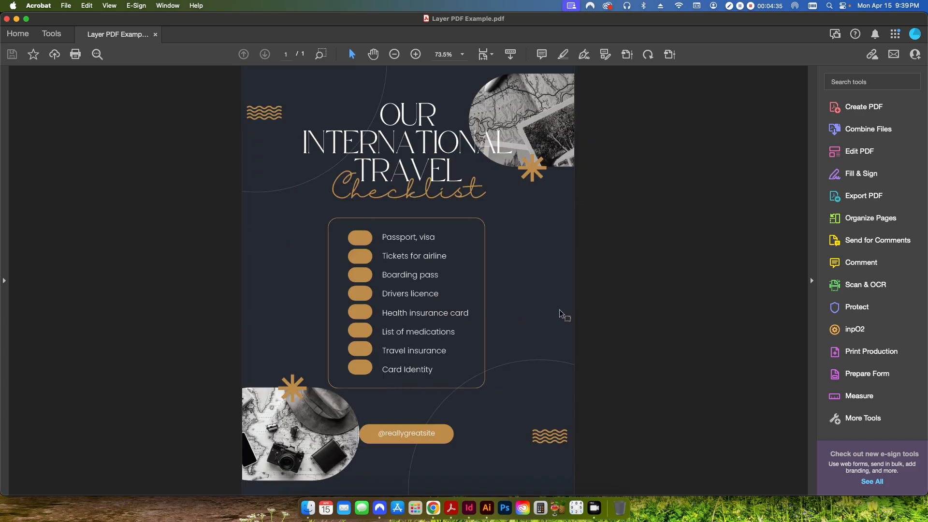
pyautogui.moveTo(610, 310)
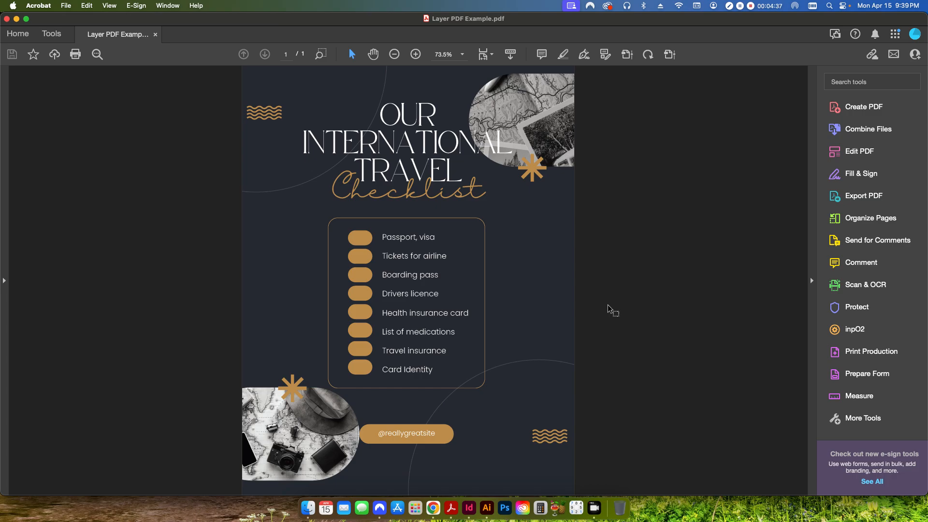
pyautogui.moveTo(498, 266)
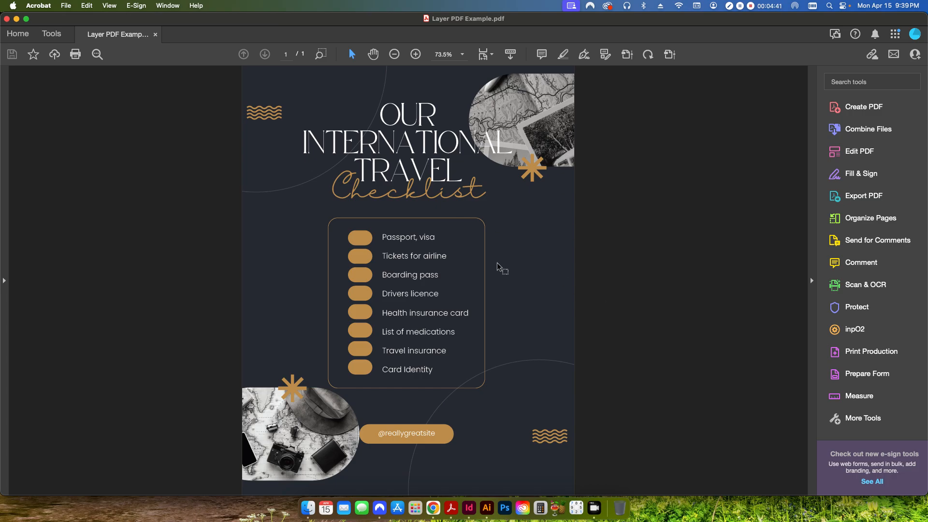
pyautogui.moveTo(291, 129)
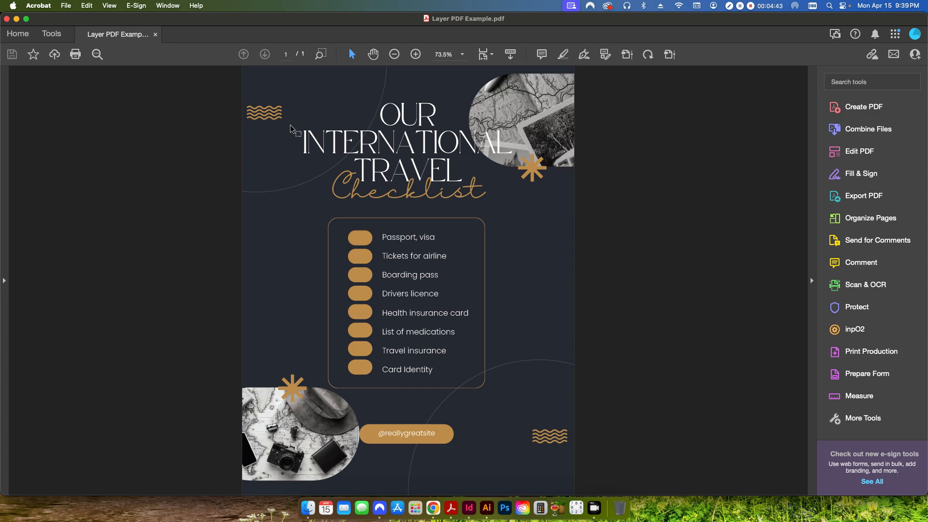
pyautogui.moveTo(167, 348)
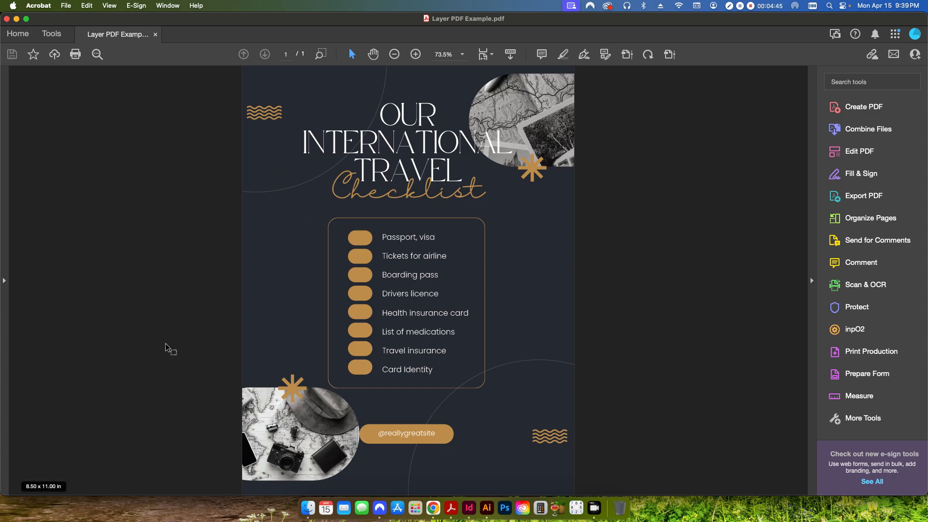
pyautogui.moveTo(554, 213)
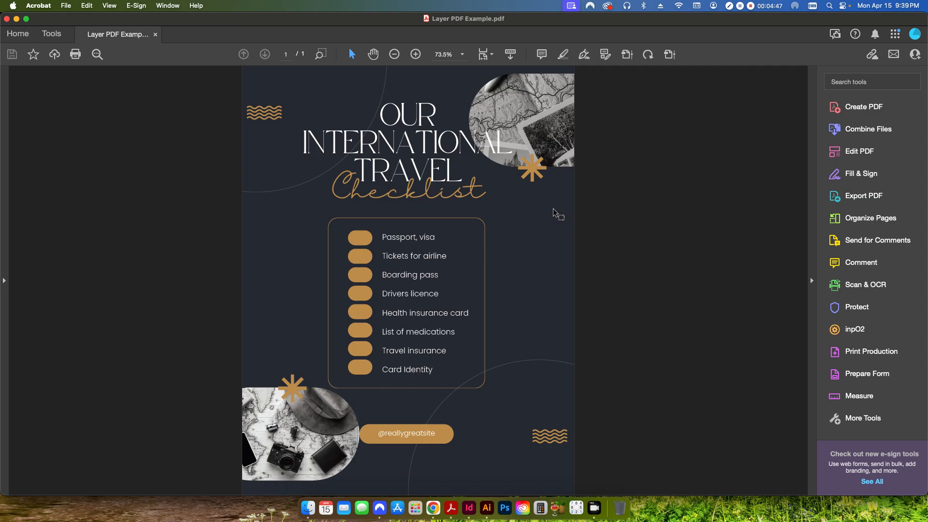
pyautogui.moveTo(622, 268)
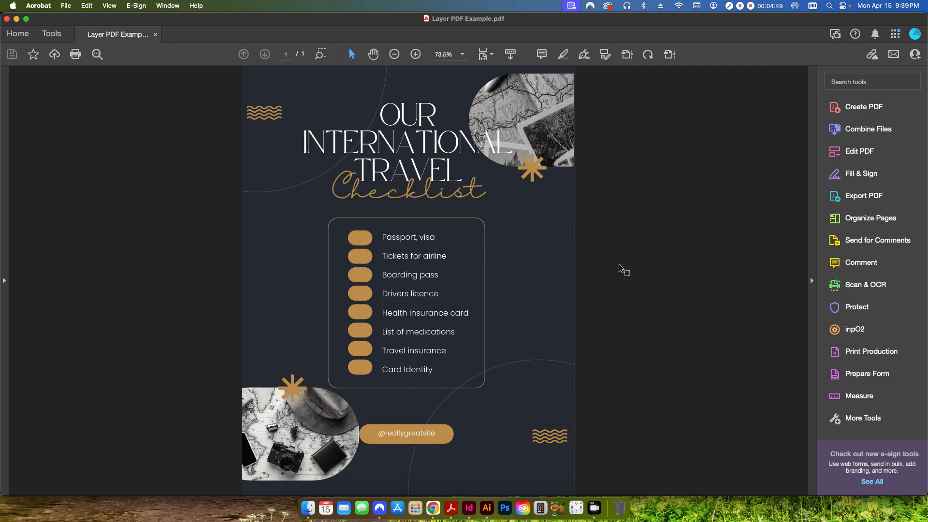
pyautogui.moveTo(733, 282)
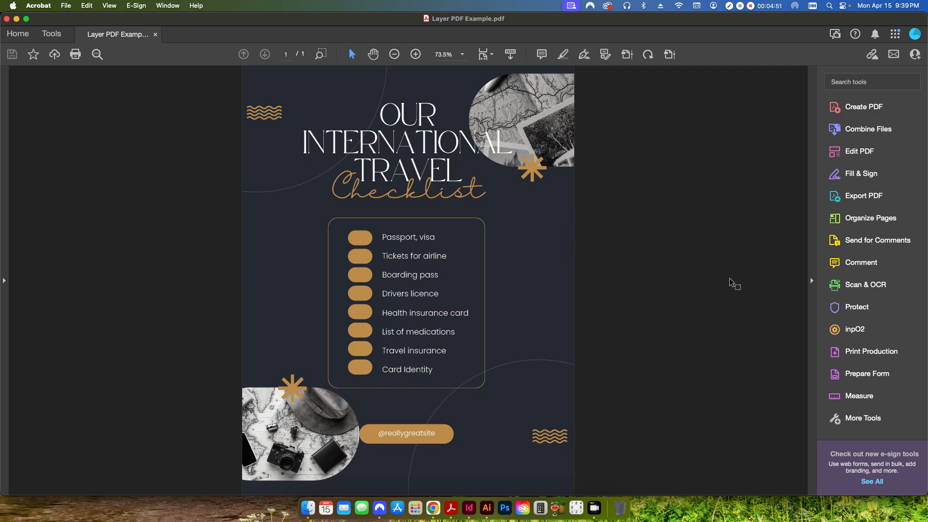
pyautogui.moveTo(862, 418)
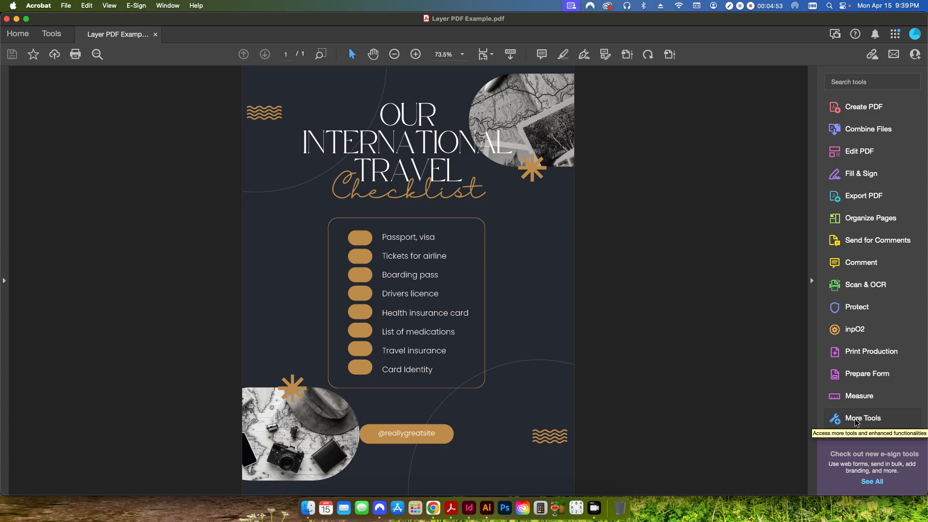
pyautogui.moveTo(866, 376)
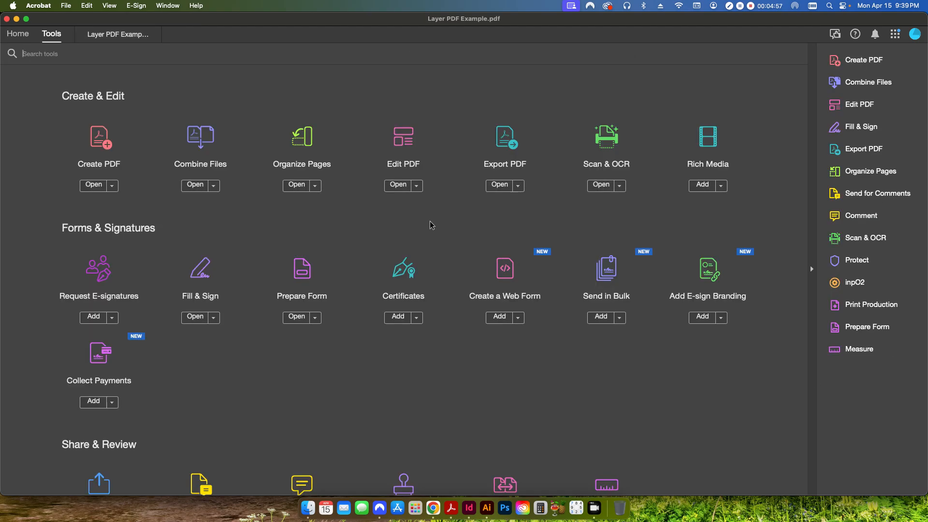
pyautogui.moveTo(129, 232)
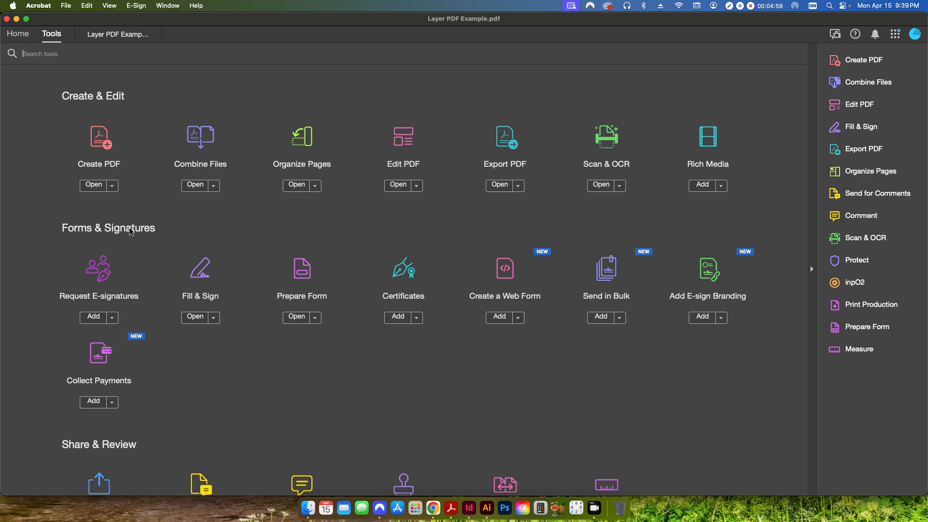
pyautogui.moveTo(301, 269)
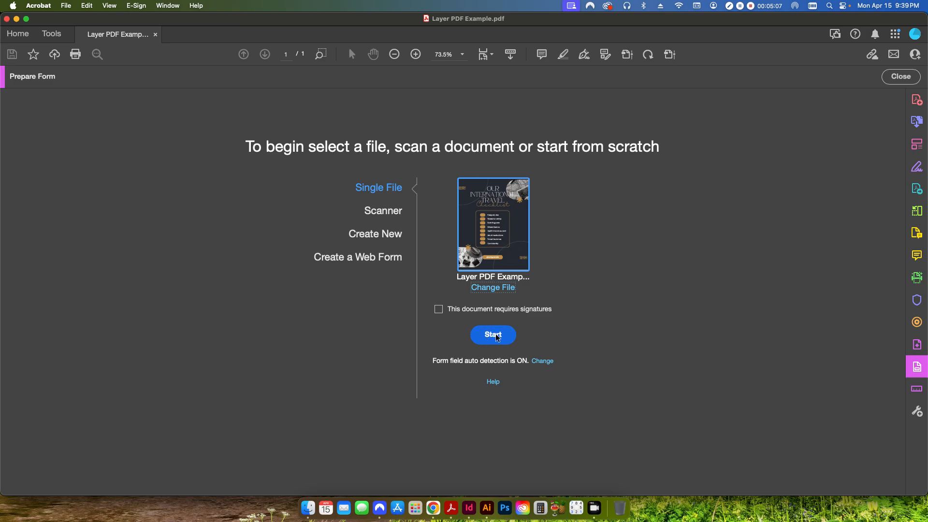
# - Run Prepare Form on Layer PDF Example, which detects no new form fields
pyautogui.click(492, 335)
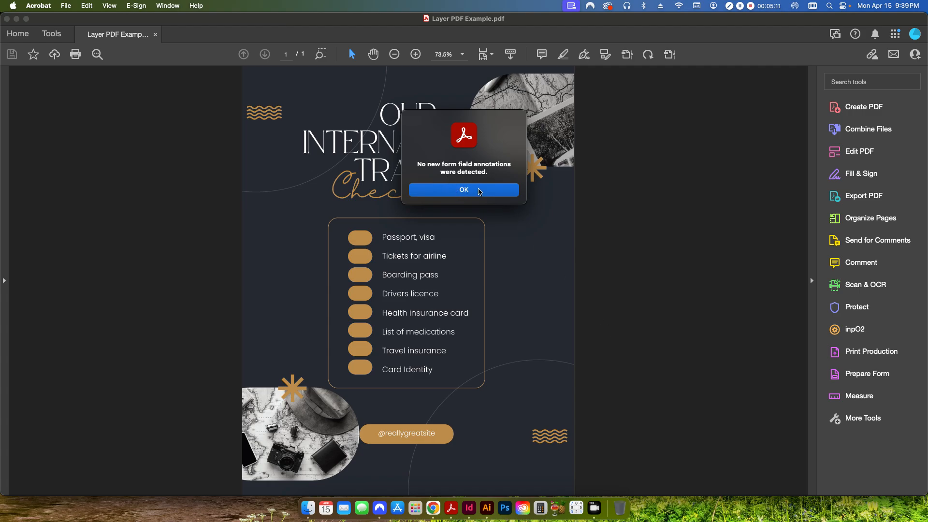
# - Dismiss the no-fields notice and place a button named 'Printer Friendly Version' at the top-left
pyautogui.click(463, 190)
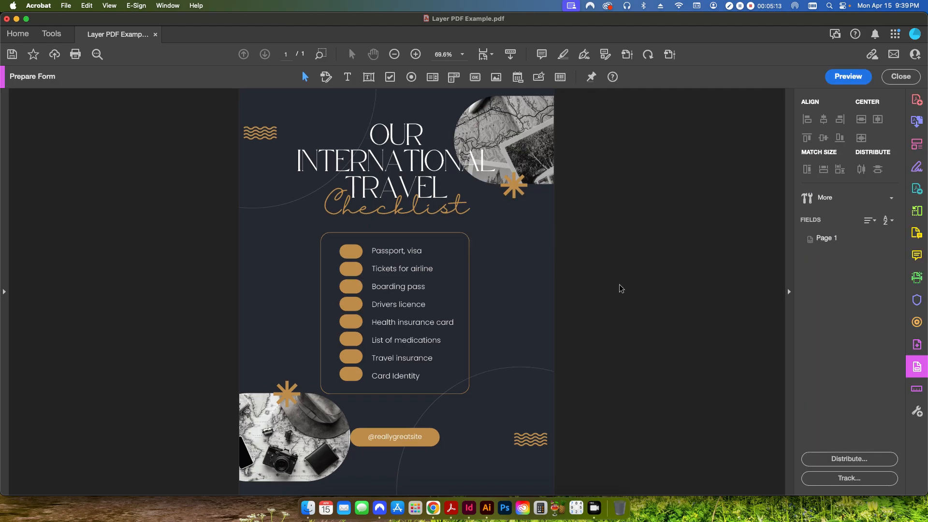
pyautogui.moveTo(548, 167)
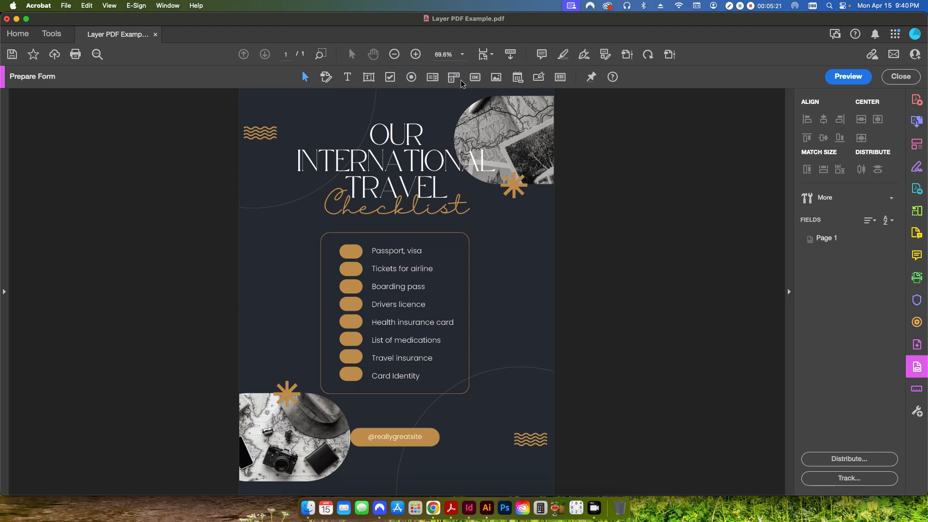
pyautogui.moveTo(475, 77)
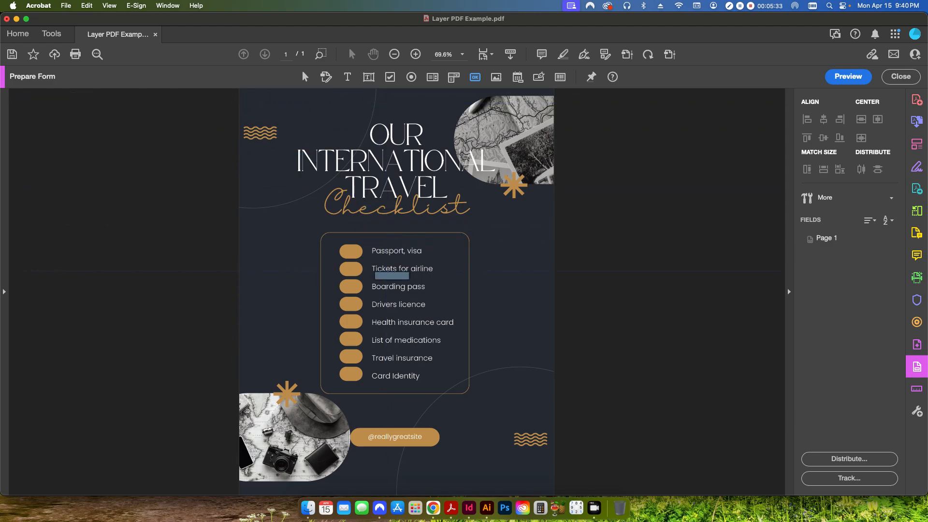
pyautogui.click(265, 101)
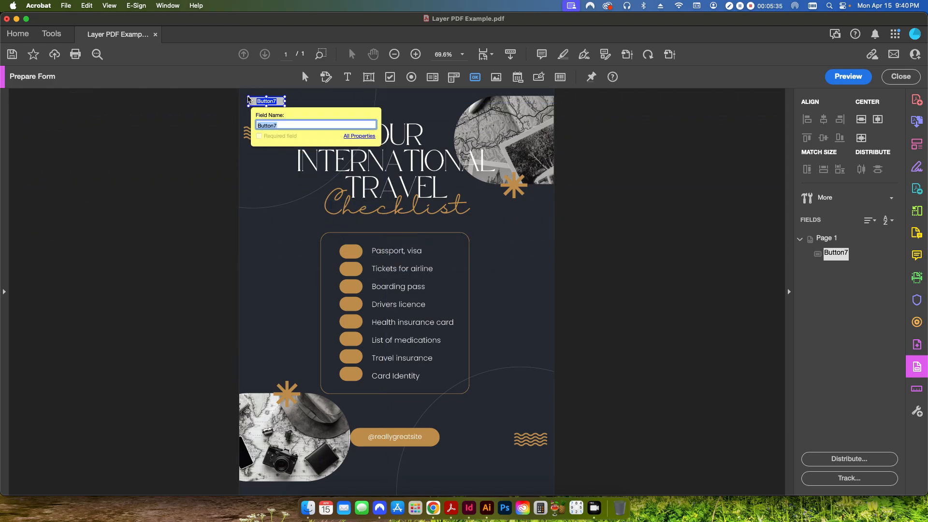
pyautogui.moveTo(215, 214)
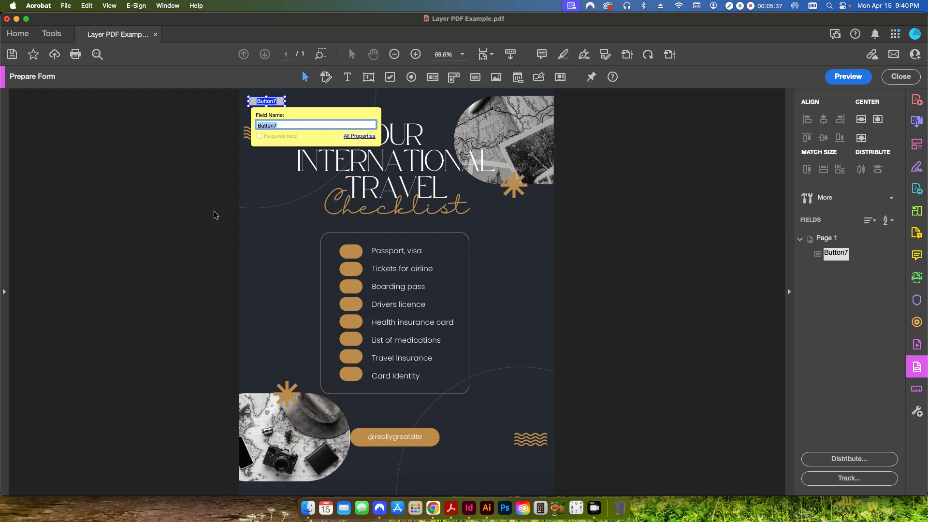
pyautogui.write('Printer Friendly Veric')
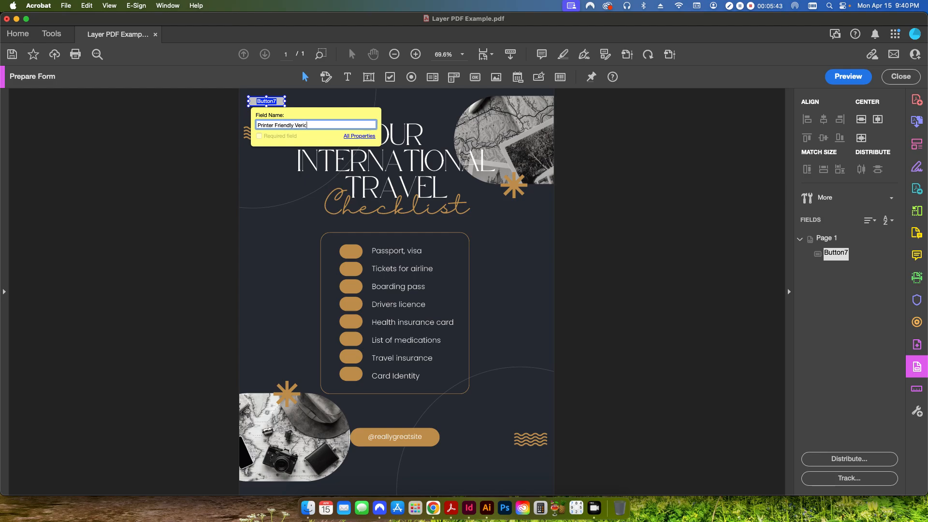
pyautogui.write('on')
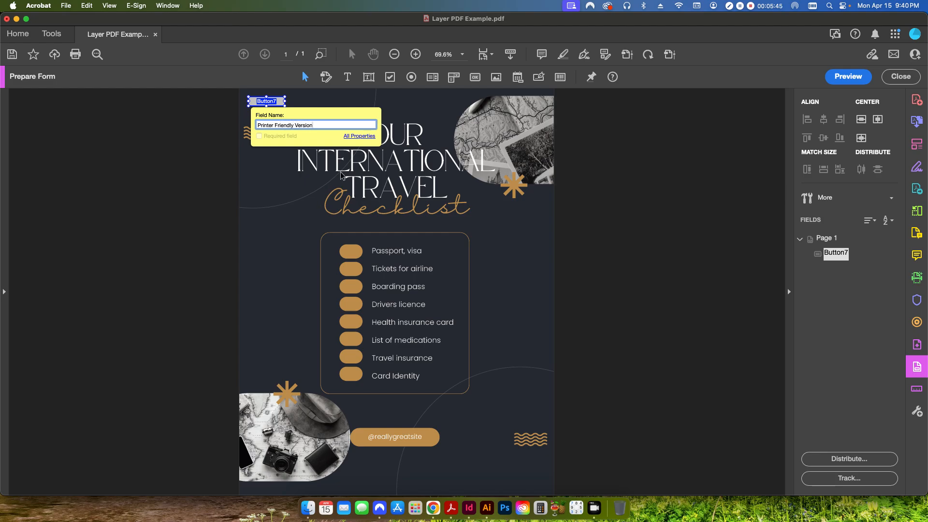
pyautogui.click(359, 137)
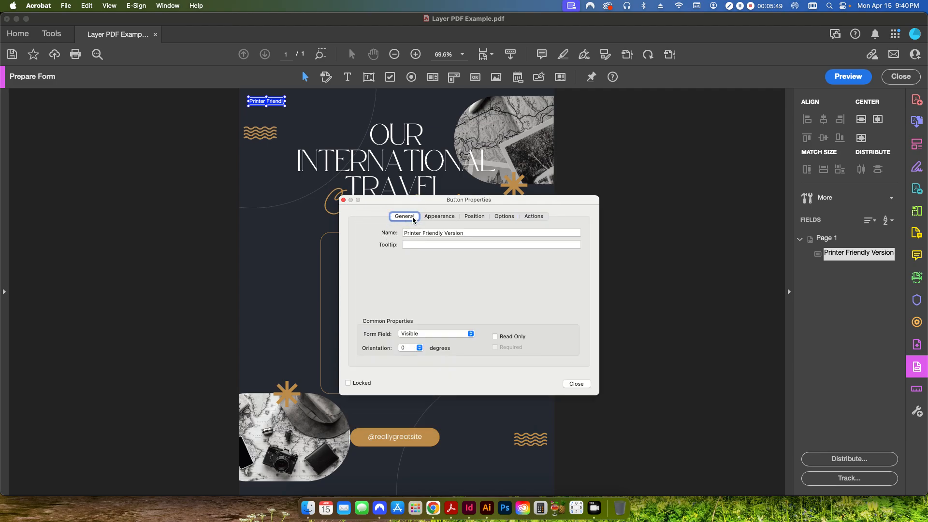
# - Set the button's Form Field visibility to 'Visible but doesn't print'
pyautogui.click(435, 333)
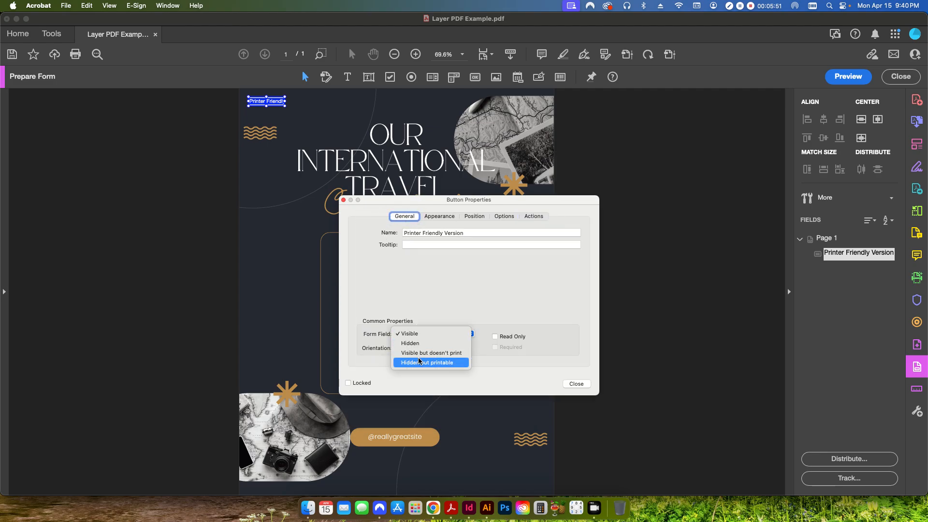
pyautogui.moveTo(431, 352)
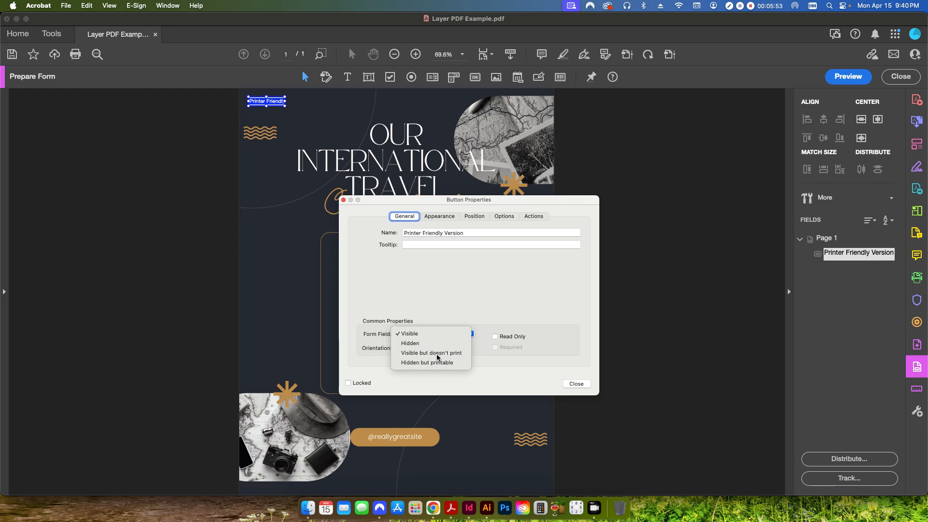
pyautogui.click(431, 352)
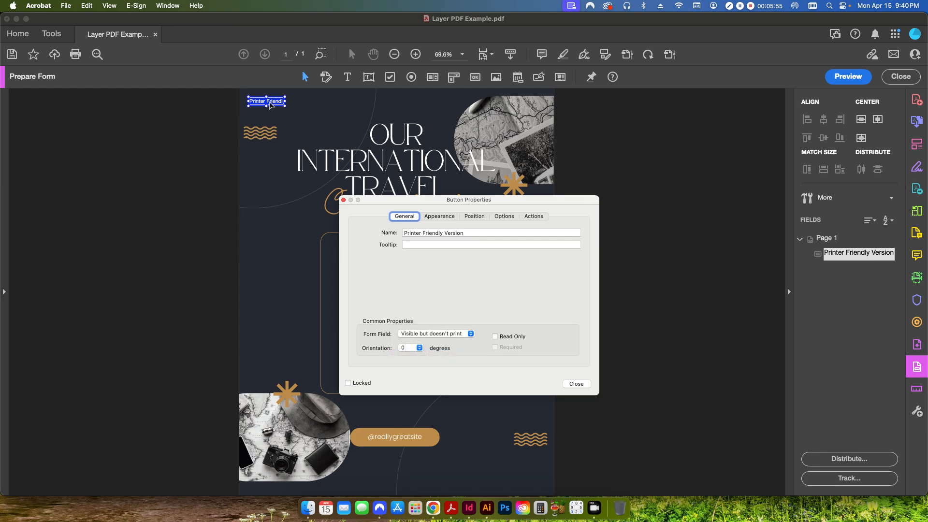
pyautogui.moveTo(300, 135)
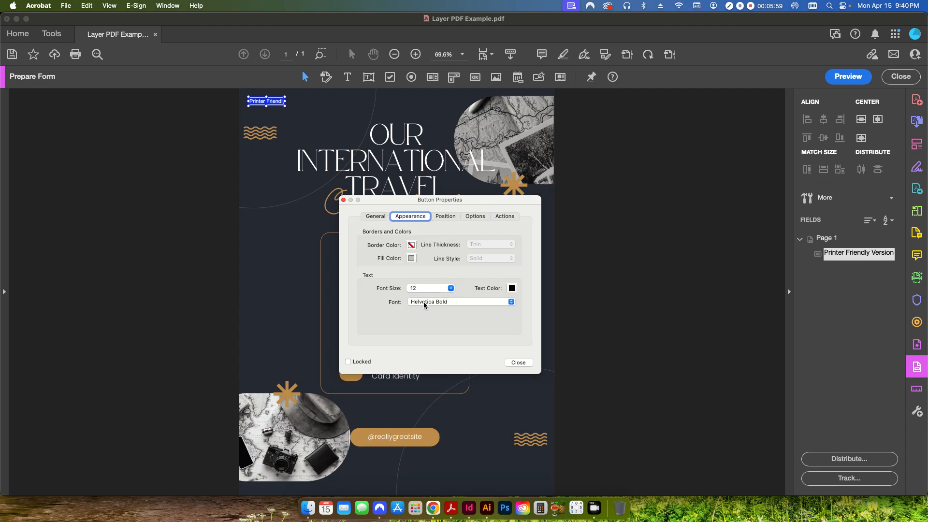
# - Set the button's border colour to red and its fill colour to white
pyautogui.click(512, 288)
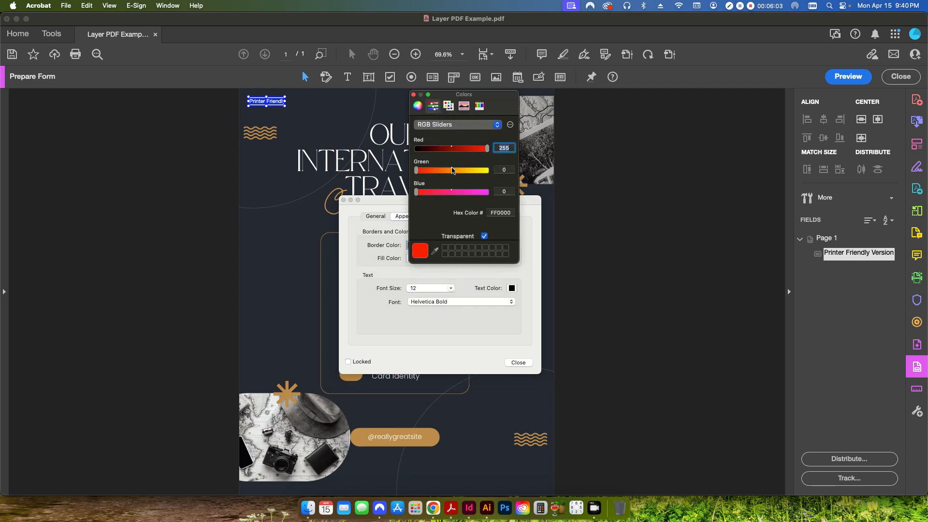
pyautogui.click(483, 236)
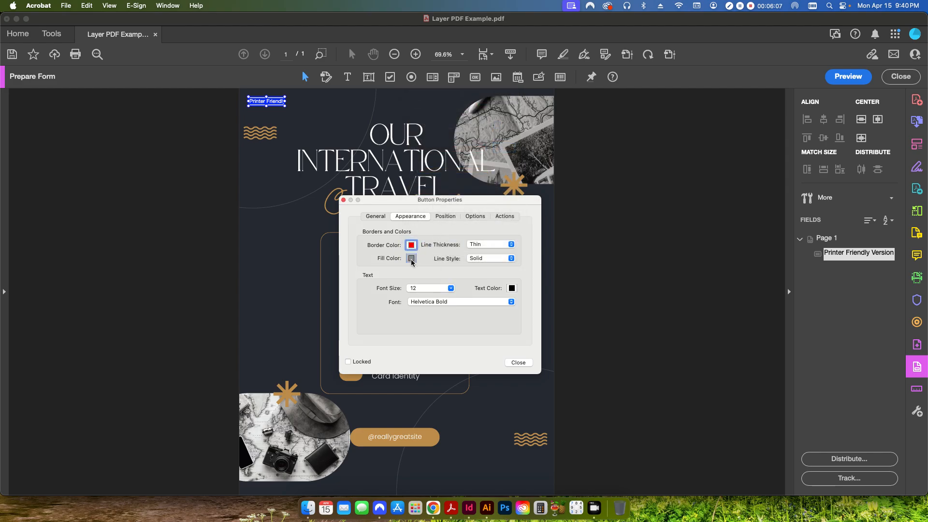
pyautogui.click(410, 258)
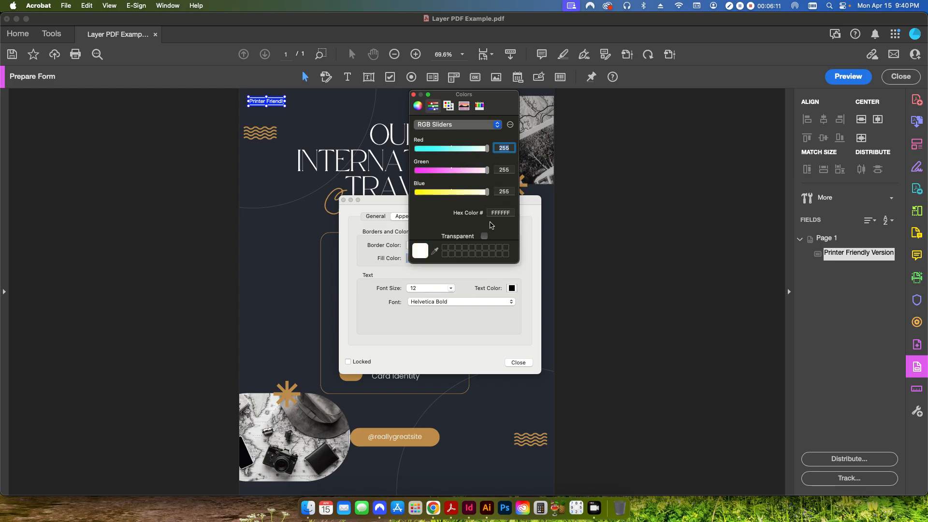
pyautogui.click(412, 95)
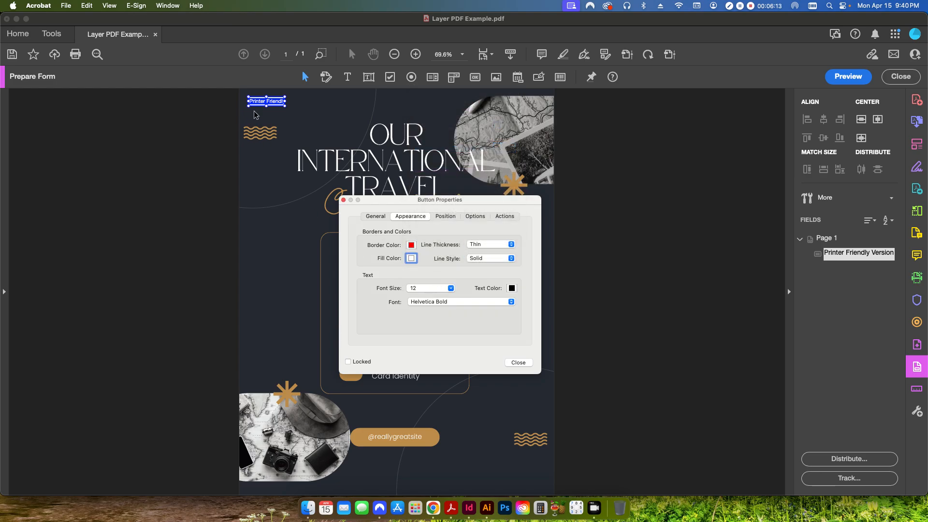
pyautogui.moveTo(288, 119)
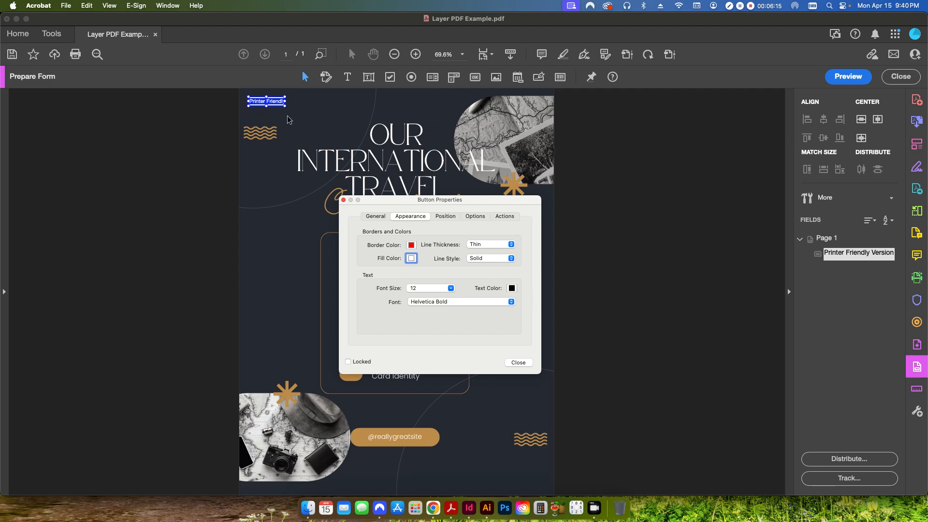
pyautogui.moveTo(320, 120)
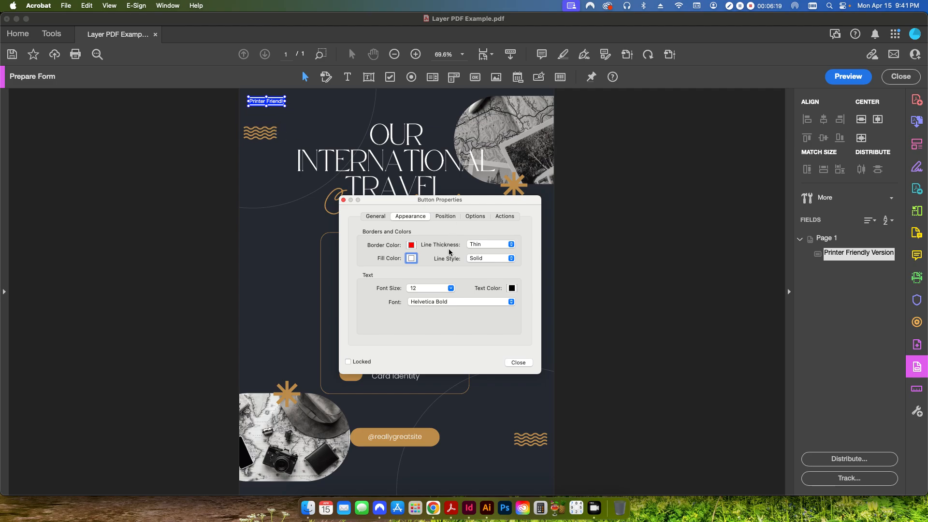
pyautogui.moveTo(415, 296)
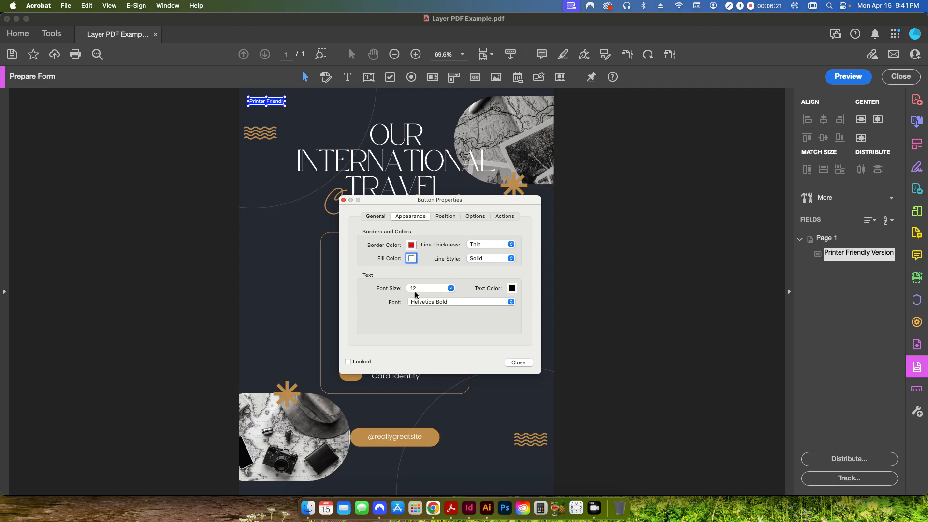
pyautogui.moveTo(446, 232)
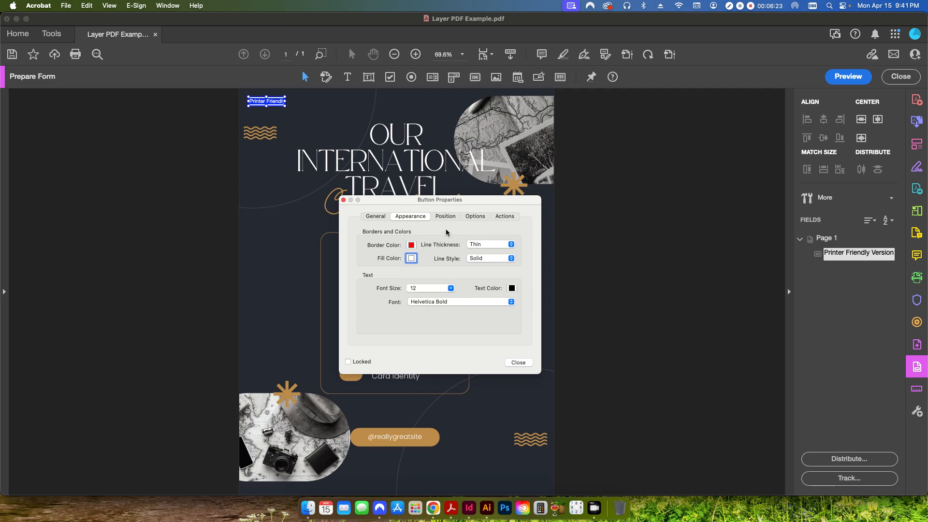
# - Size the button to 3 × 0.375 in and position it at left 0.25 in, top 10.75 in
pyautogui.click(445, 216)
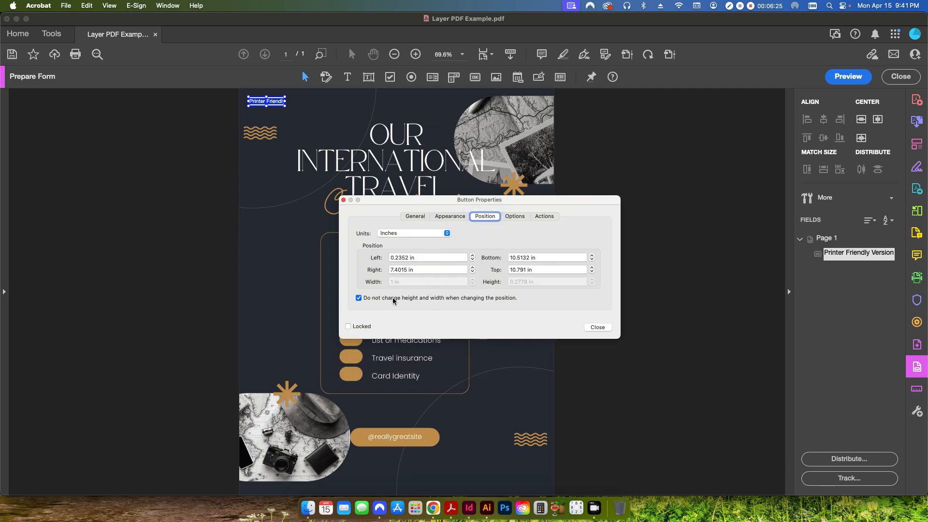
pyautogui.click(359, 298)
pyautogui.write('3')
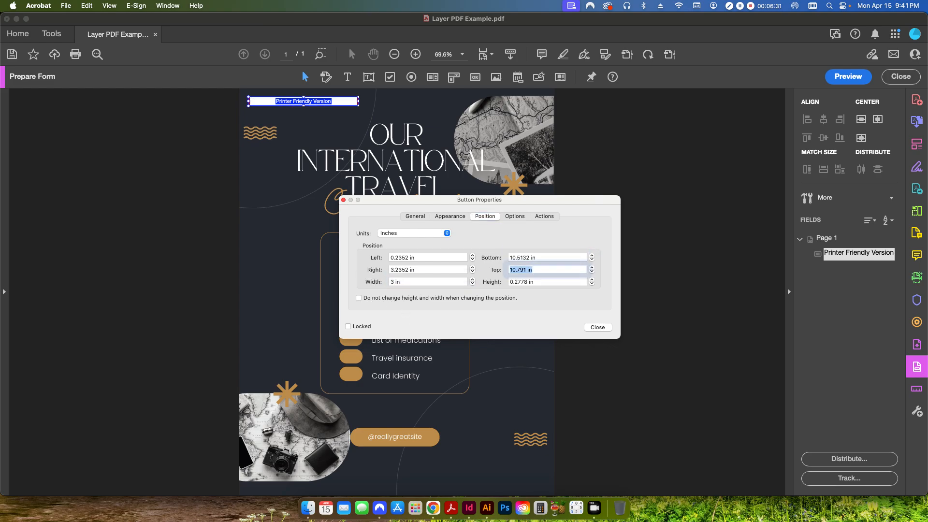
pyautogui.click(591, 279)
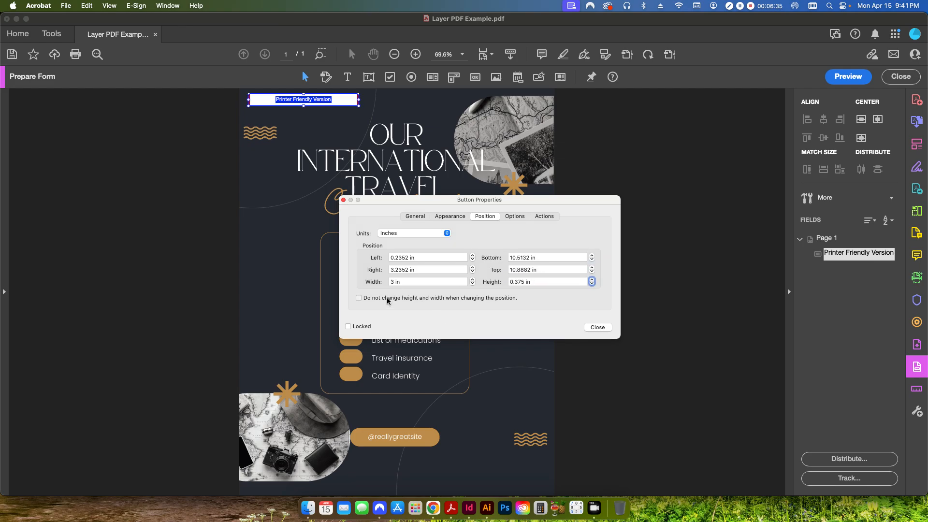
pyautogui.click(359, 298)
pyautogui.write('0.25')
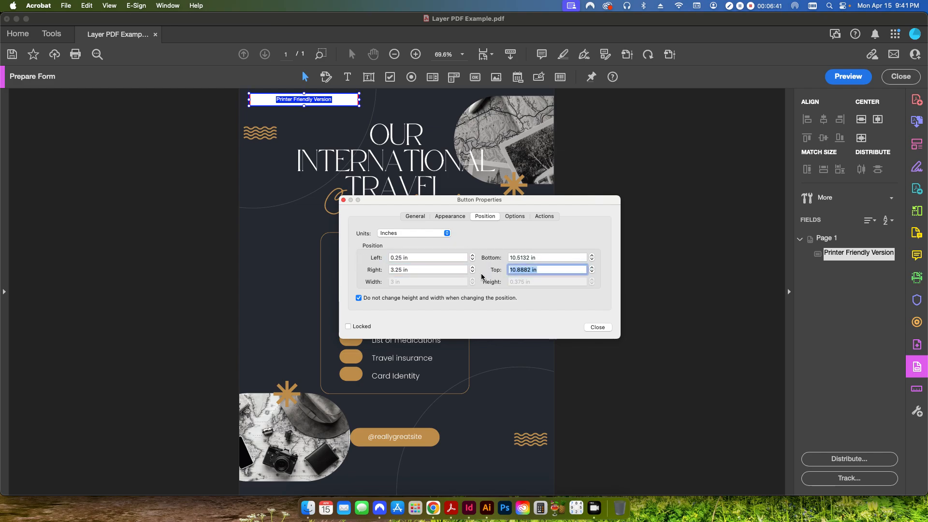
pyautogui.click(591, 271)
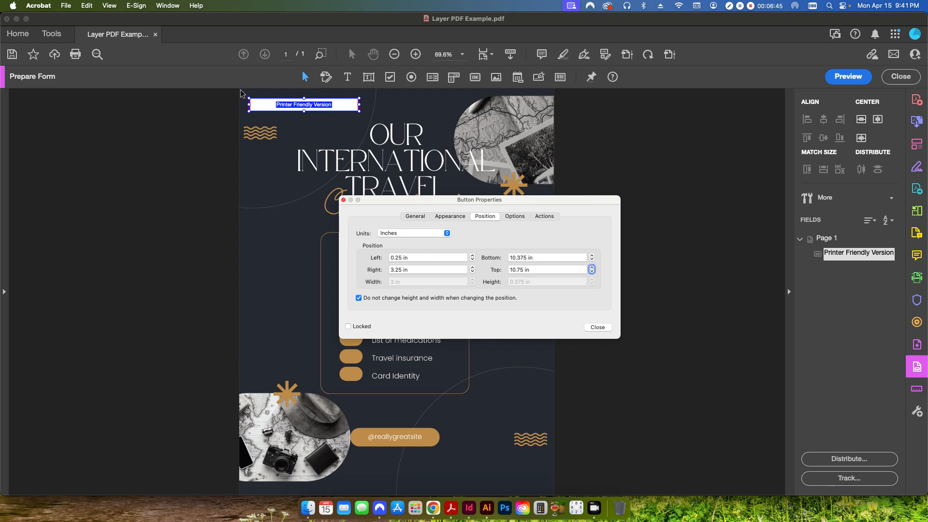
pyautogui.moveTo(250, 95)
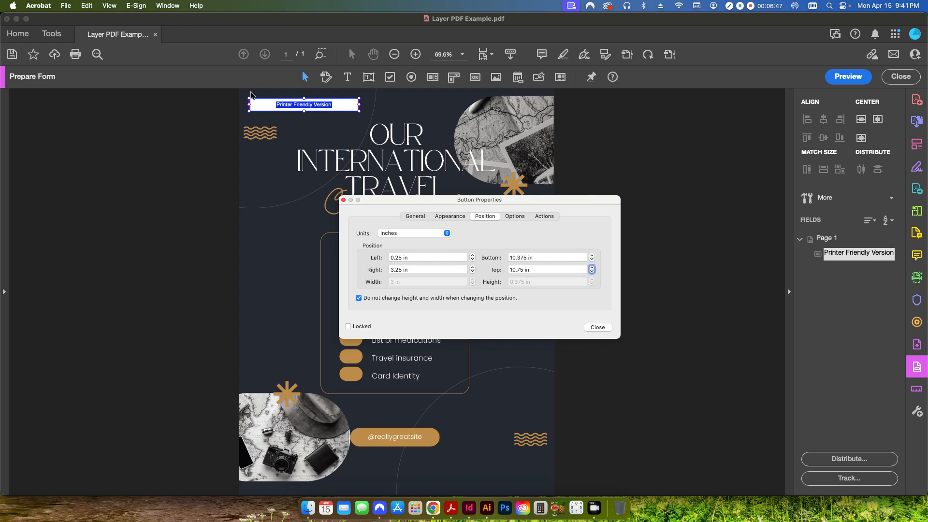
pyautogui.moveTo(521, 241)
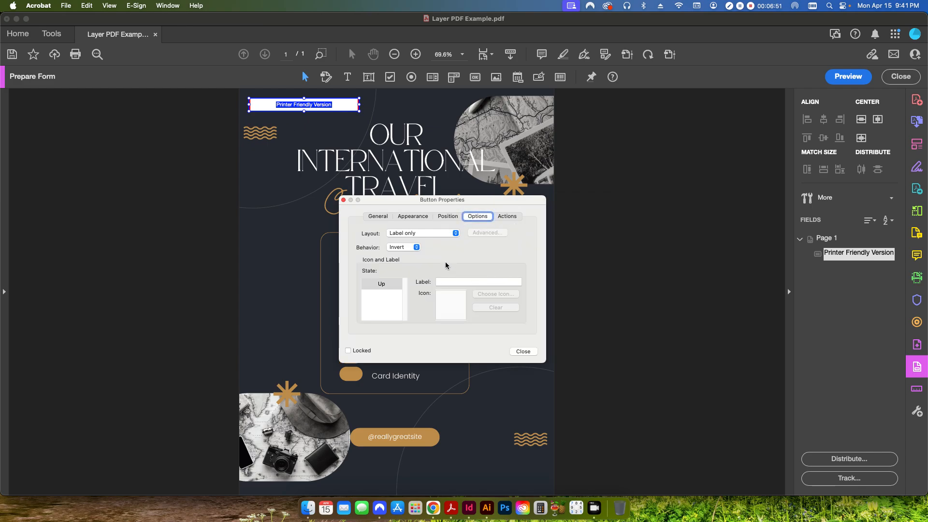
pyautogui.moveTo(455, 280)
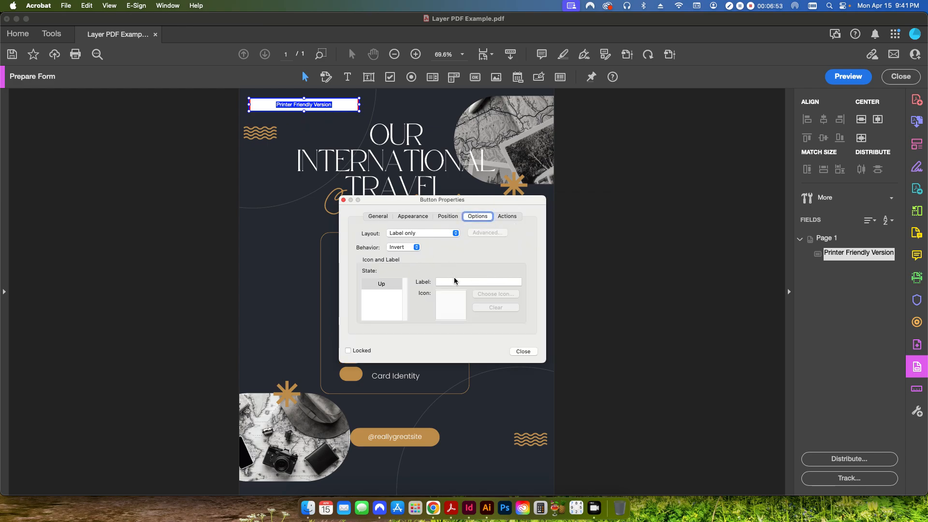
# - Enter 'Printer Friendly Version' as the button's label text
pyautogui.click(477, 282)
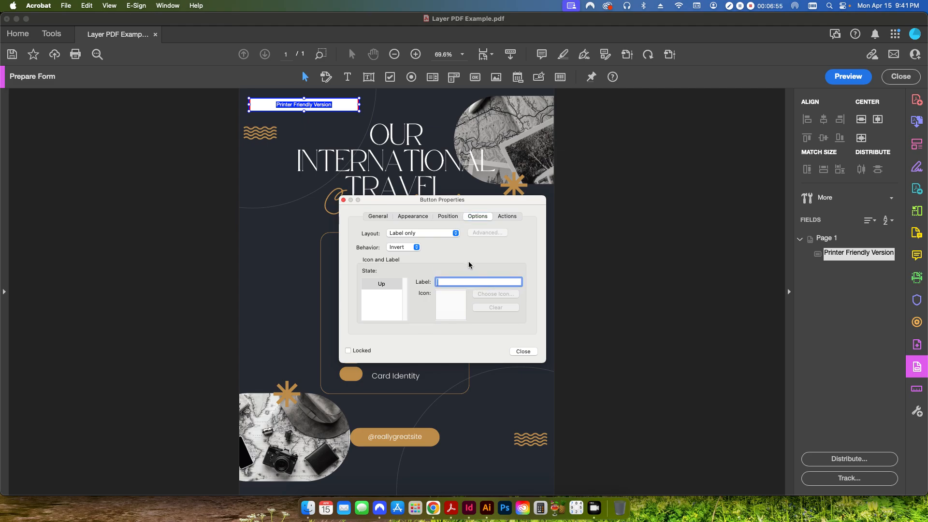
pyautogui.write('Prin')
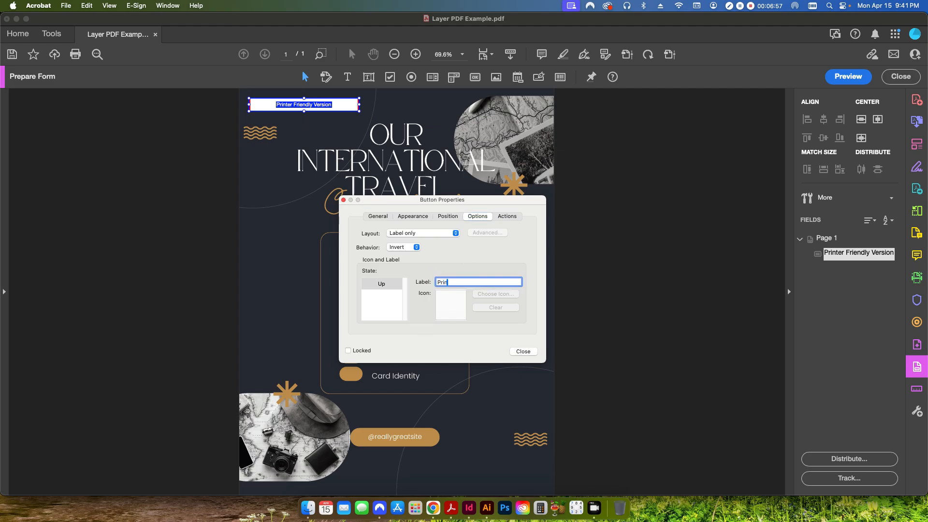
pyautogui.write('Printer Friendly Version')
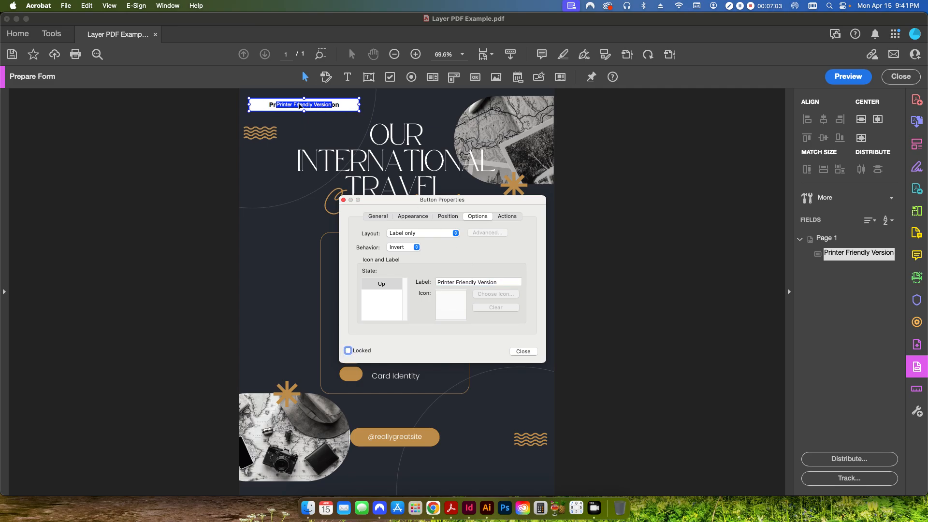
pyautogui.click(497, 216)
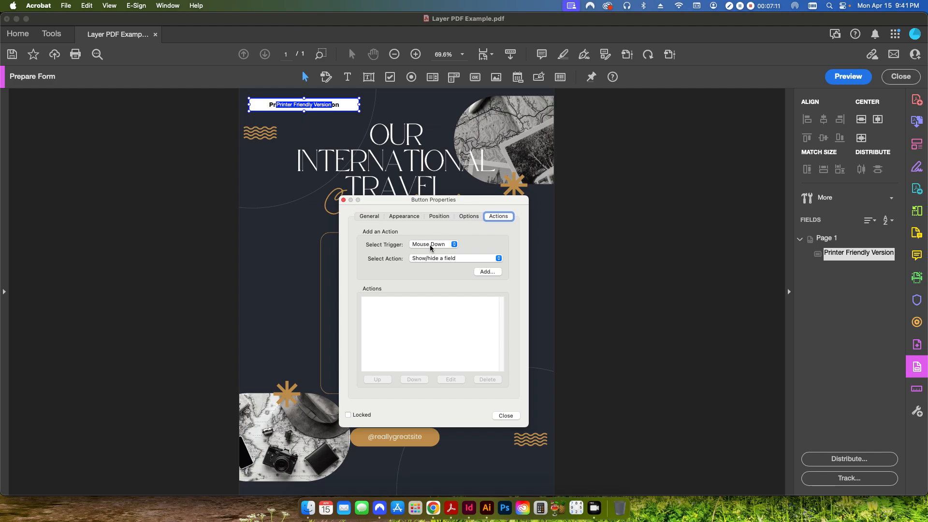
# - Set the button's action trigger to Mouse Down with a Run a JavaScript action
pyautogui.click(432, 244)
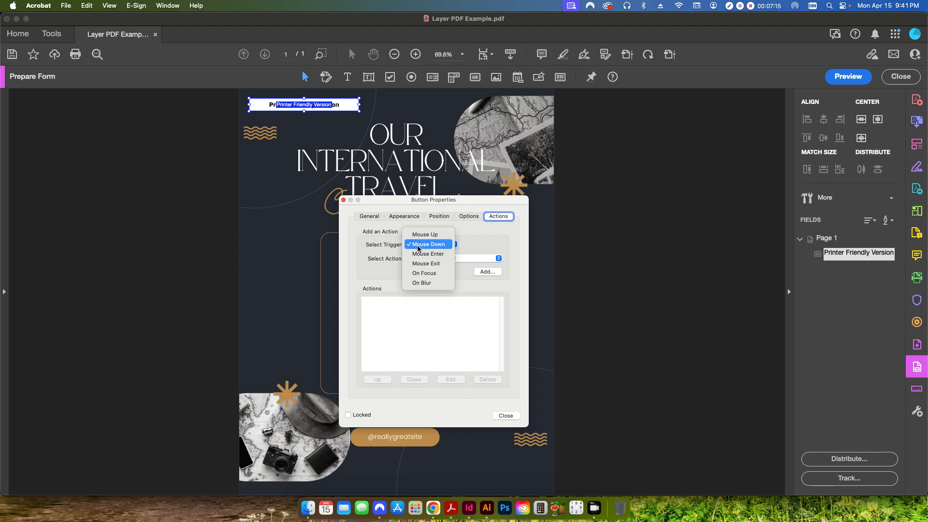
pyautogui.moveTo(420, 245)
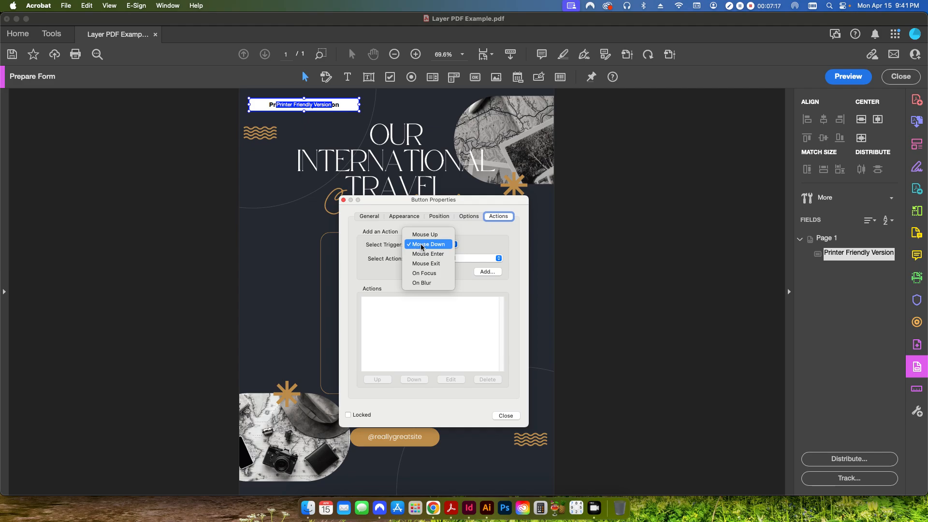
pyautogui.click(427, 243)
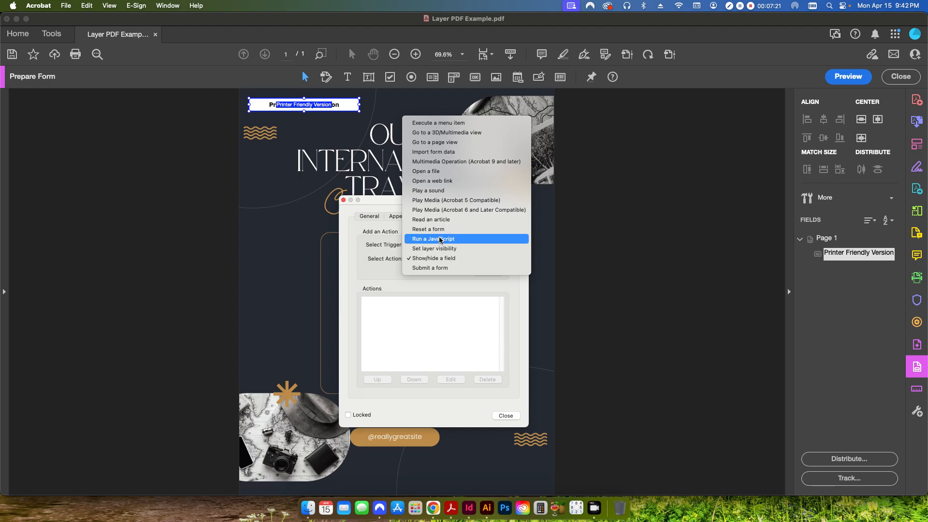
pyautogui.click(432, 238)
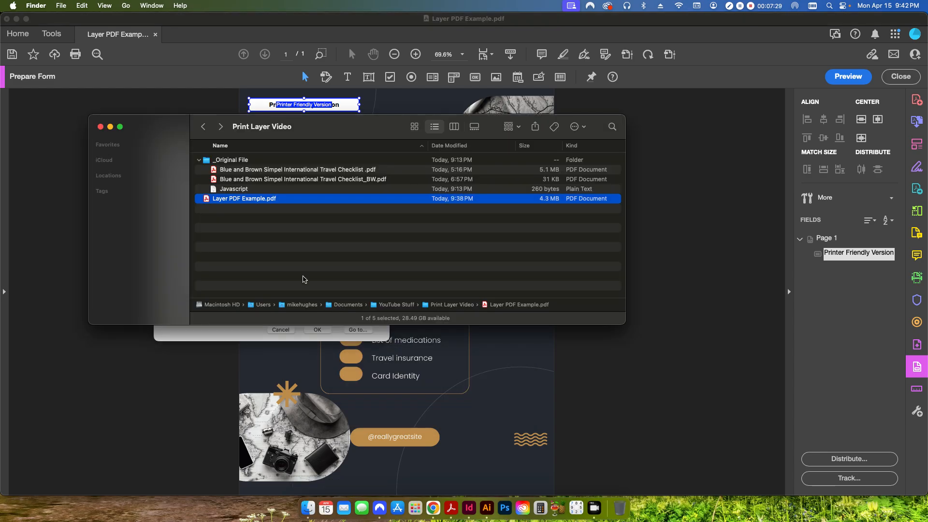
# - Open the Javascript file in the Print Layer Video folder to view the layer-toggling script
pyautogui.click(233, 188)
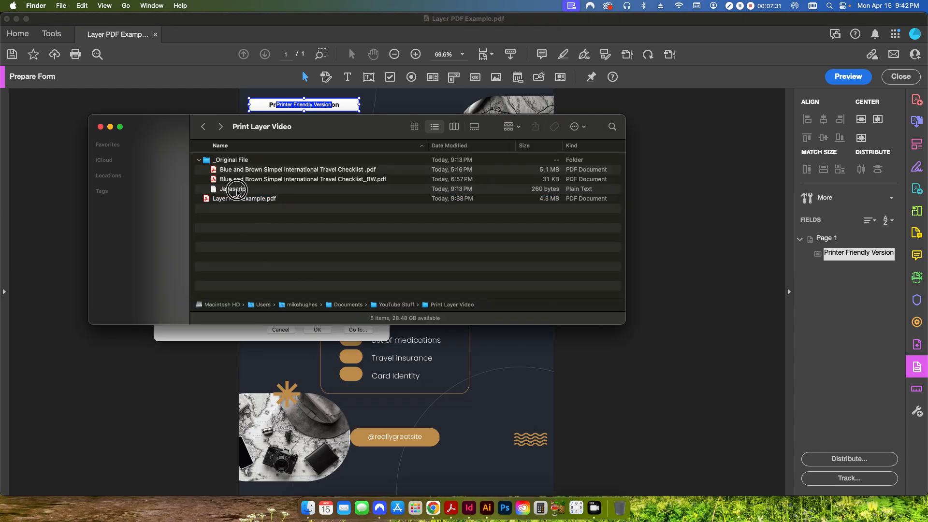
pyautogui.doubleClick(231, 189)
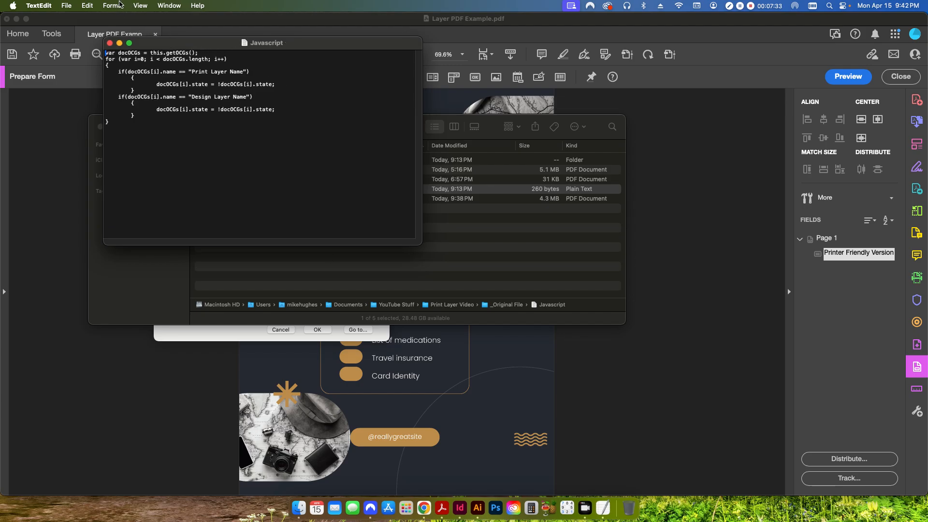
pyautogui.click(113, 5)
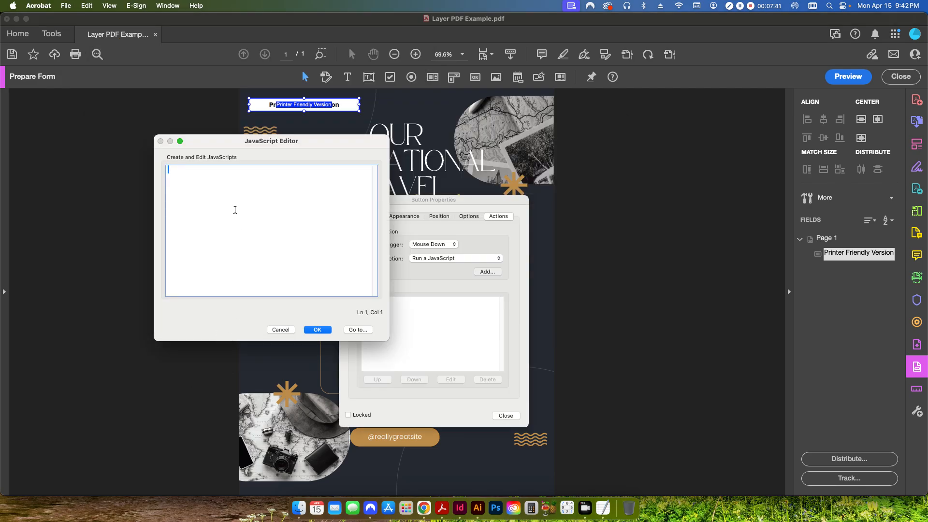
# - Paste the toggle script and rename its layers to Print Layer and Design Layer
pyautogui.write('var docOCGs = this.getOCGs();')
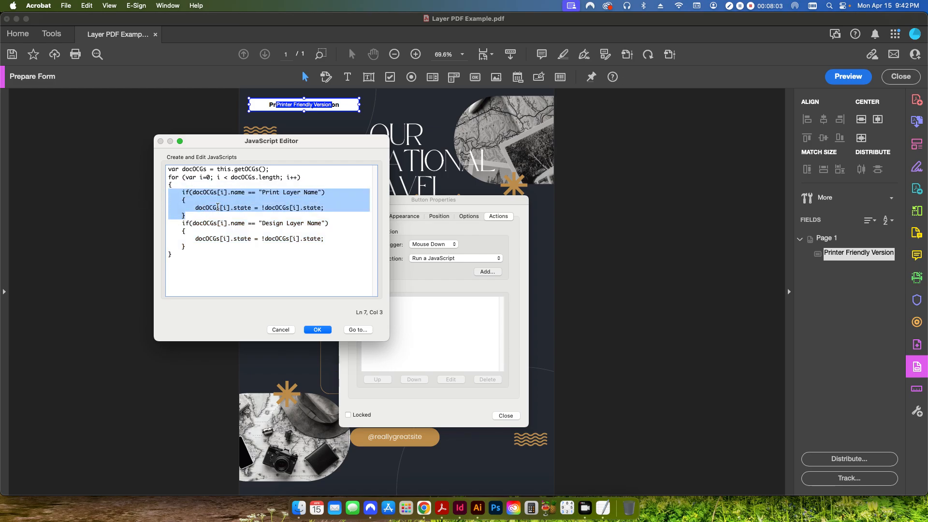
pyautogui.moveTo(279, 197)
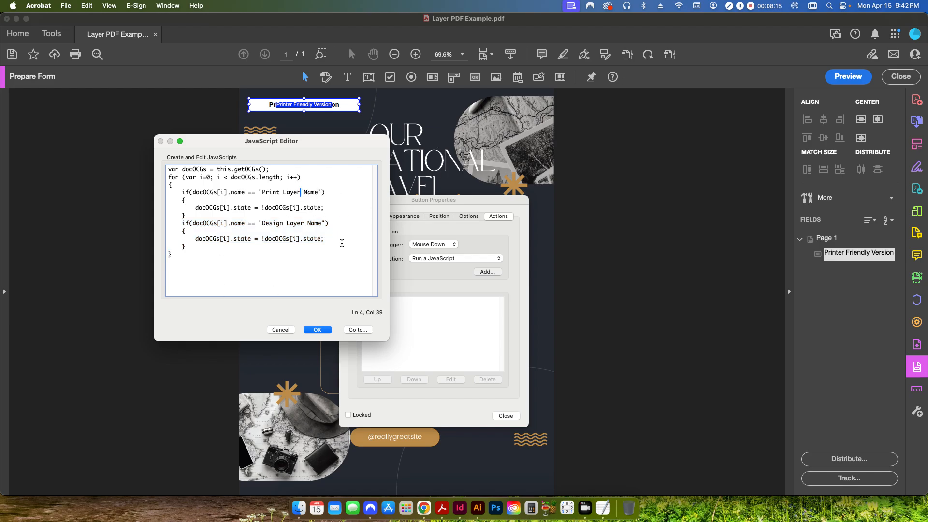
pyautogui.press('Backspace')
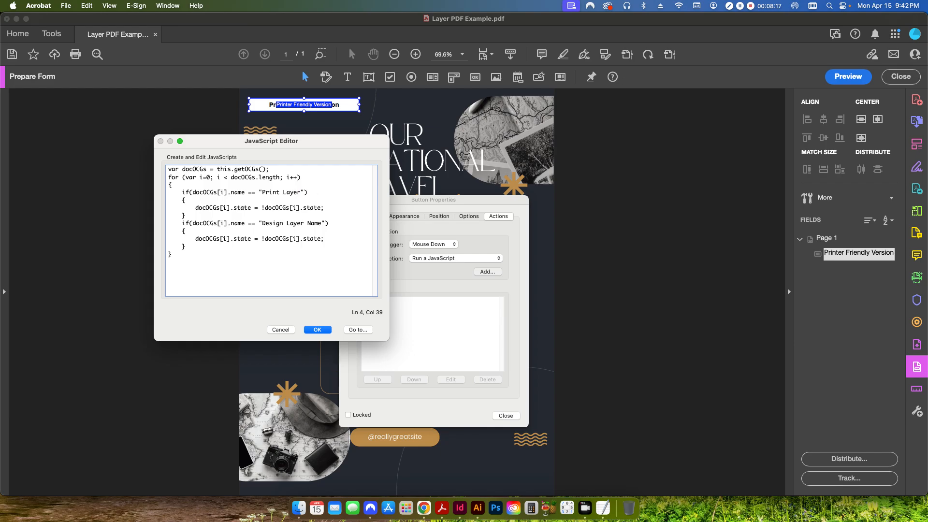
pyautogui.click(332, 247)
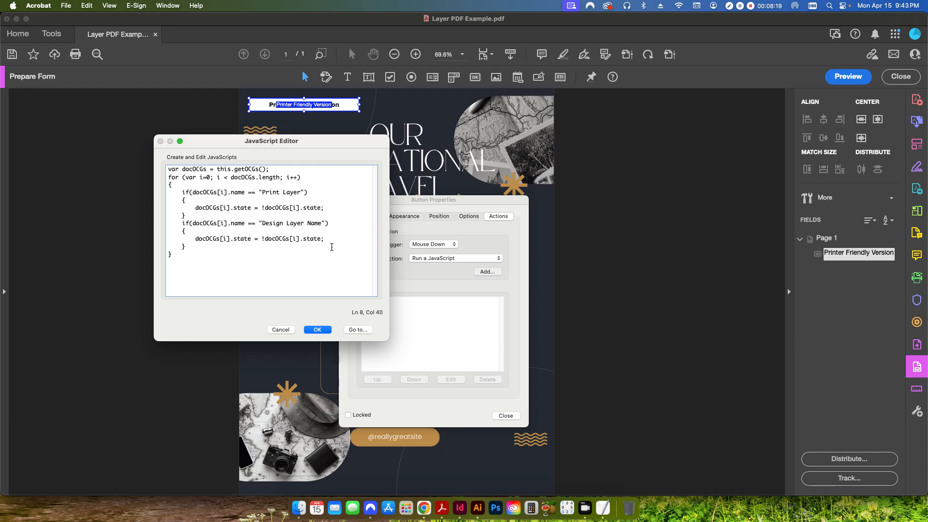
pyautogui.press('backspace')
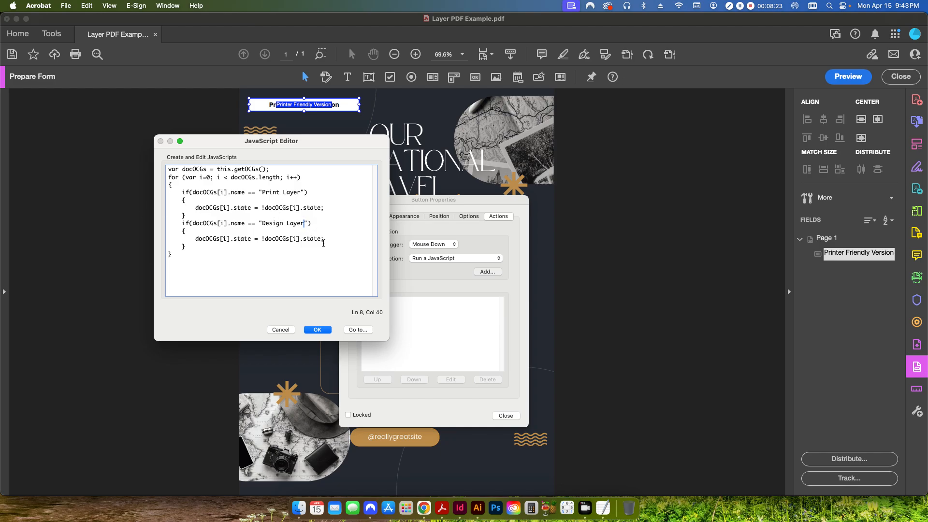
pyautogui.write('1')
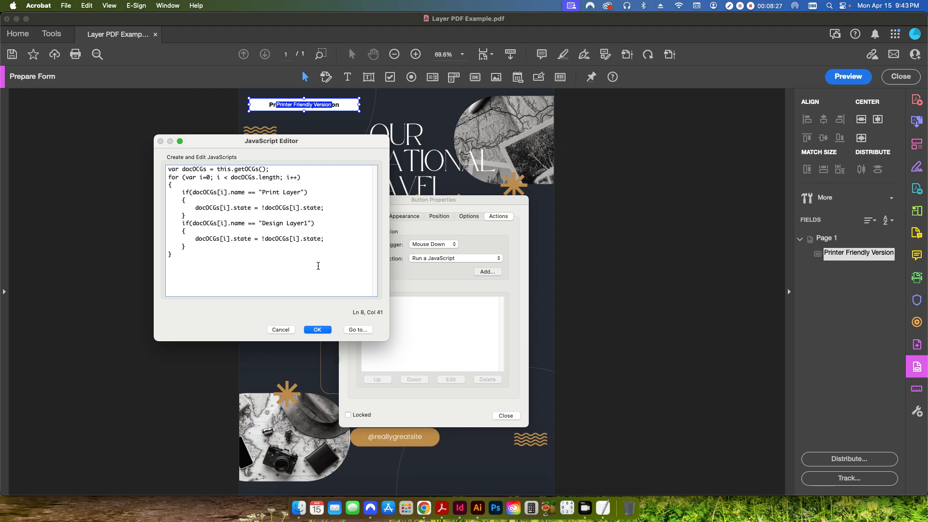
pyautogui.press('Backspace')
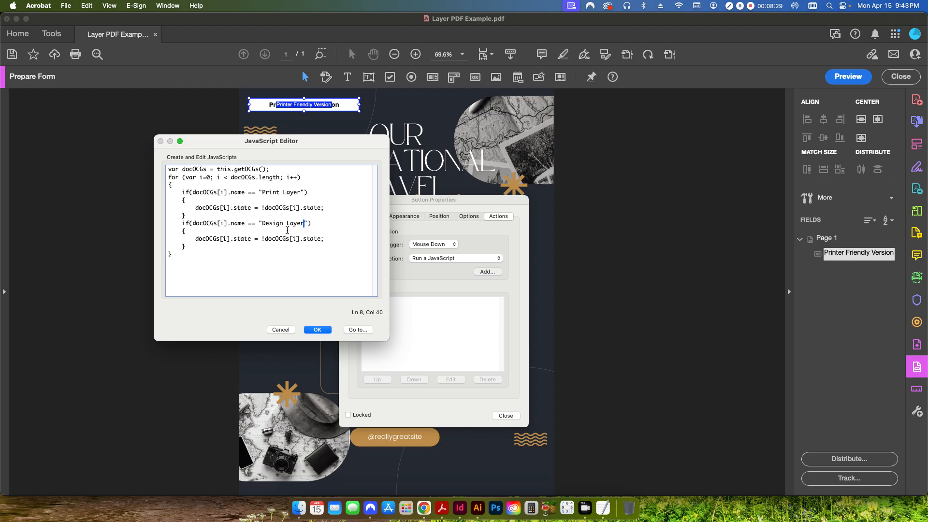
# - Confirm the JavaScript, close Button Properties, and deselect the button
pyautogui.click(317, 330)
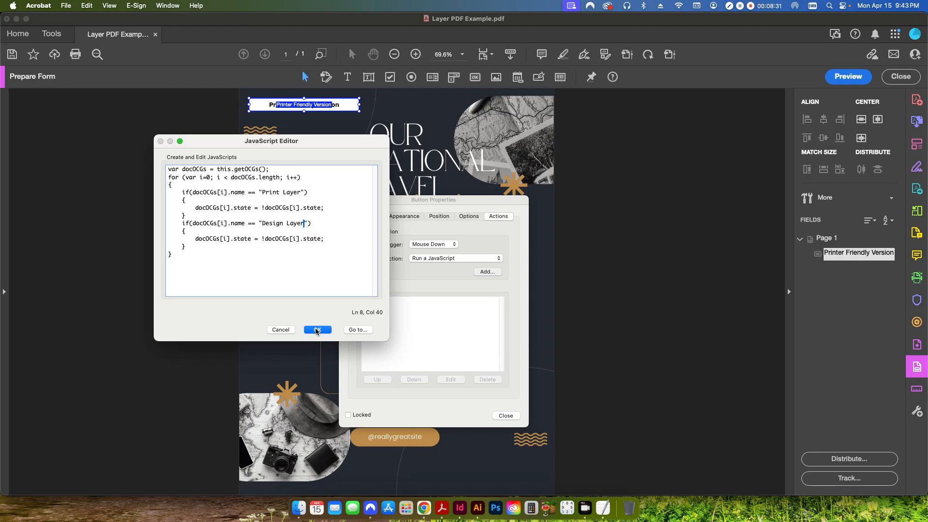
pyautogui.click(316, 329)
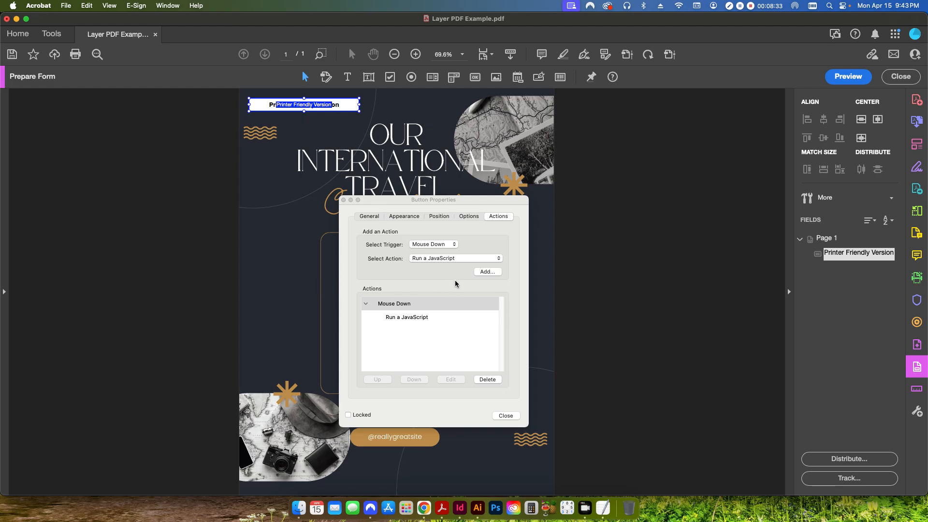
pyautogui.moveTo(470, 388)
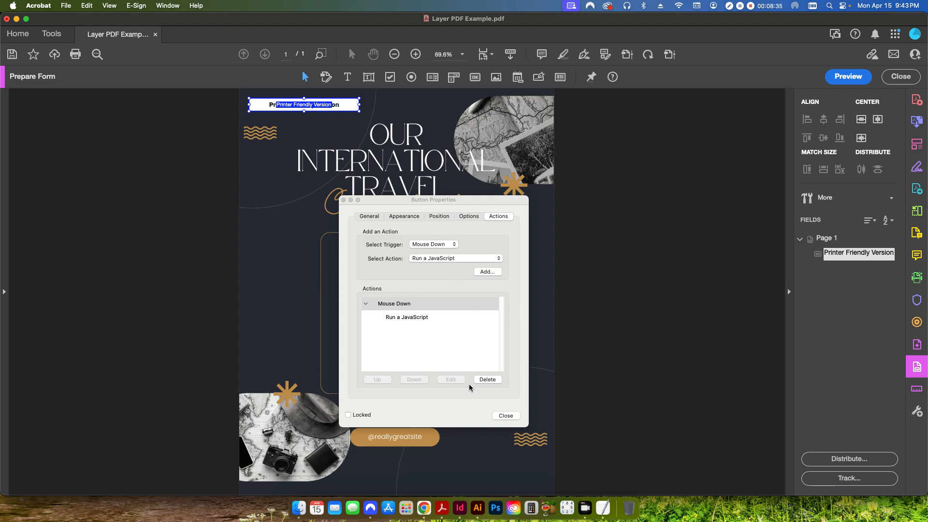
pyautogui.click(504, 415)
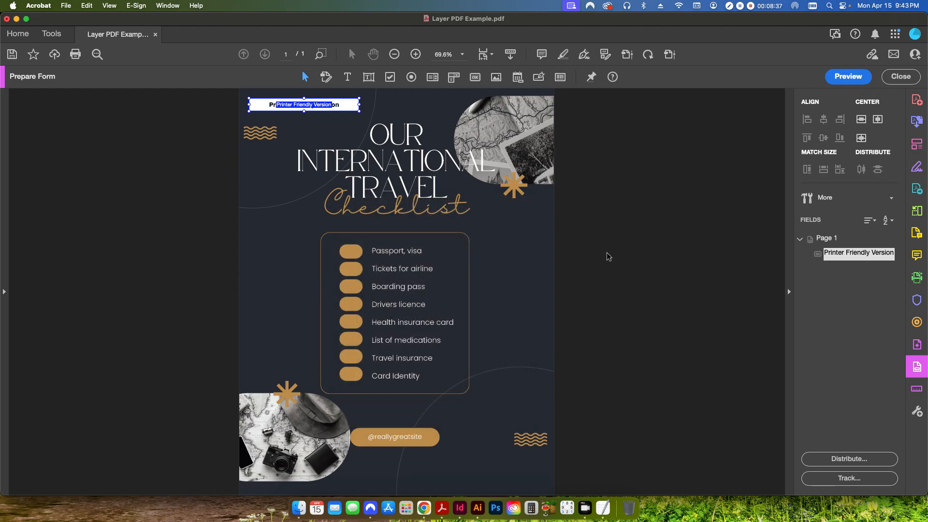
pyautogui.click(665, 160)
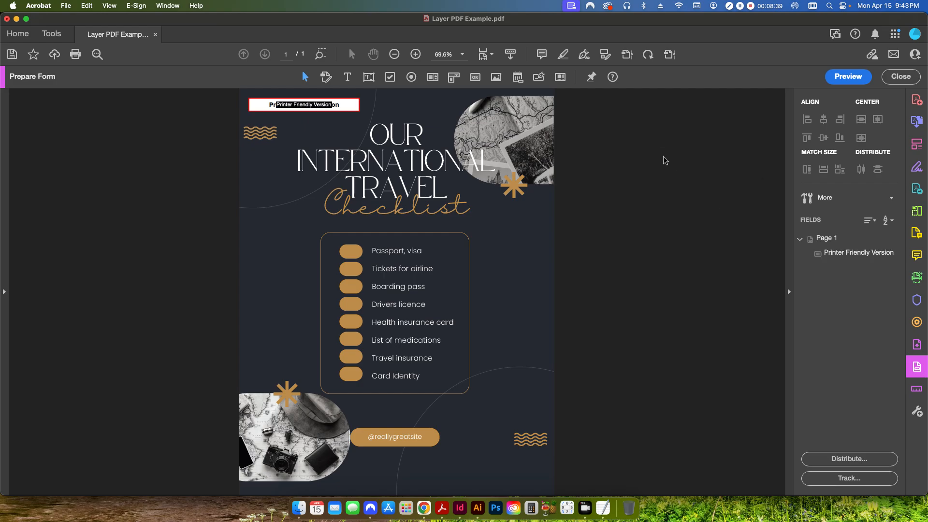
# - Preview the form and press Printer Friendly Version to show the white print layer
pyautogui.click(847, 76)
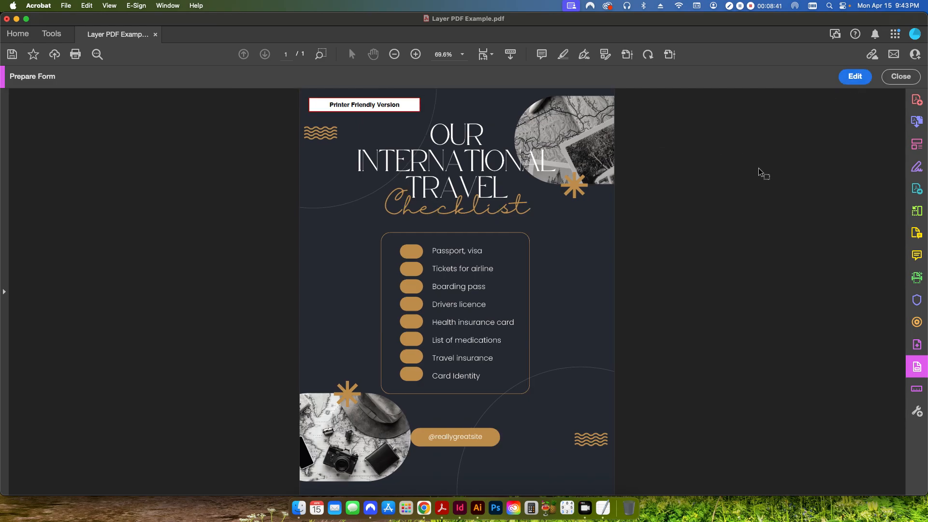
pyautogui.moveTo(361, 110)
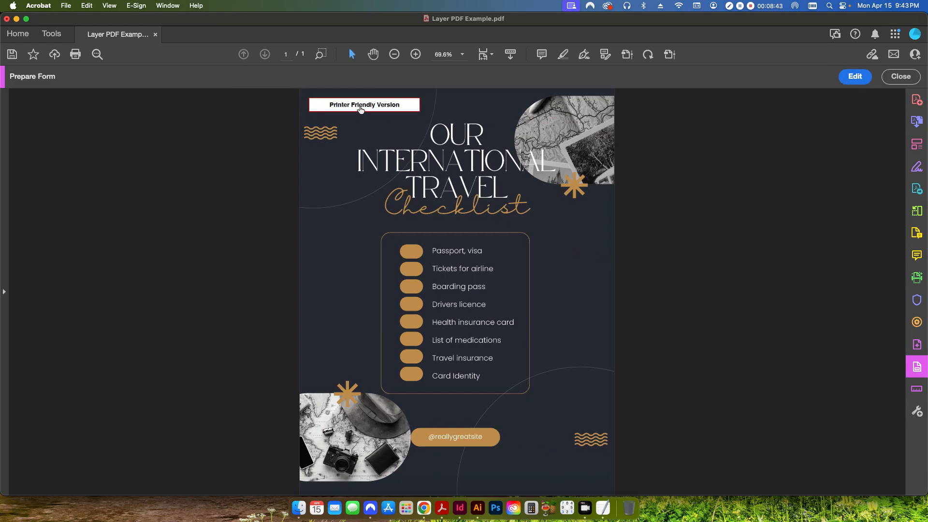
pyautogui.moveTo(379, 106)
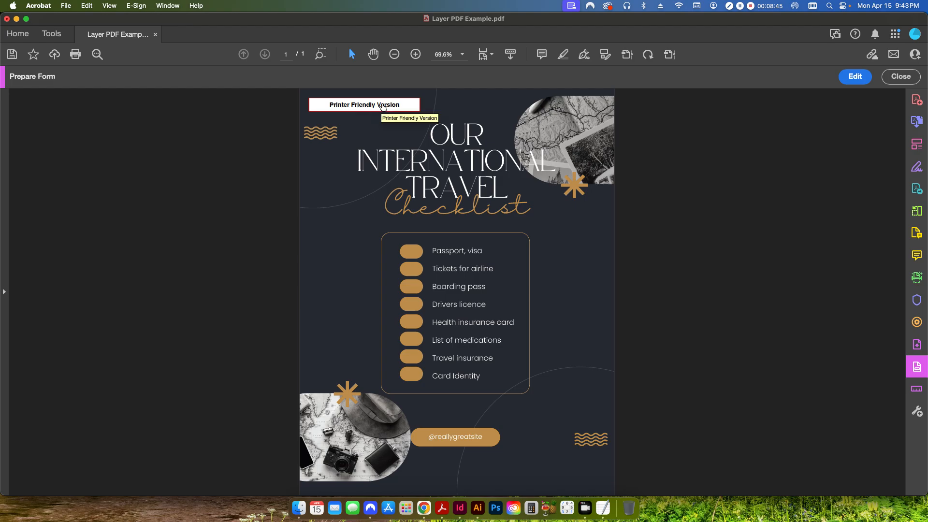
pyautogui.click(364, 104)
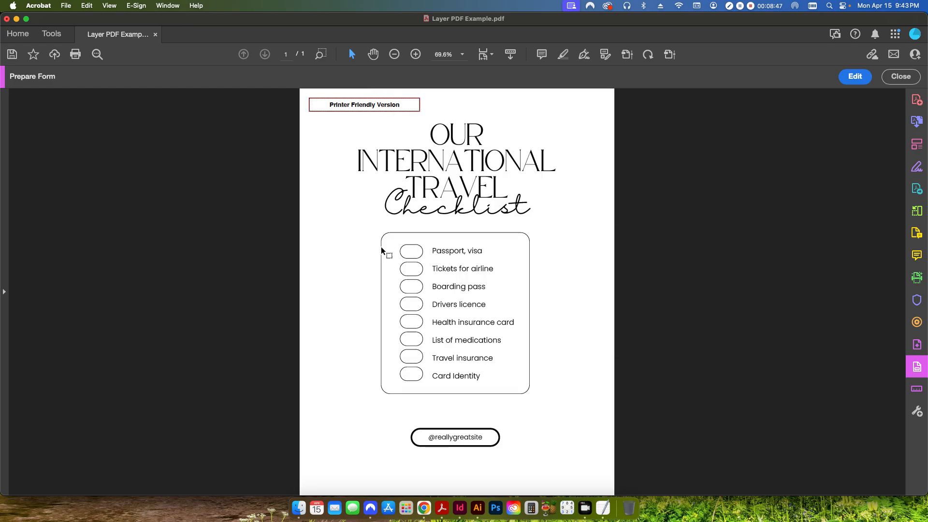
pyautogui.moveTo(456, 218)
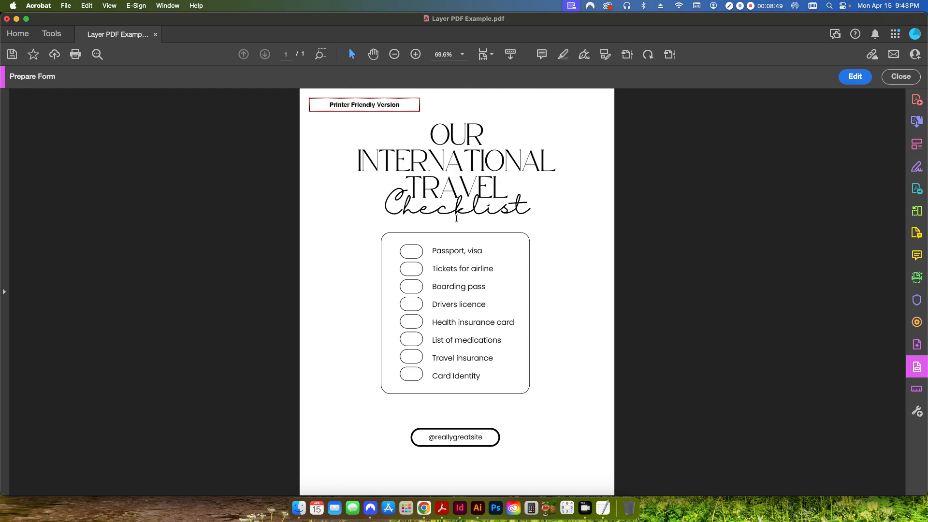
pyautogui.moveTo(58, 8)
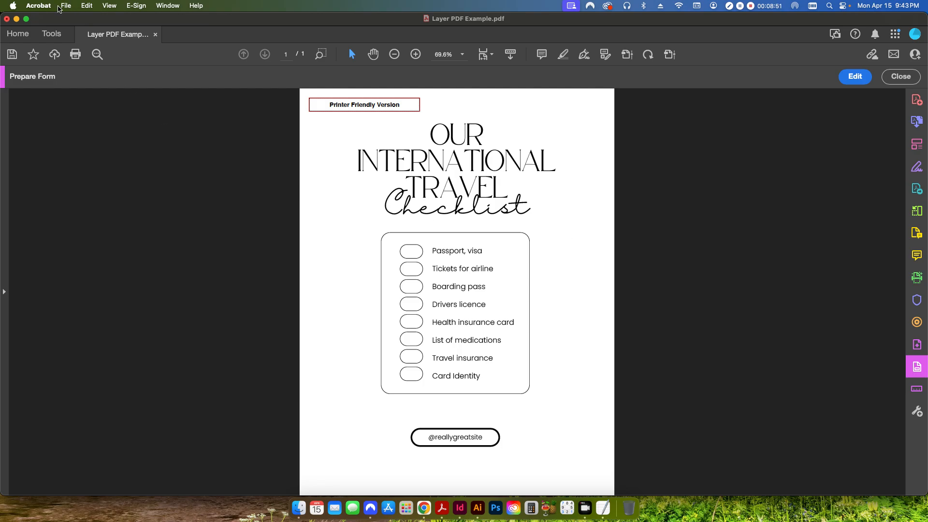
pyautogui.click(66, 5)
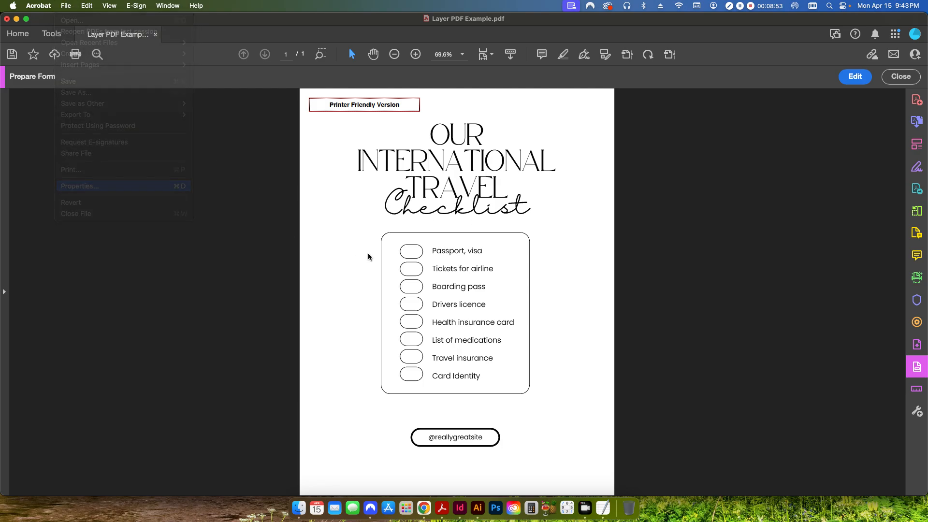
pyautogui.click(71, 170)
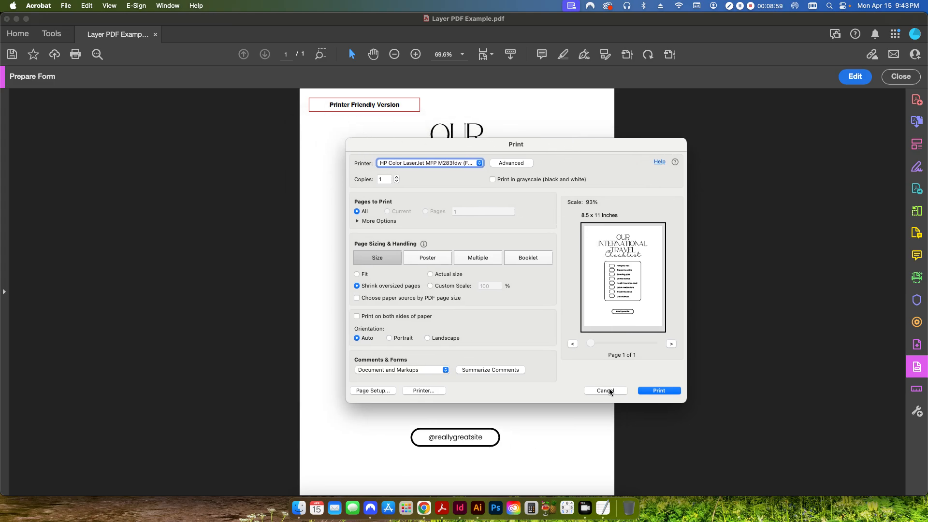
pyautogui.moveTo(627, 346)
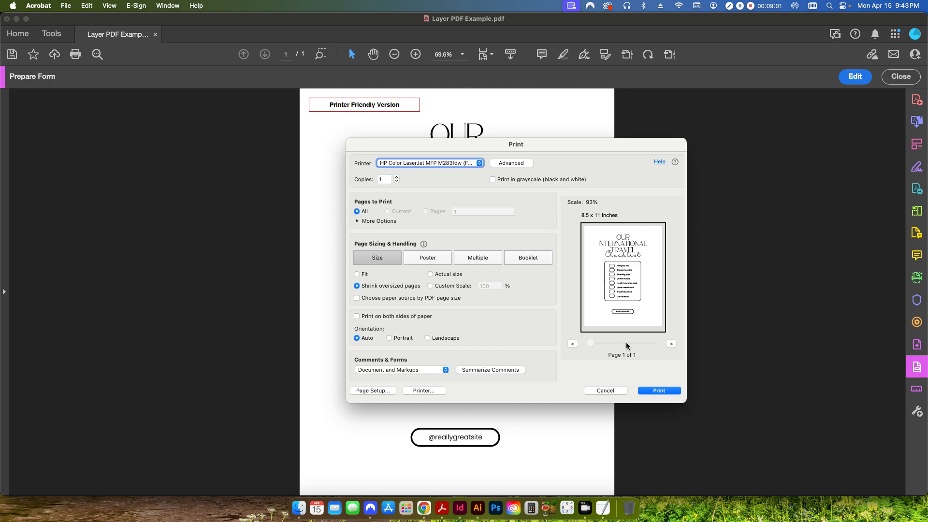
pyautogui.click(604, 390)
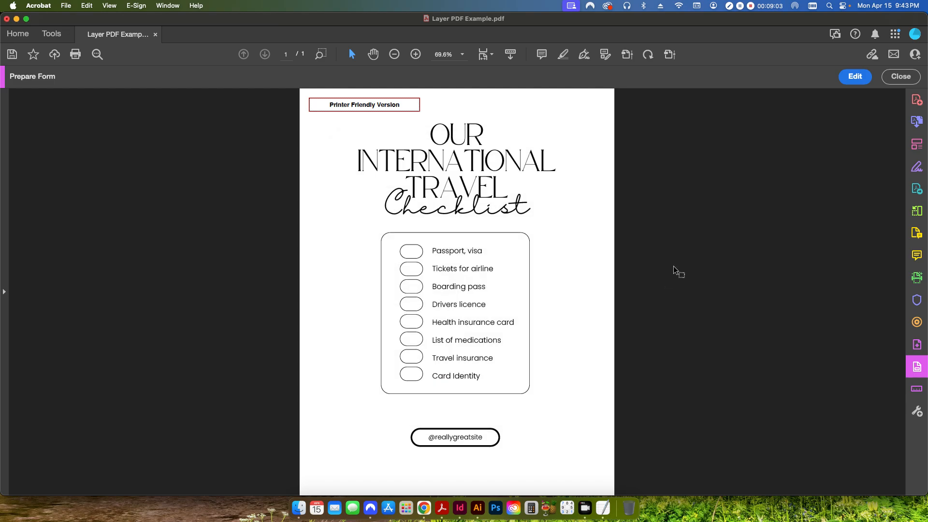
pyautogui.click(854, 76)
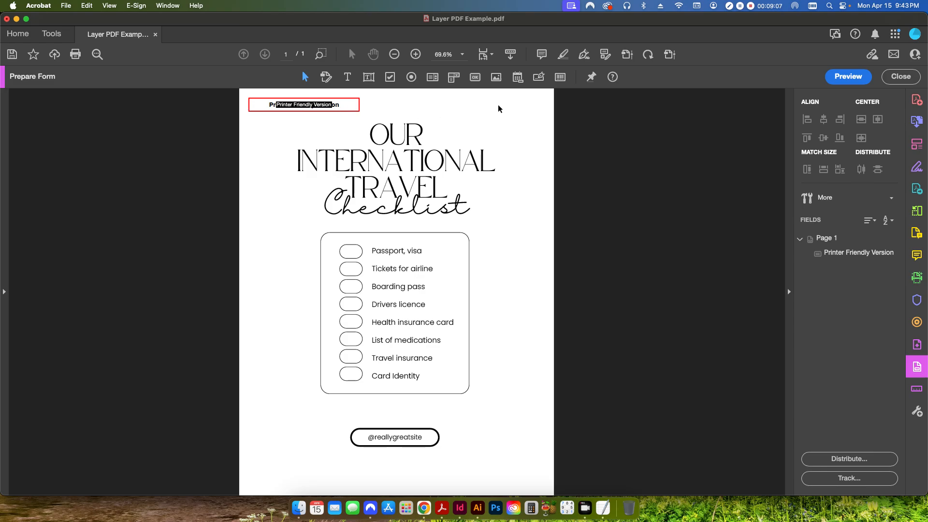
pyautogui.moveTo(505, 110)
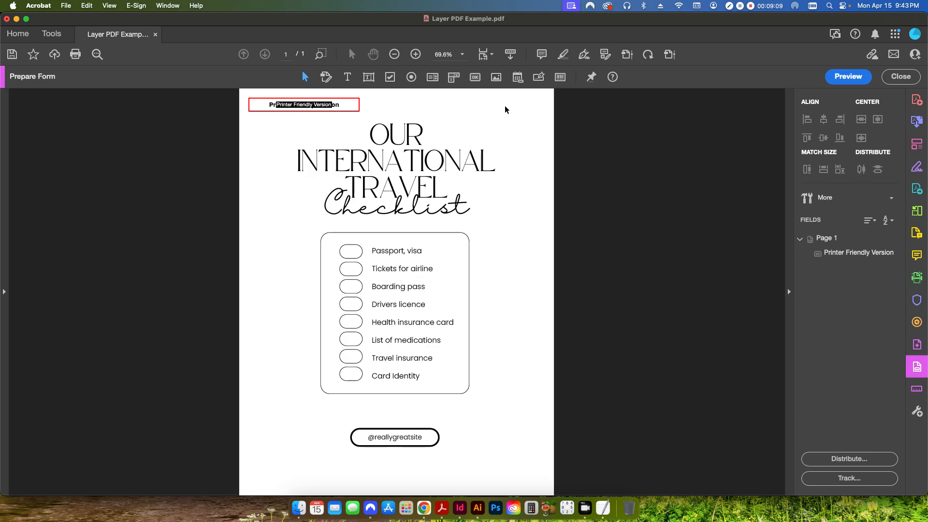
pyautogui.moveTo(408, 116)
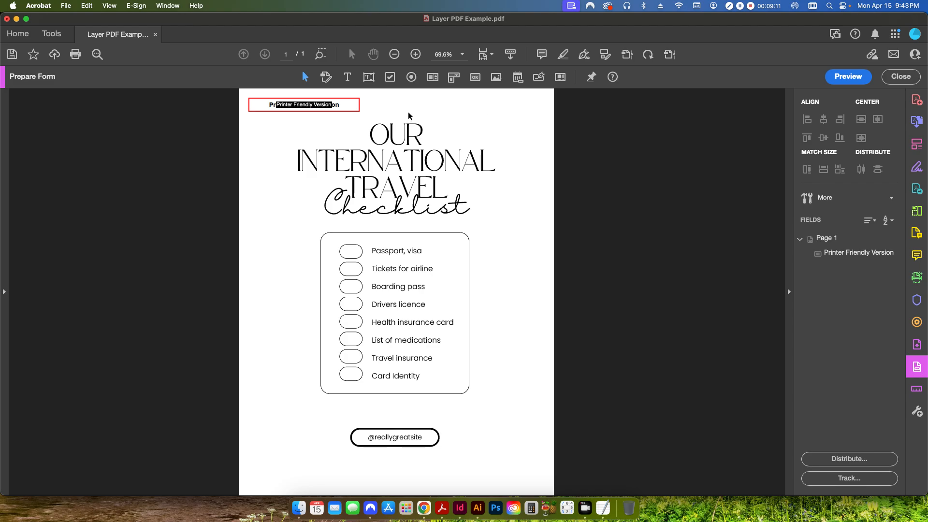
pyautogui.moveTo(429, 118)
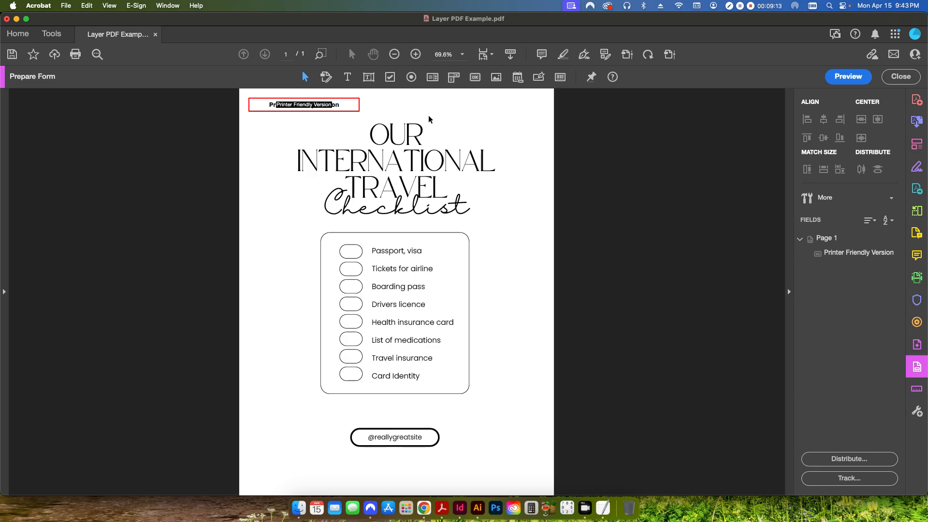
pyautogui.click(303, 105)
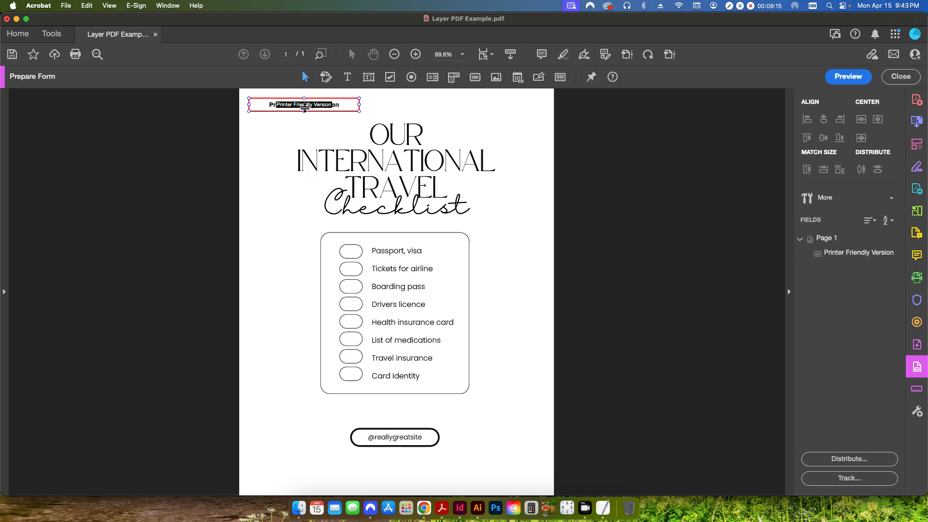
pyautogui.moveTo(285, 123)
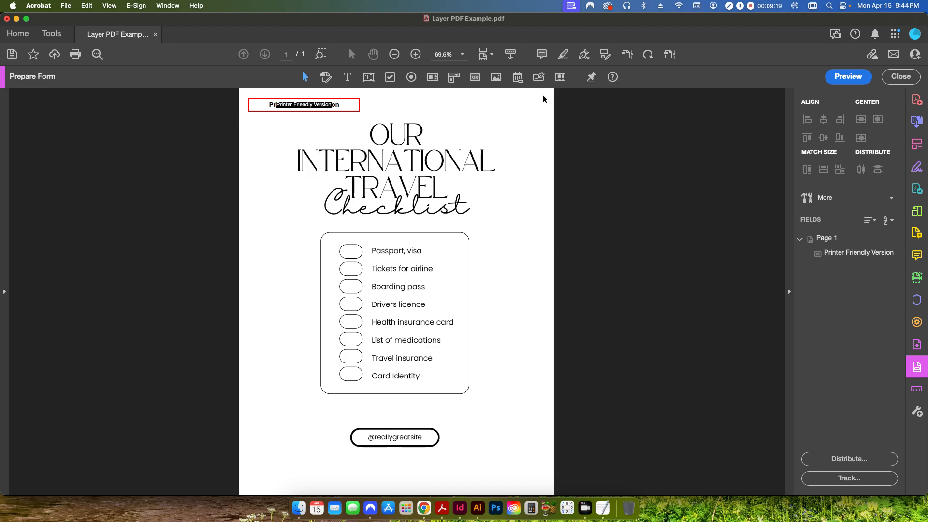
pyautogui.moveTo(659, 226)
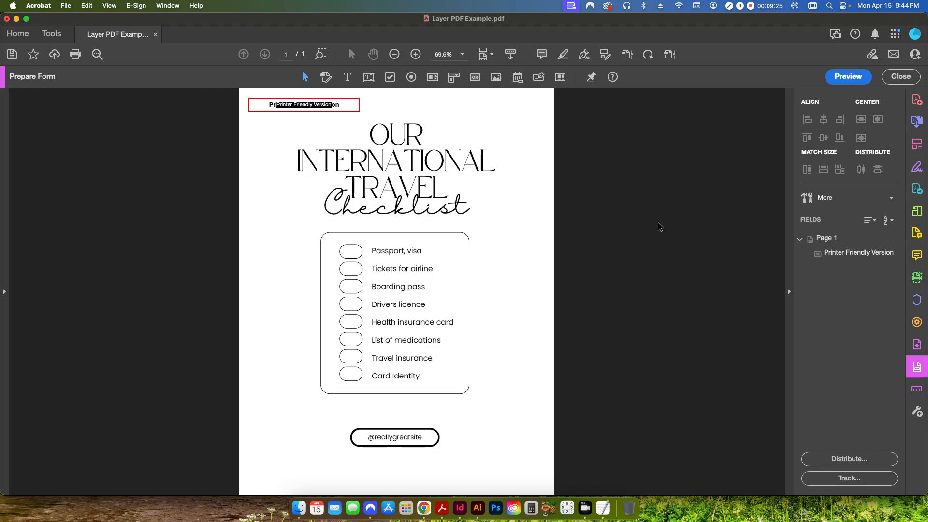
pyautogui.moveTo(269, 127)
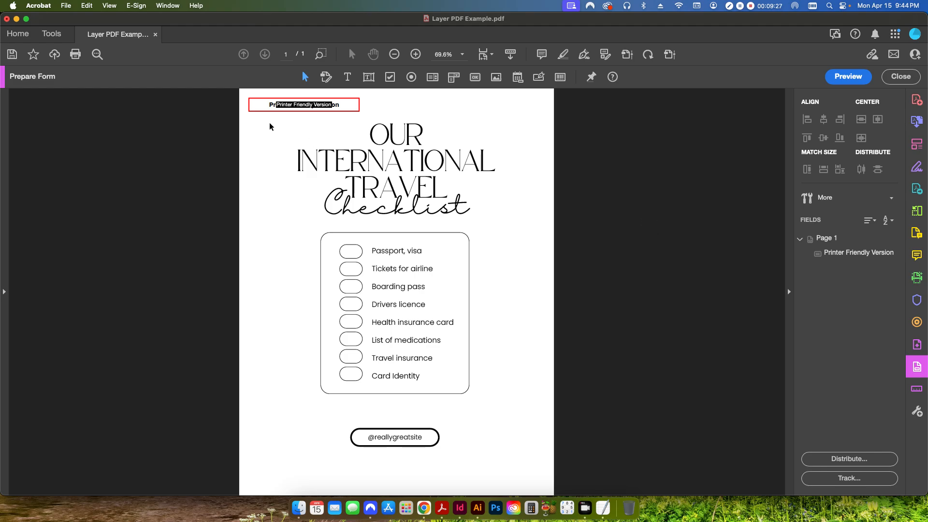
pyautogui.click(303, 104)
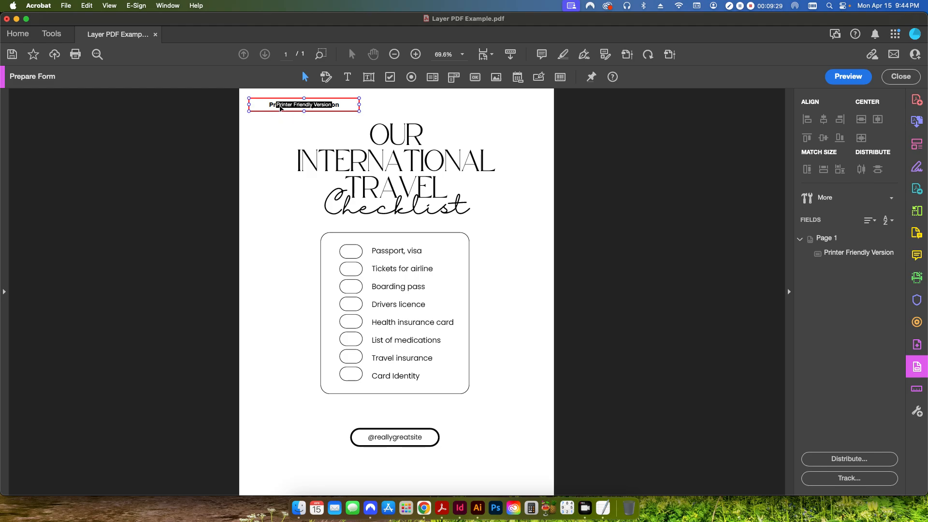
pyautogui.click(292, 128)
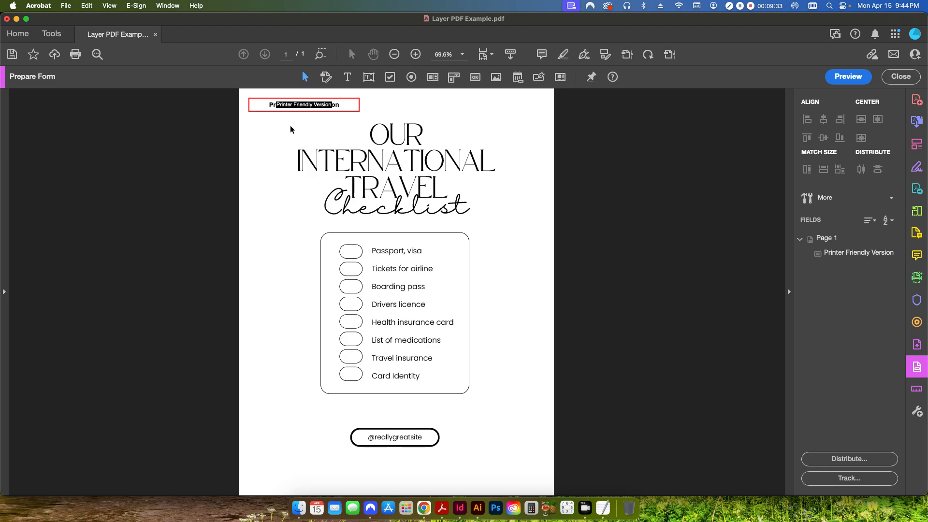
pyautogui.moveTo(447, 278)
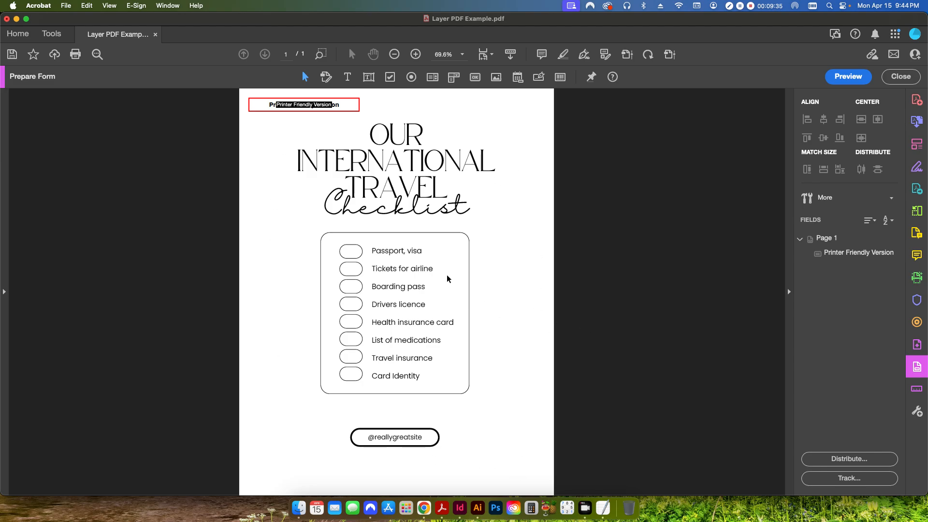
pyautogui.moveTo(320, 152)
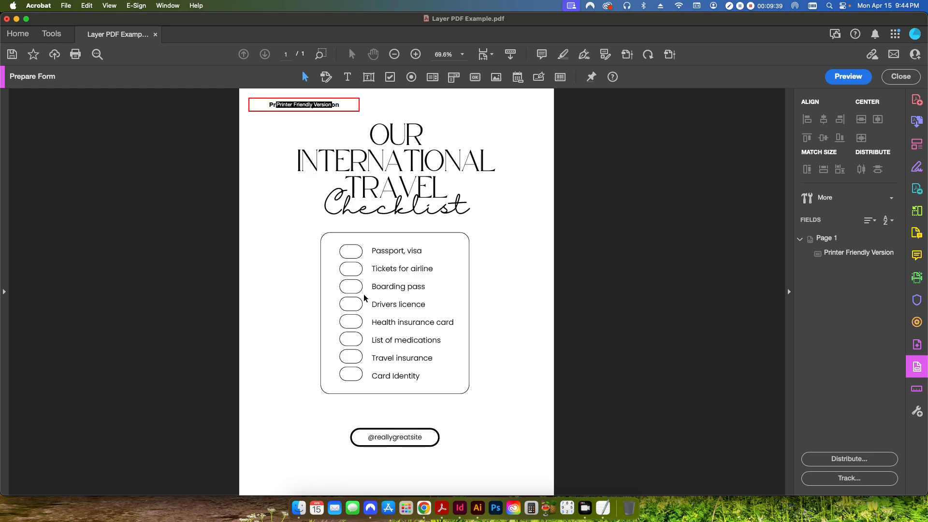
pyautogui.moveTo(437, 153)
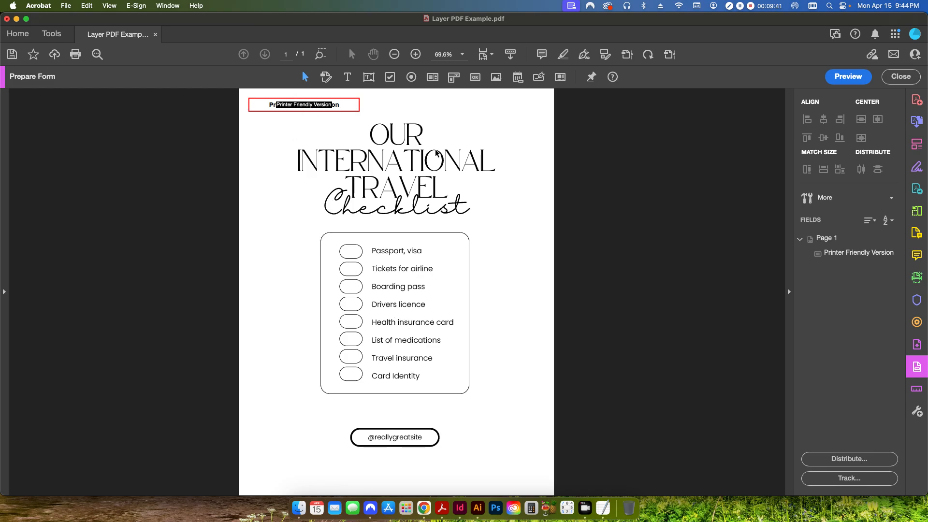
pyautogui.moveTo(458, 225)
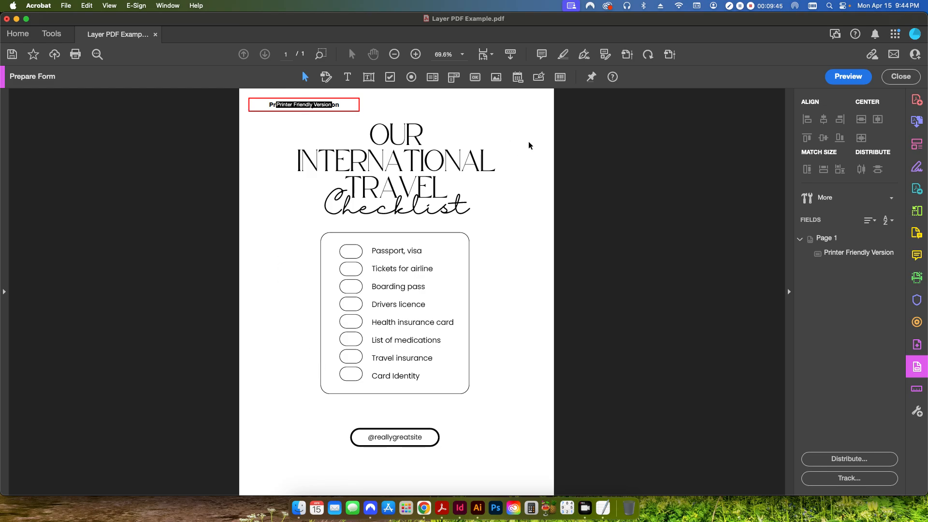
pyautogui.moveTo(614, 195)
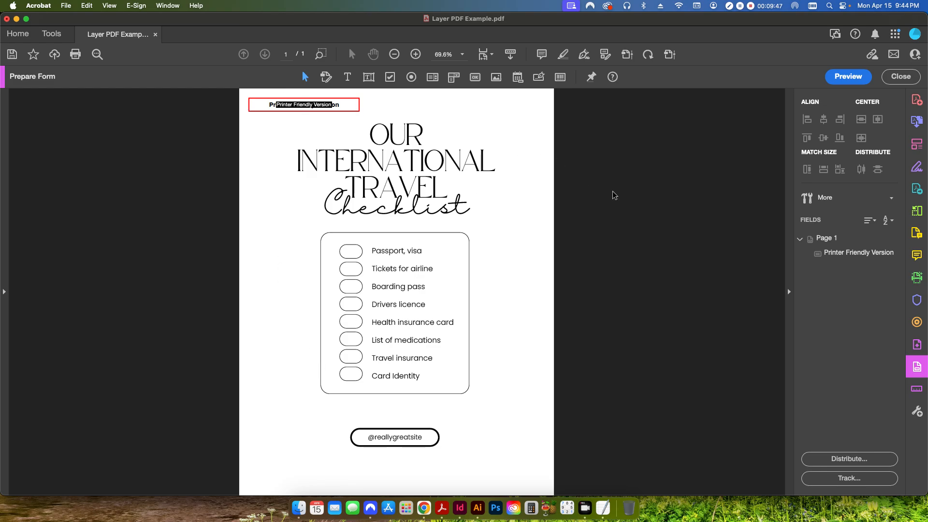
# - Preview the form and toggle the button four times, ending on the white print layer
pyautogui.click(847, 77)
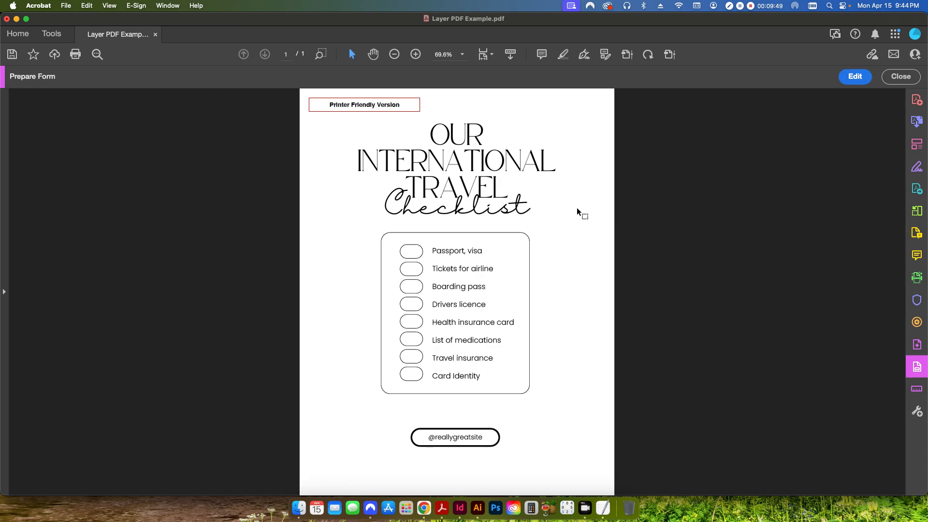
pyautogui.click(365, 105)
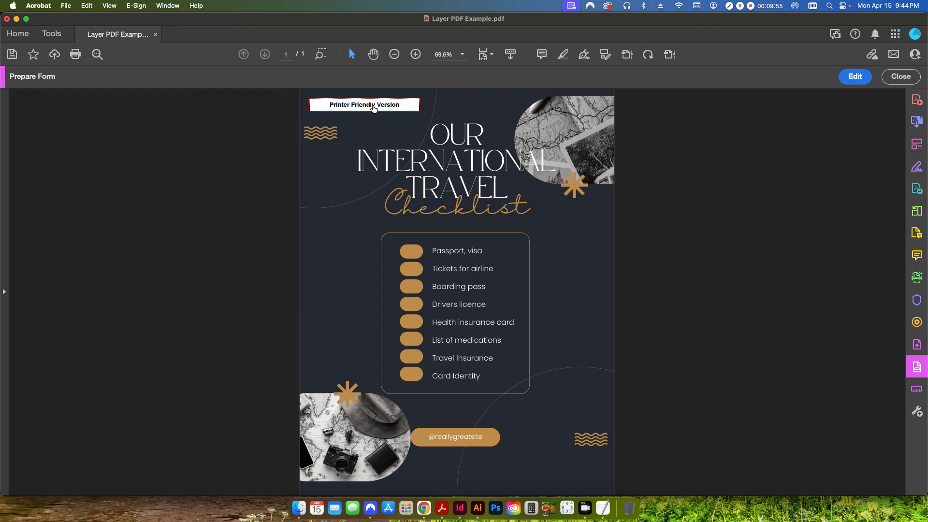
pyautogui.click(364, 105)
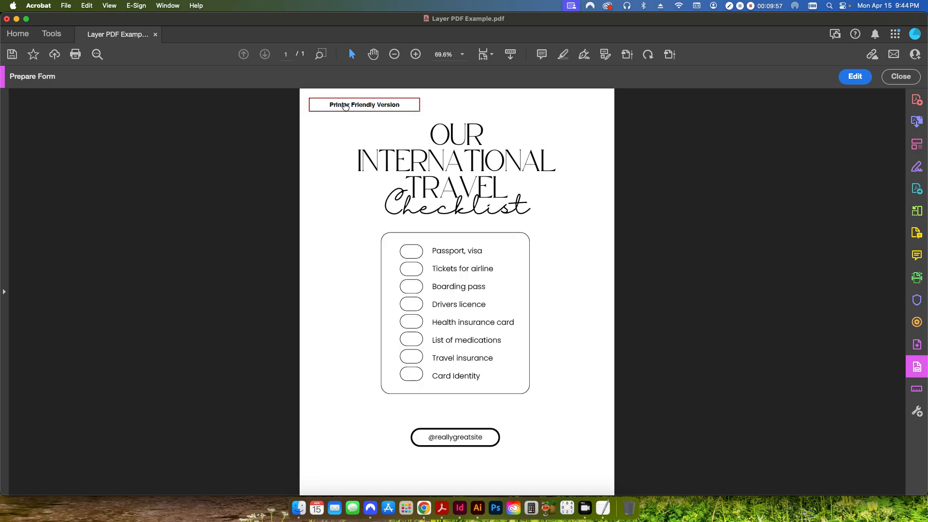
pyautogui.click(364, 105)
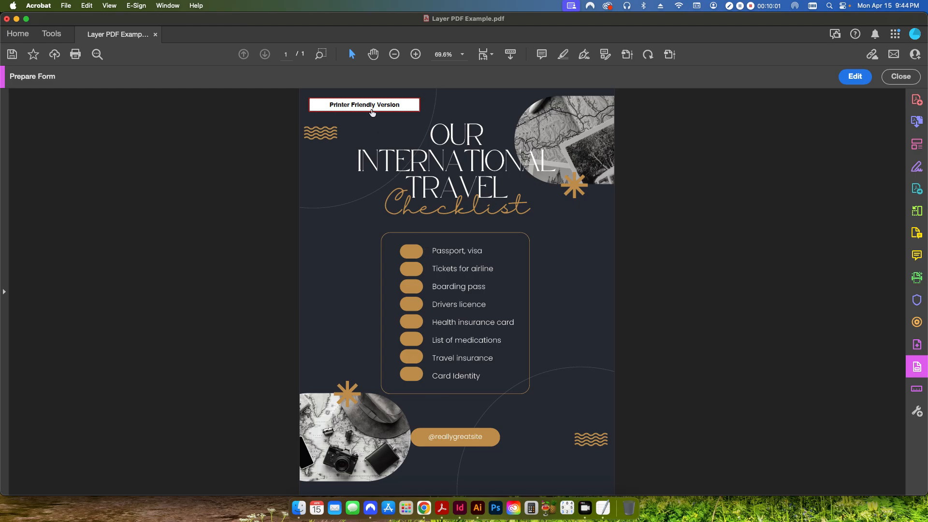
pyautogui.click(364, 105)
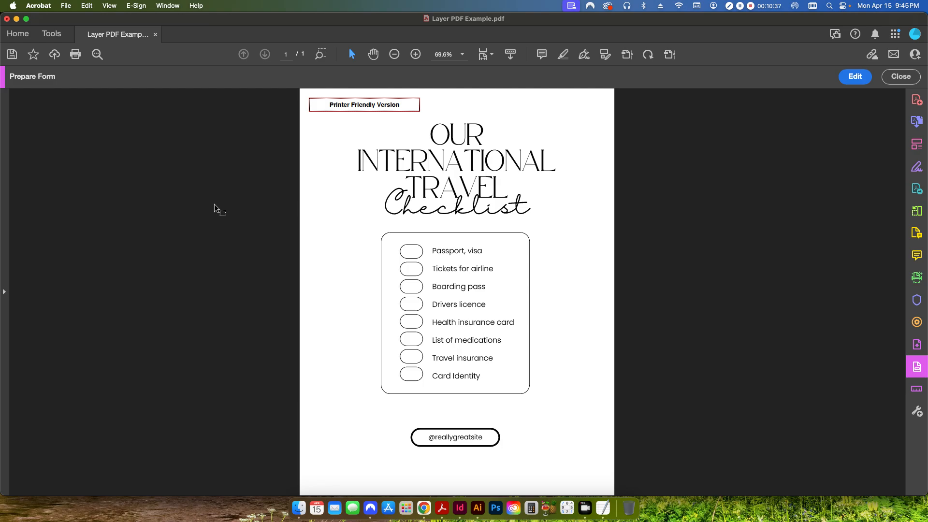
pyautogui.click(364, 104)
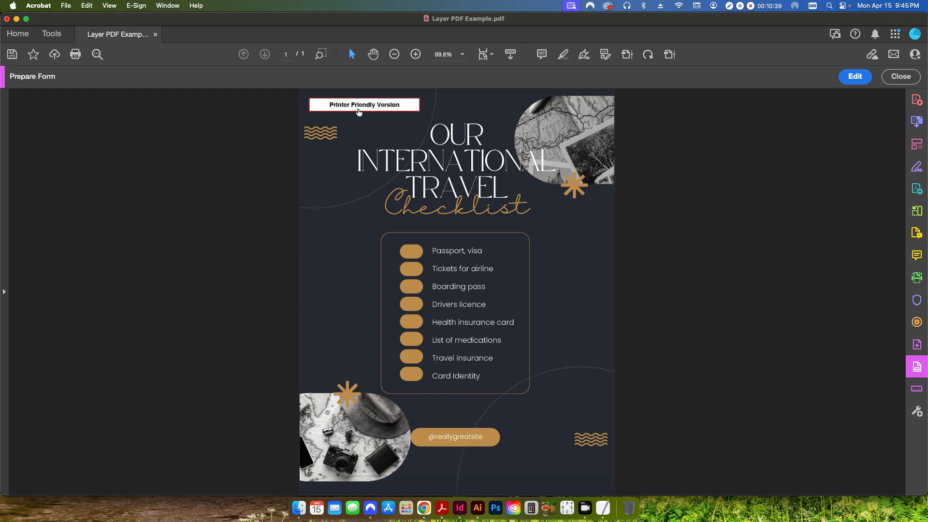
pyautogui.click(363, 105)
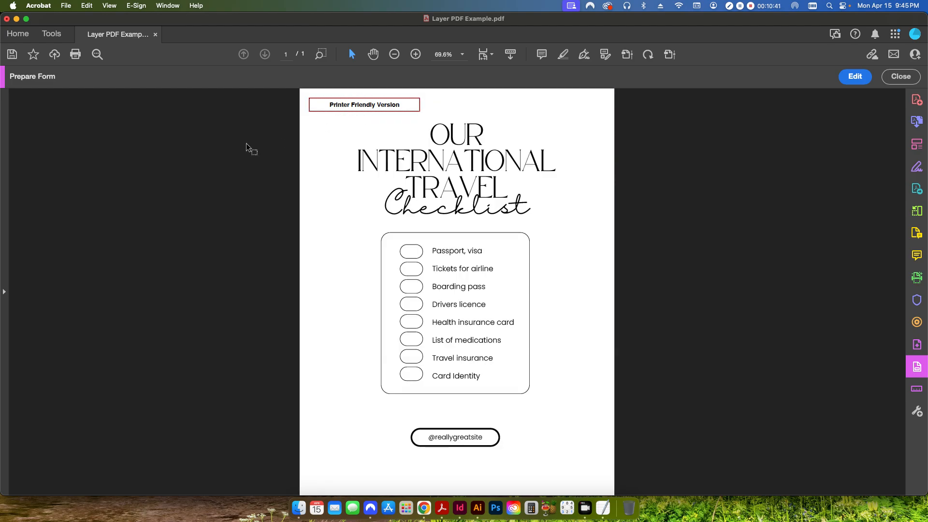
pyautogui.moveTo(346, 102)
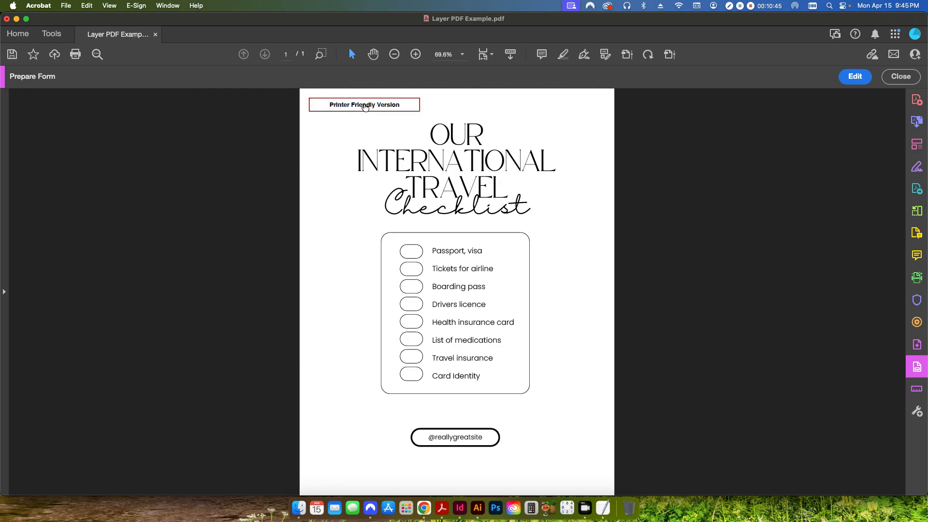
pyautogui.moveTo(346, 195)
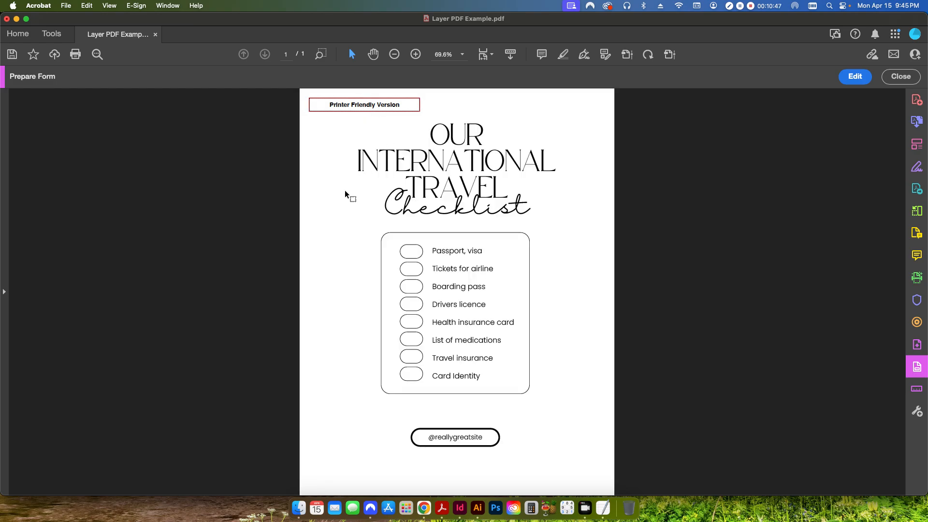
pyautogui.moveTo(692, 285)
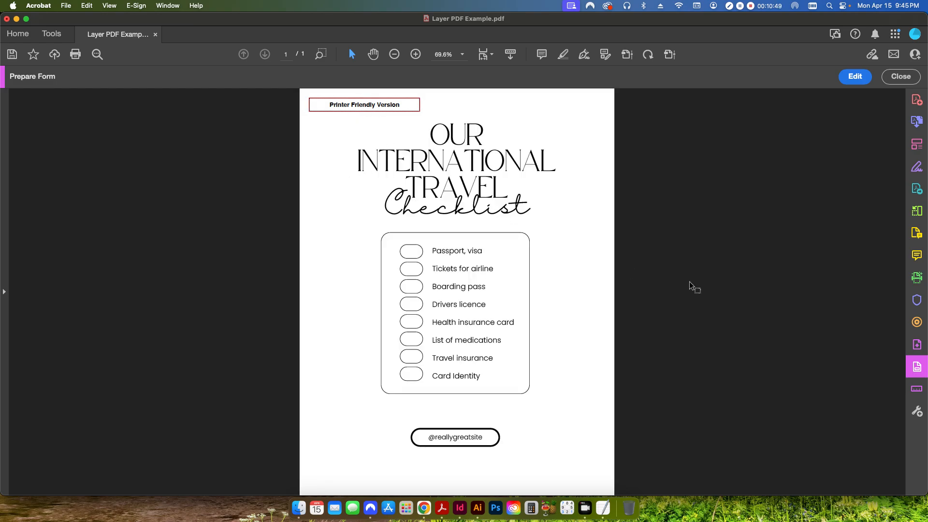